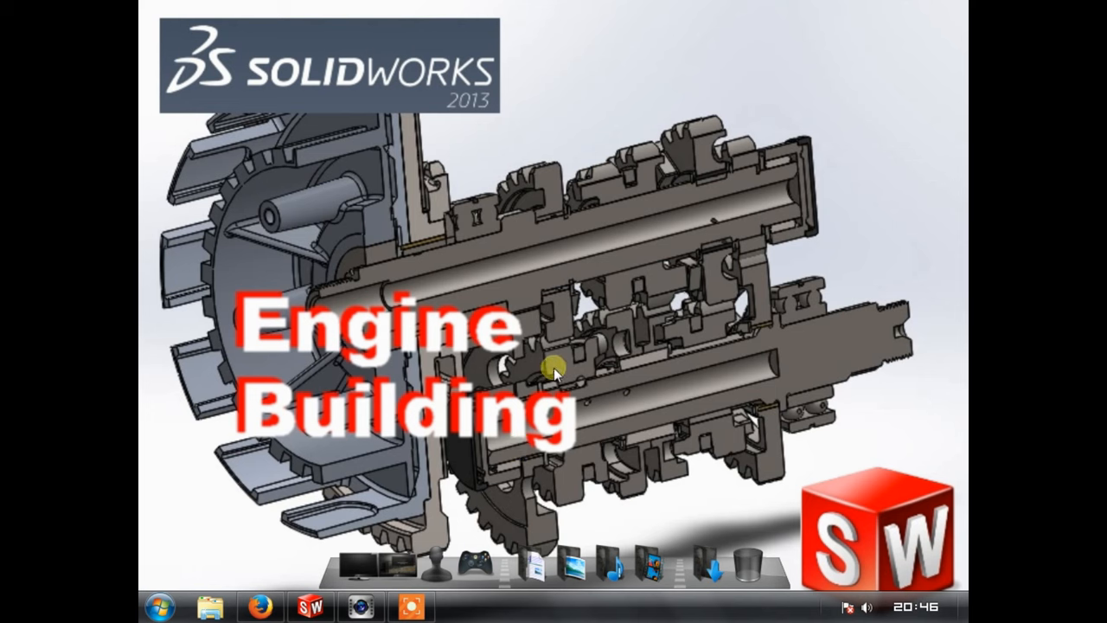
mouse_move(519, 332)
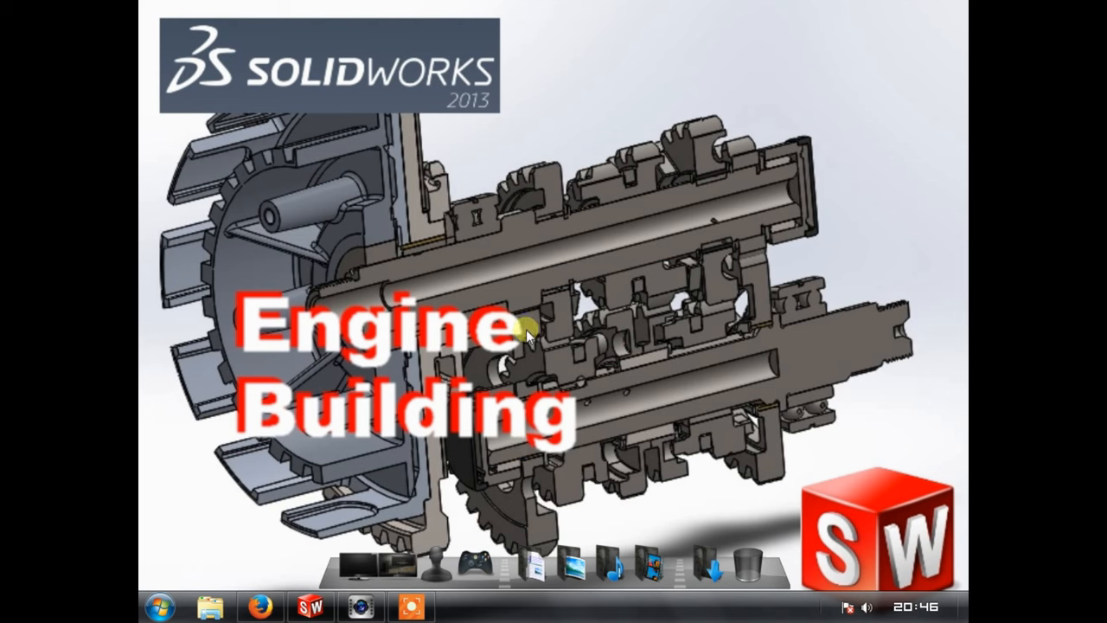
mouse_move(483, 428)
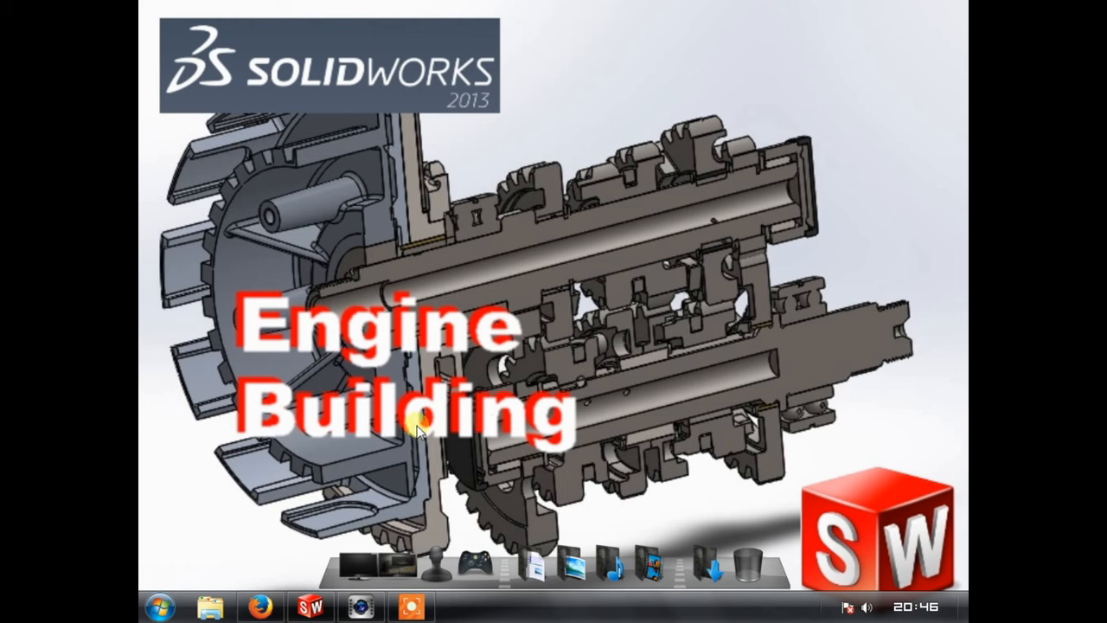
mouse_move(771, 279)
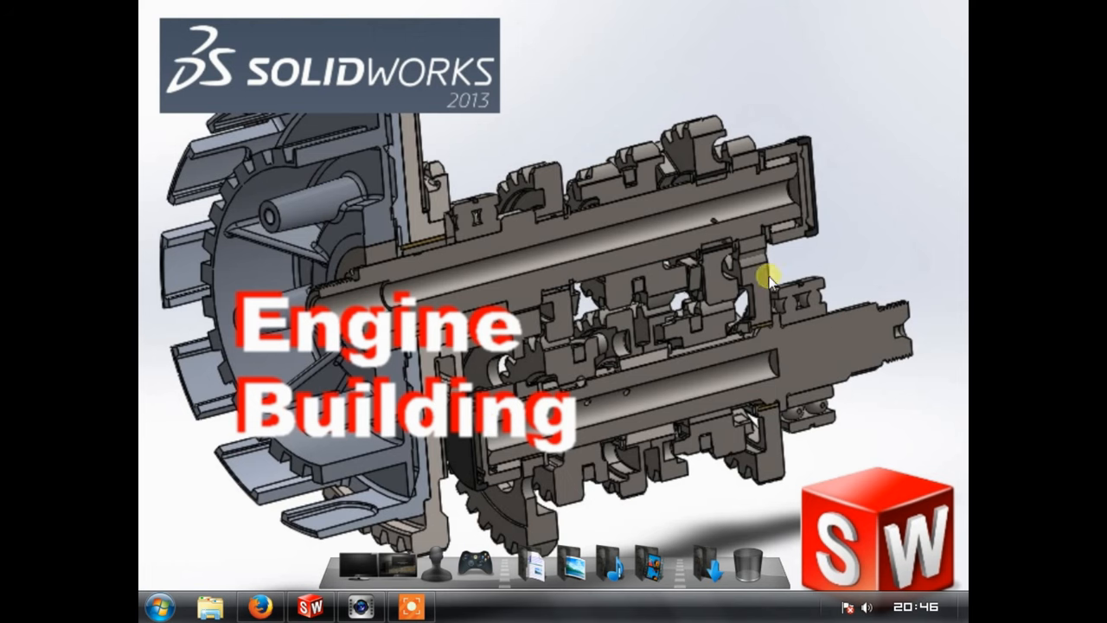
mouse_move(820, 139)
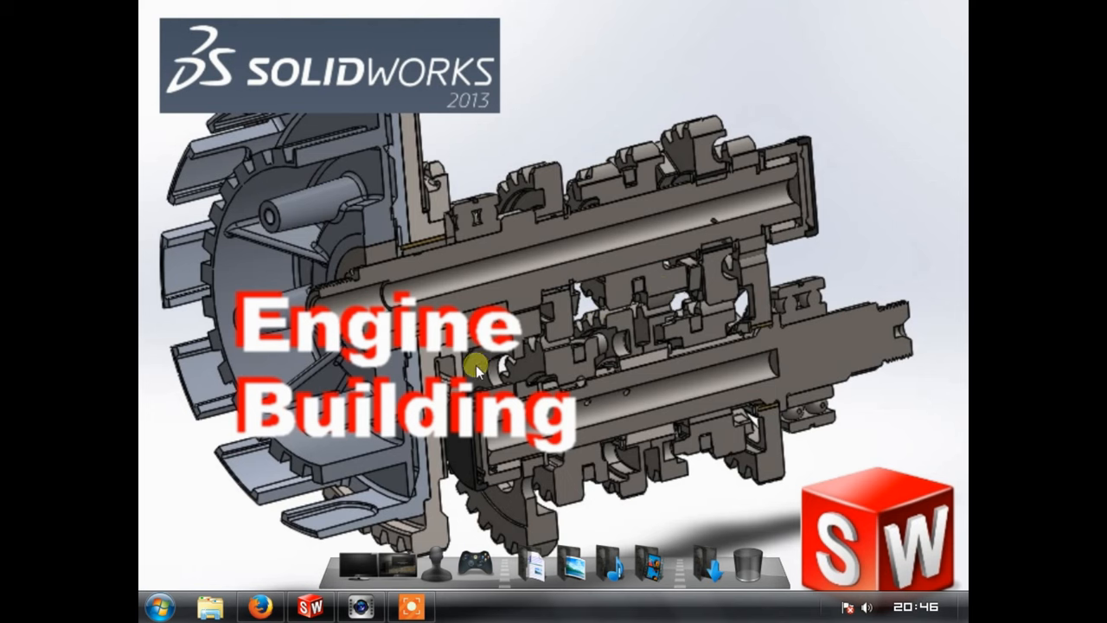
mouse_move(678, 142)
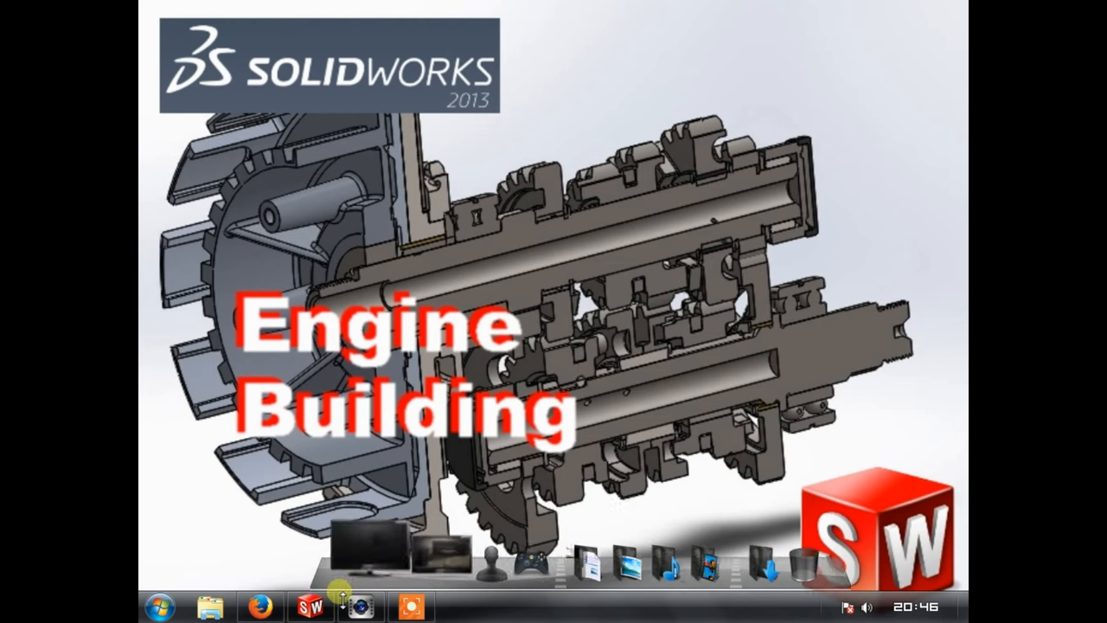
- Create a new blank part document, Part1, and bring up the sketching tools
left_click(260, 10)
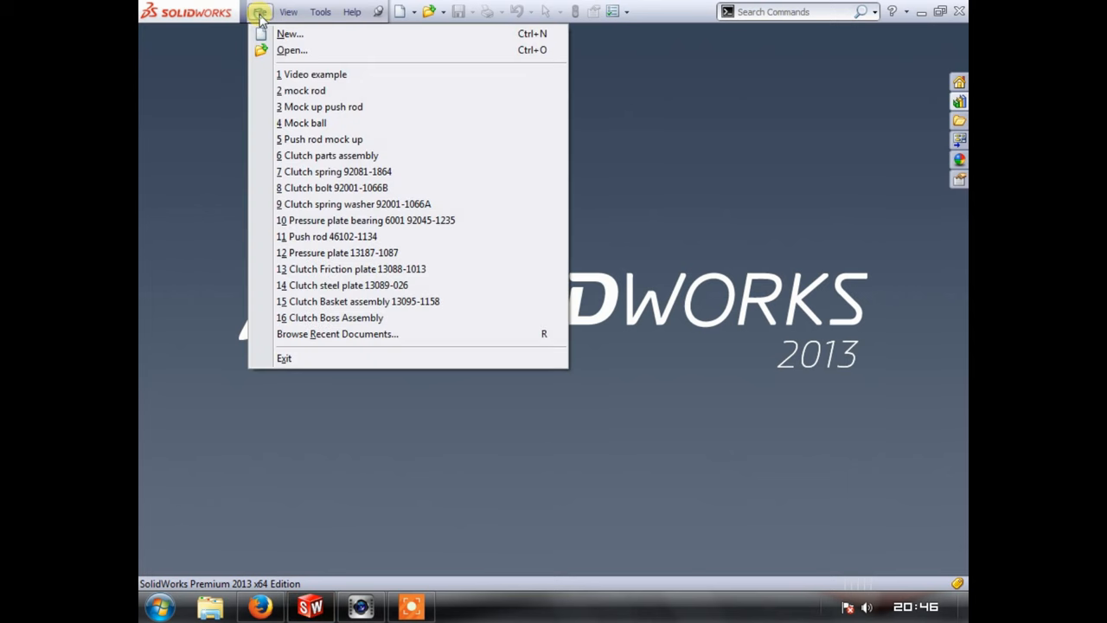
mouse_move(200, 90)
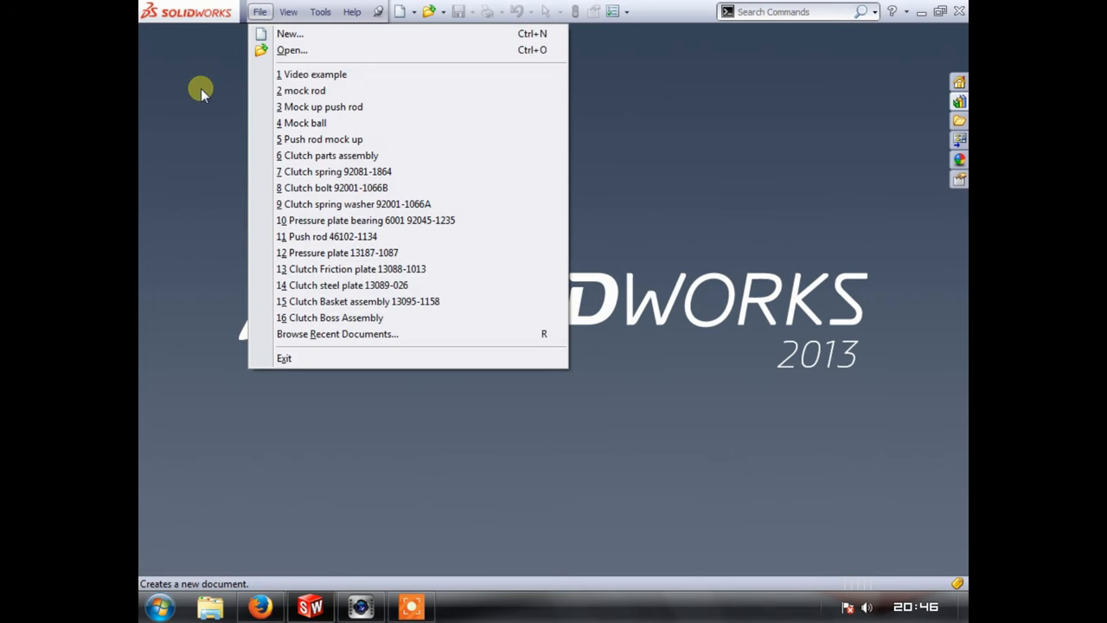
left_click(290, 33)
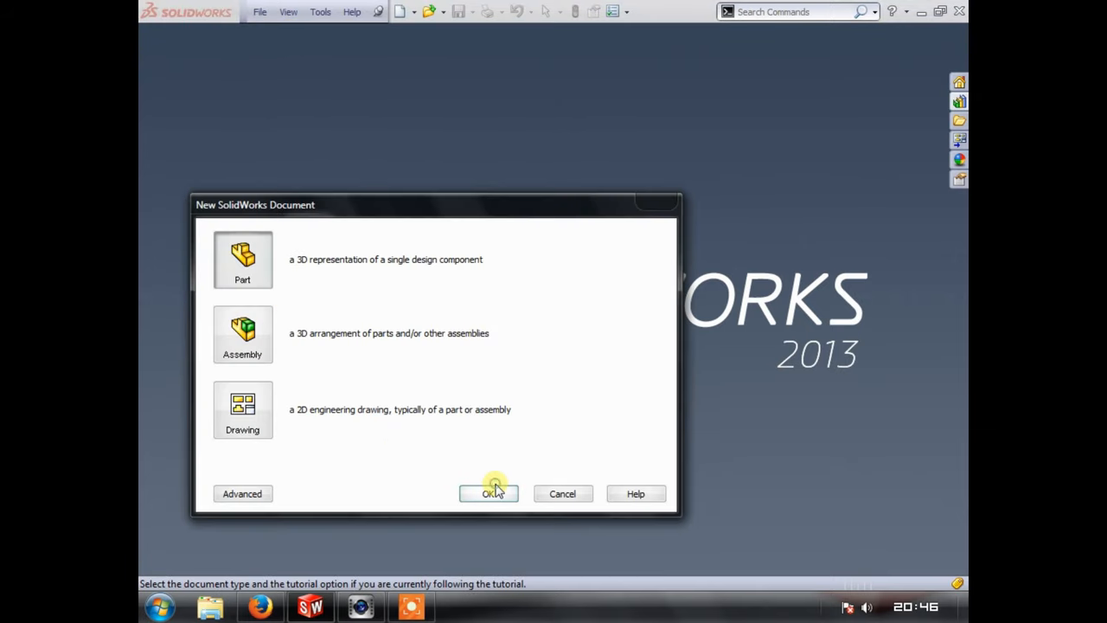
left_click(488, 493)
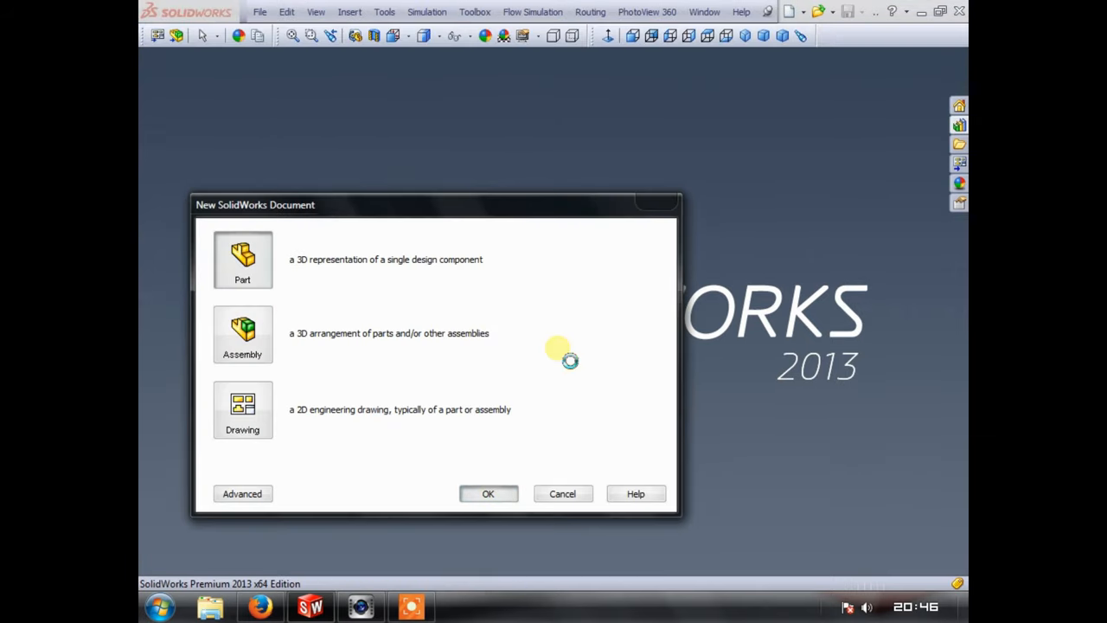
left_click(488, 493)
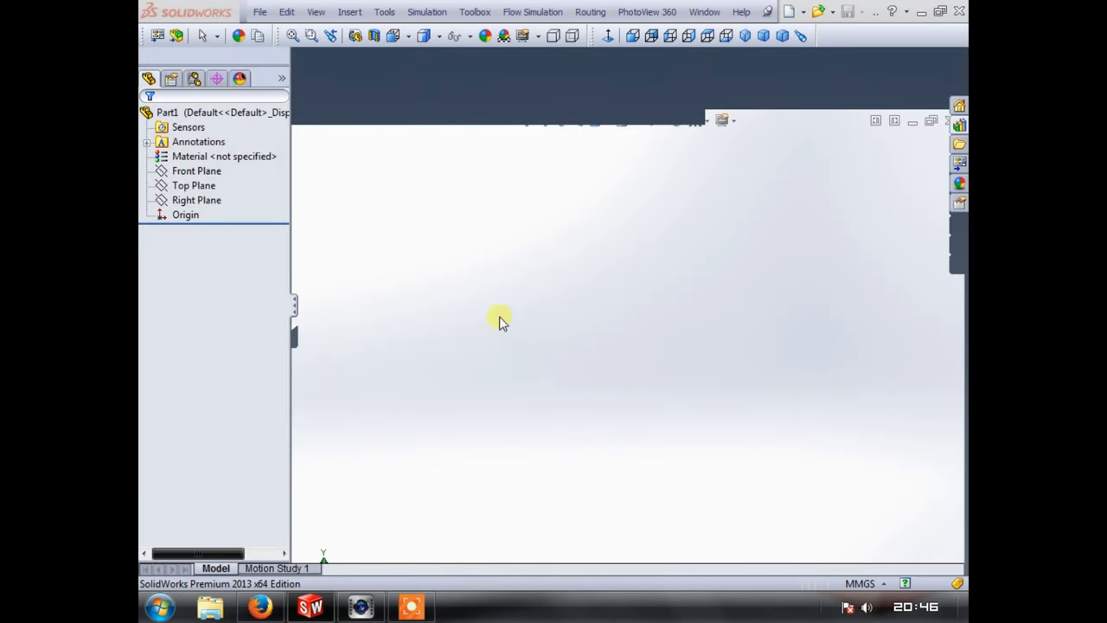
left_click(212, 114)
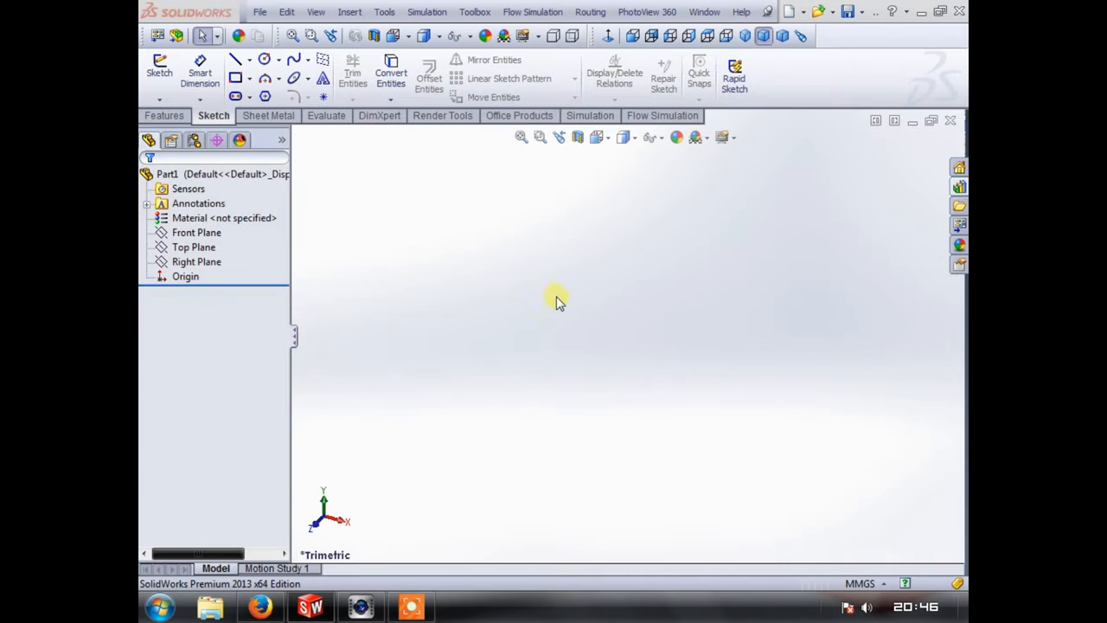
mouse_move(543, 309)
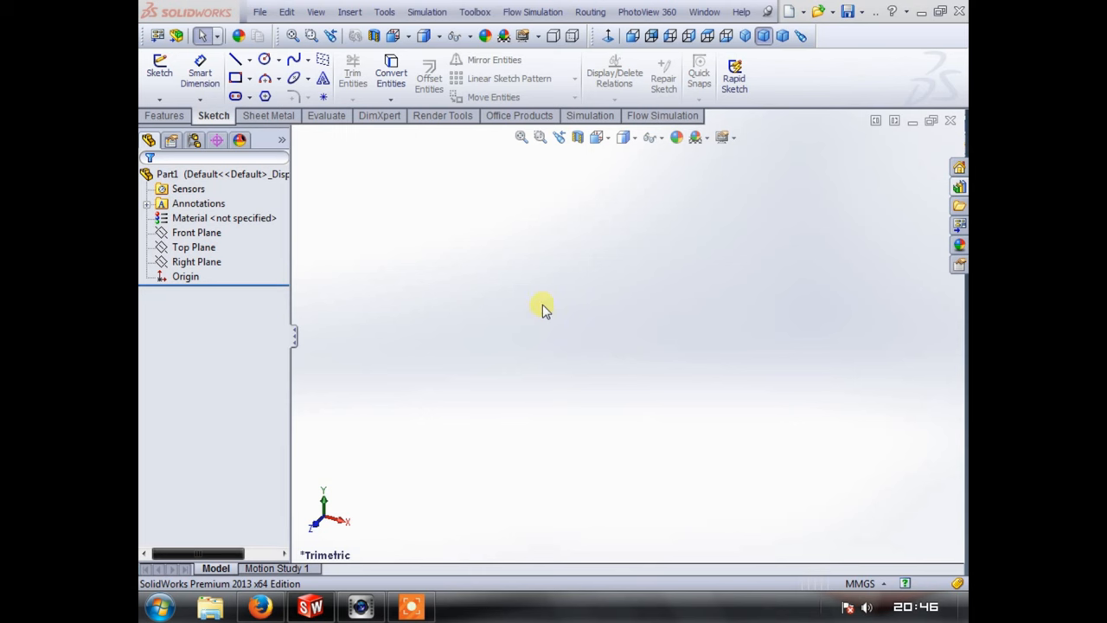
left_click(160, 72)
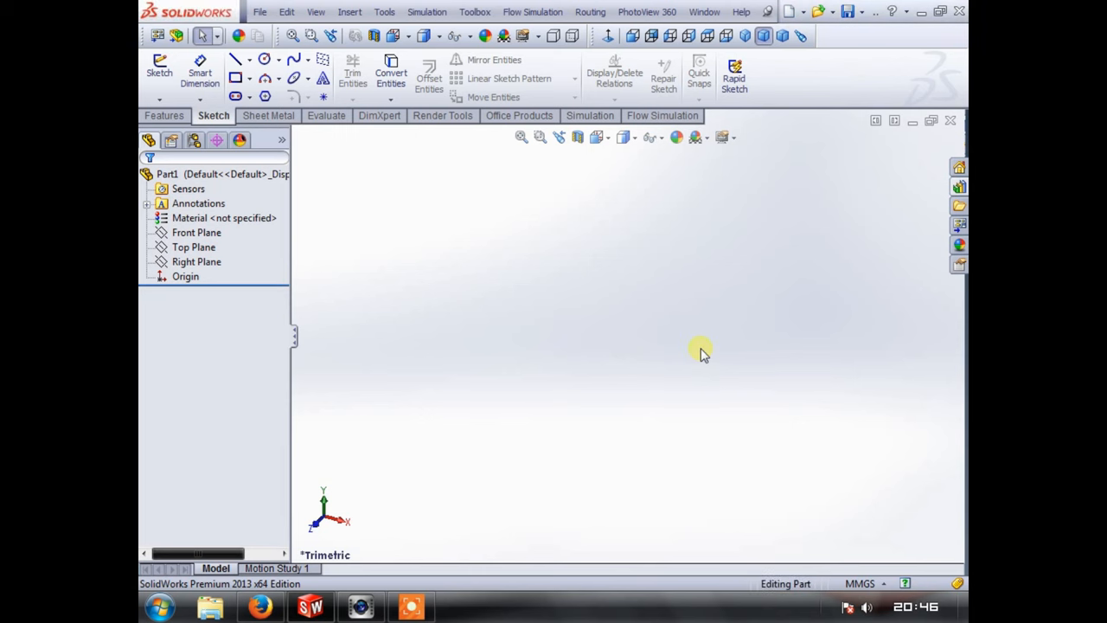
mouse_move(562, 249)
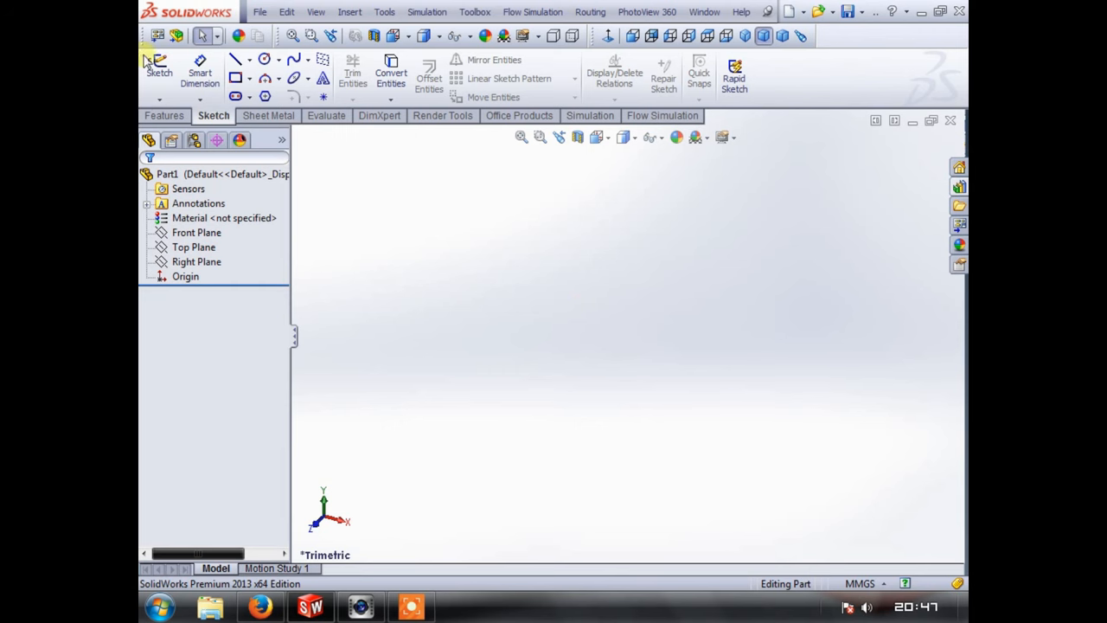
- Sketch two circles on the Front Plane with their centres 60/2 = 30 mm apart
left_click(197, 232)
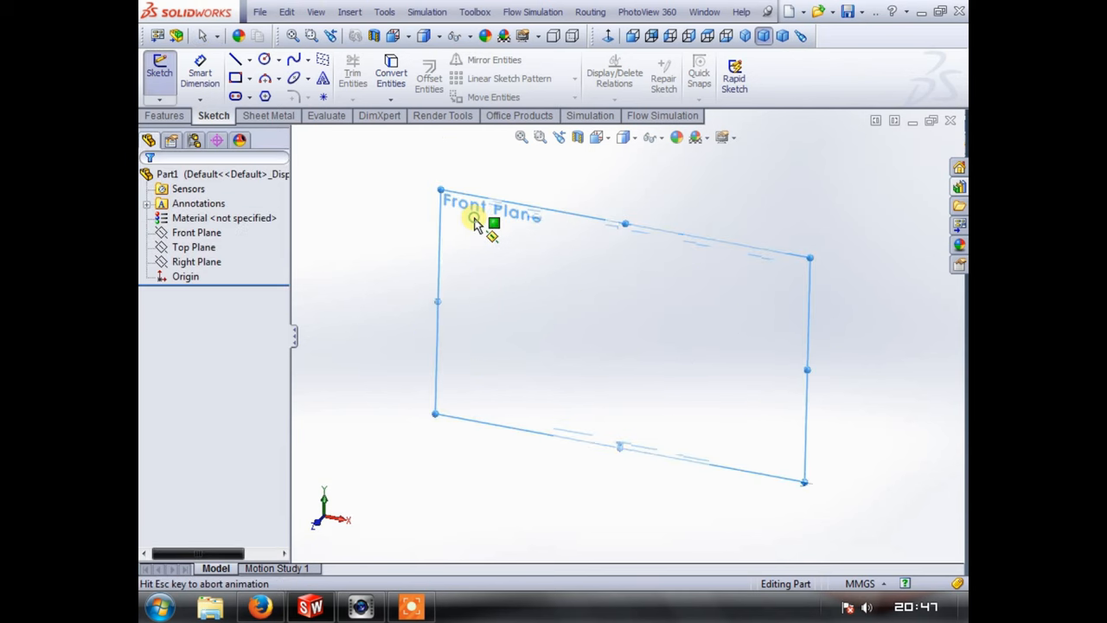
left_click(263, 59)
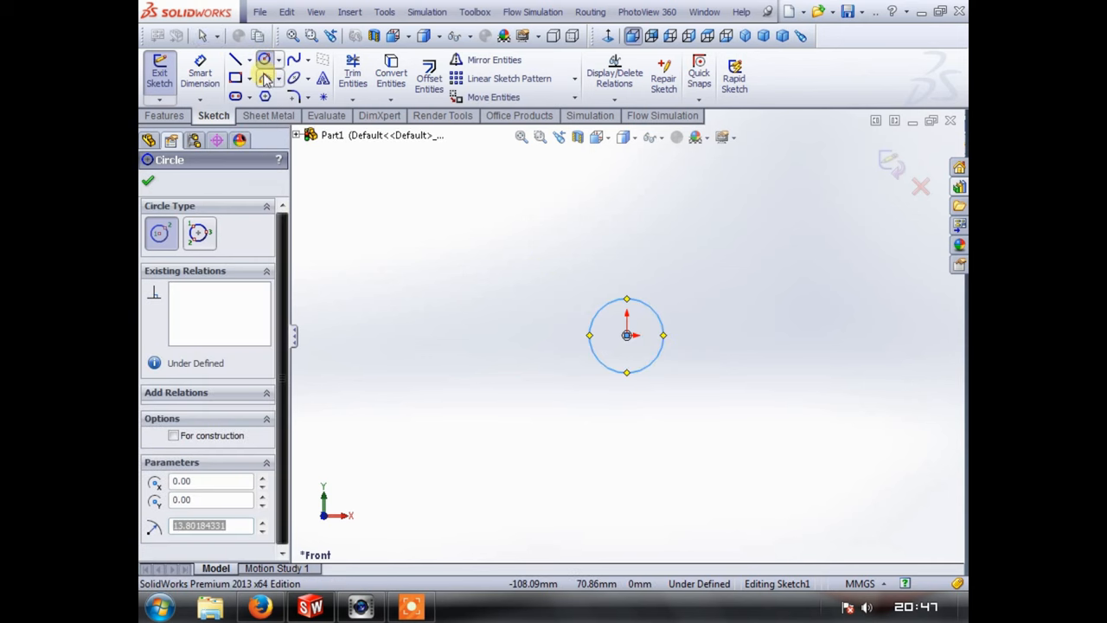
left_click_drag(626, 249, 657, 294)
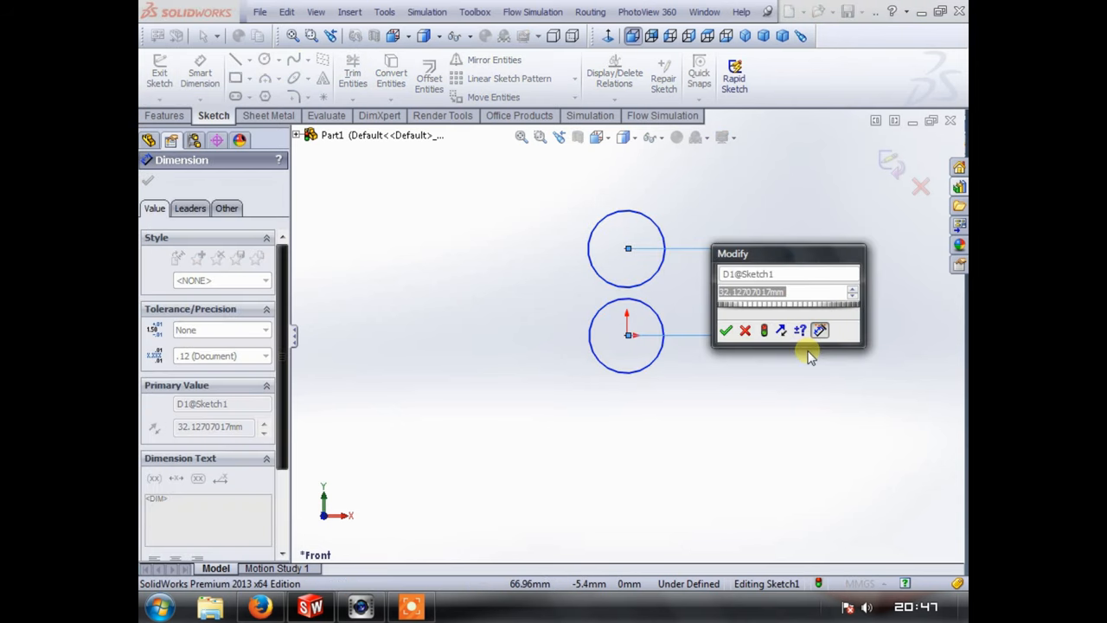
type("3")
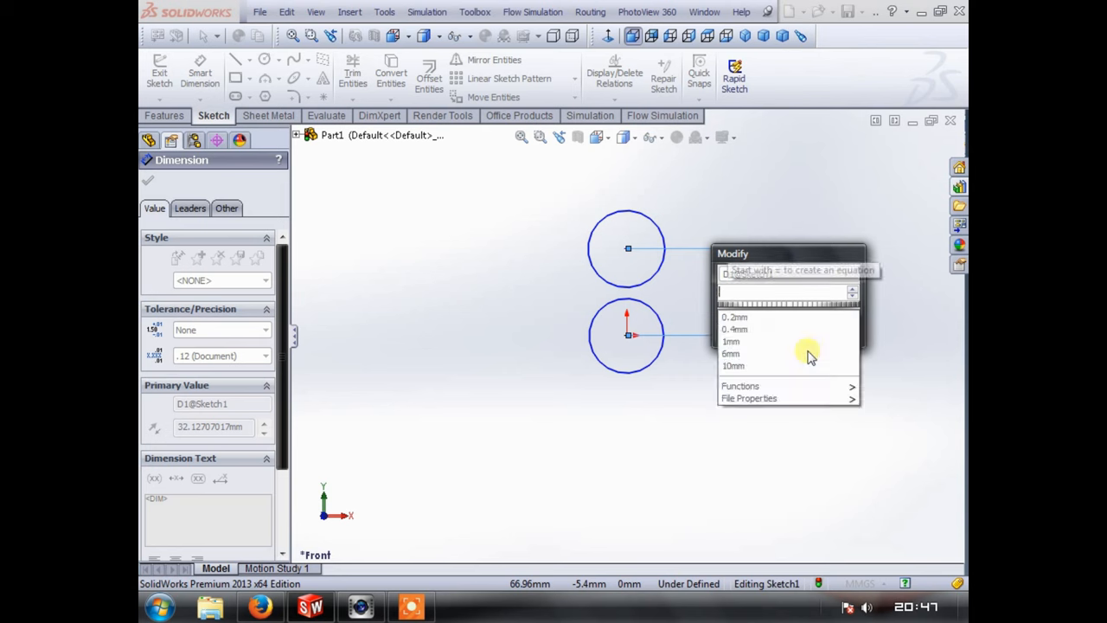
type("60/2")
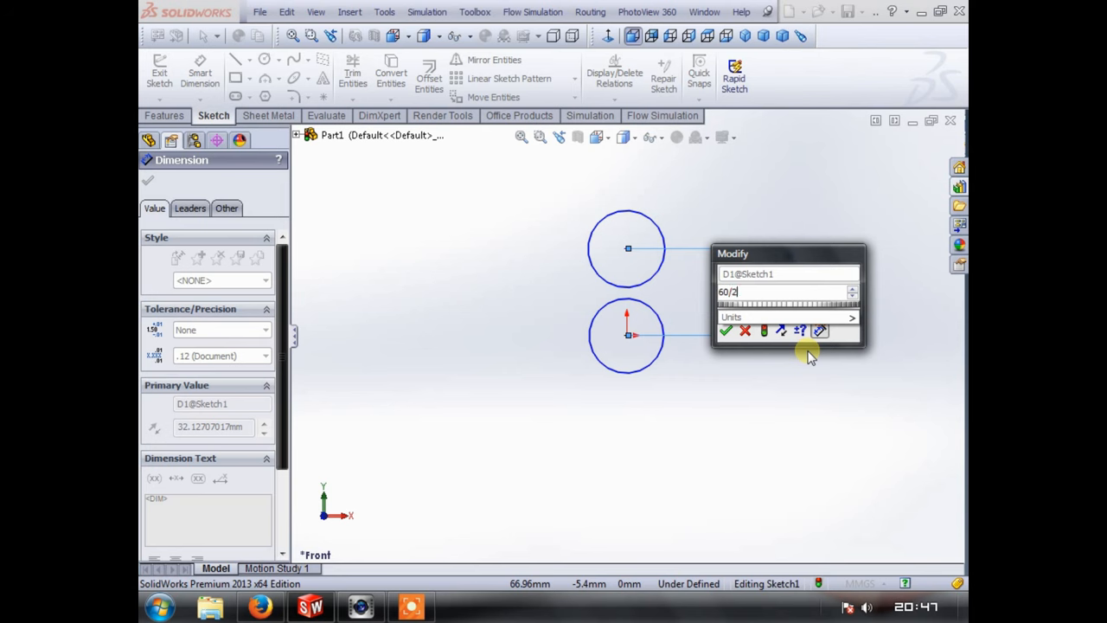
left_click(726, 331)
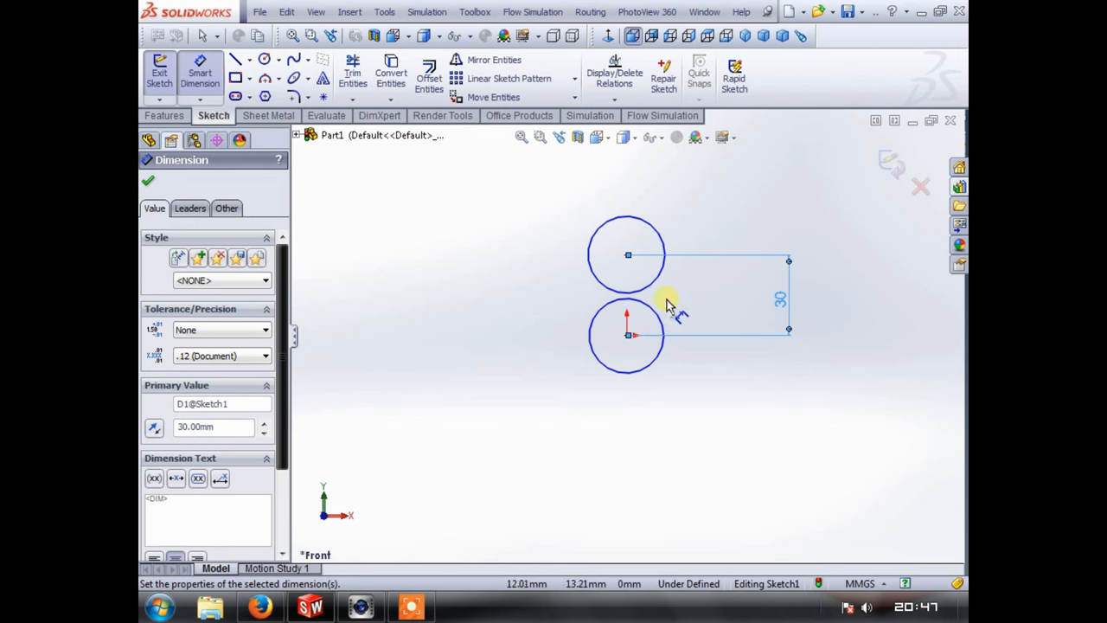
mouse_move(624, 340)
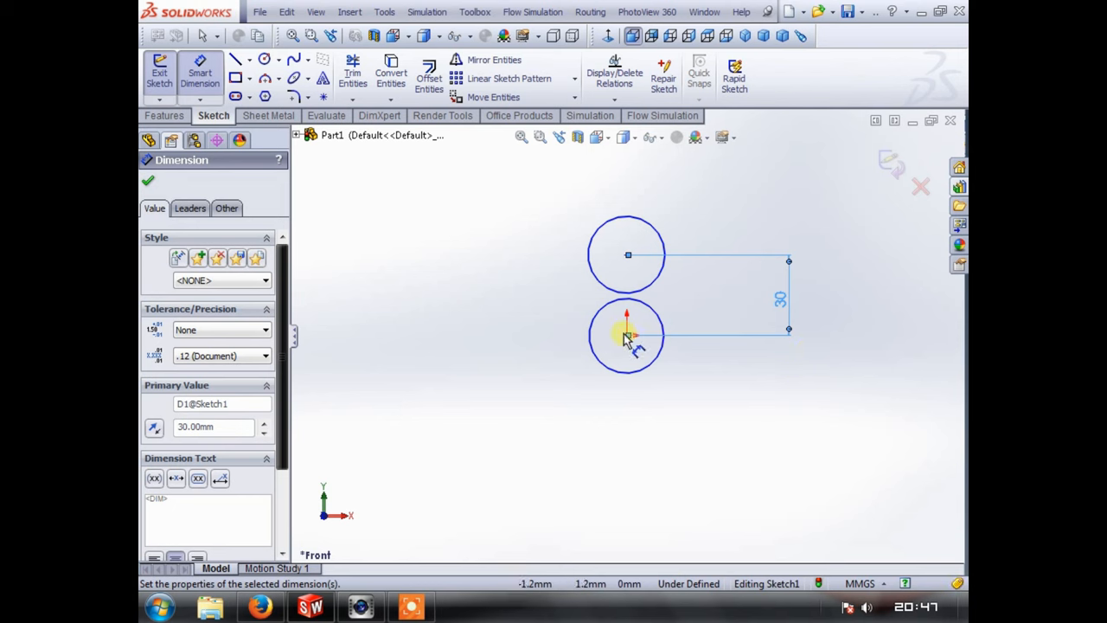
mouse_move(329, 118)
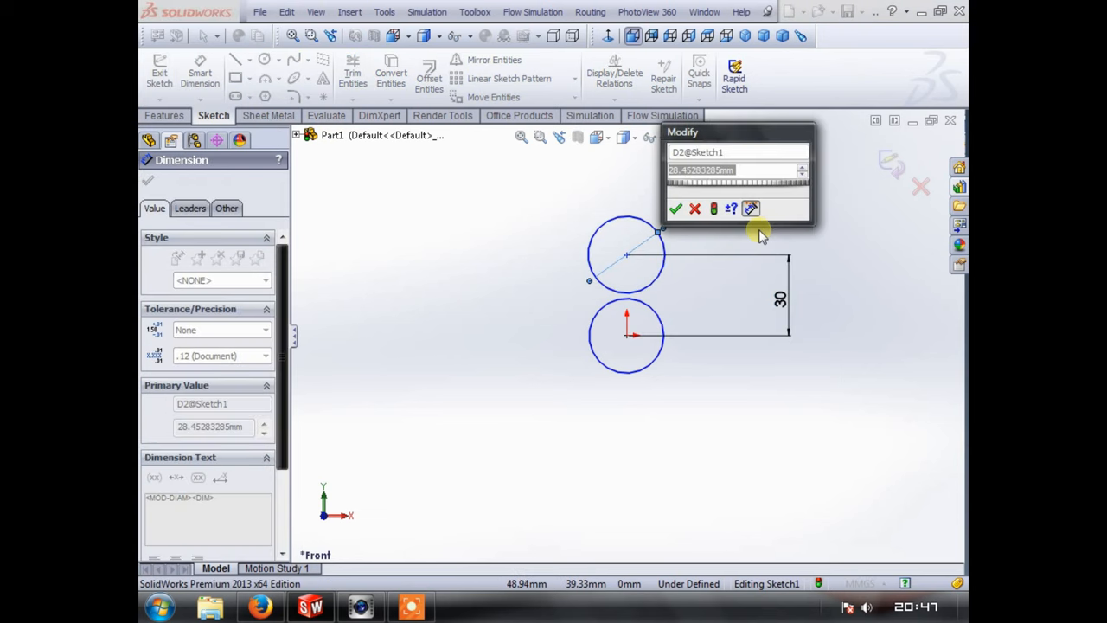
- Set the upper circle to 25 mm diameter and begin the large outer circle
type("25")
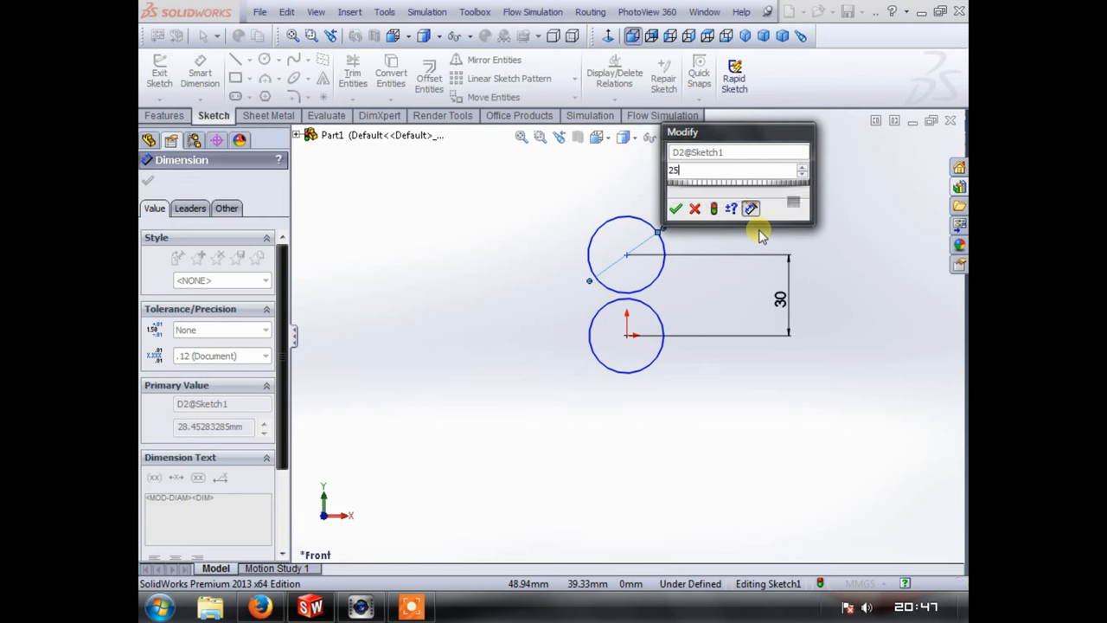
left_click(674, 207)
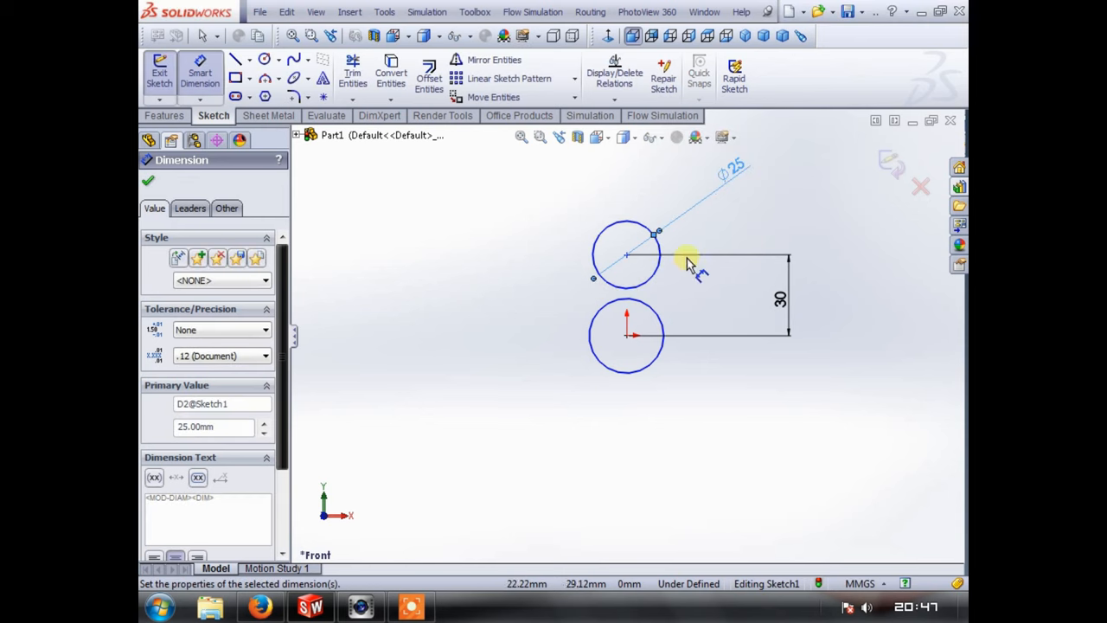
left_click(263, 59)
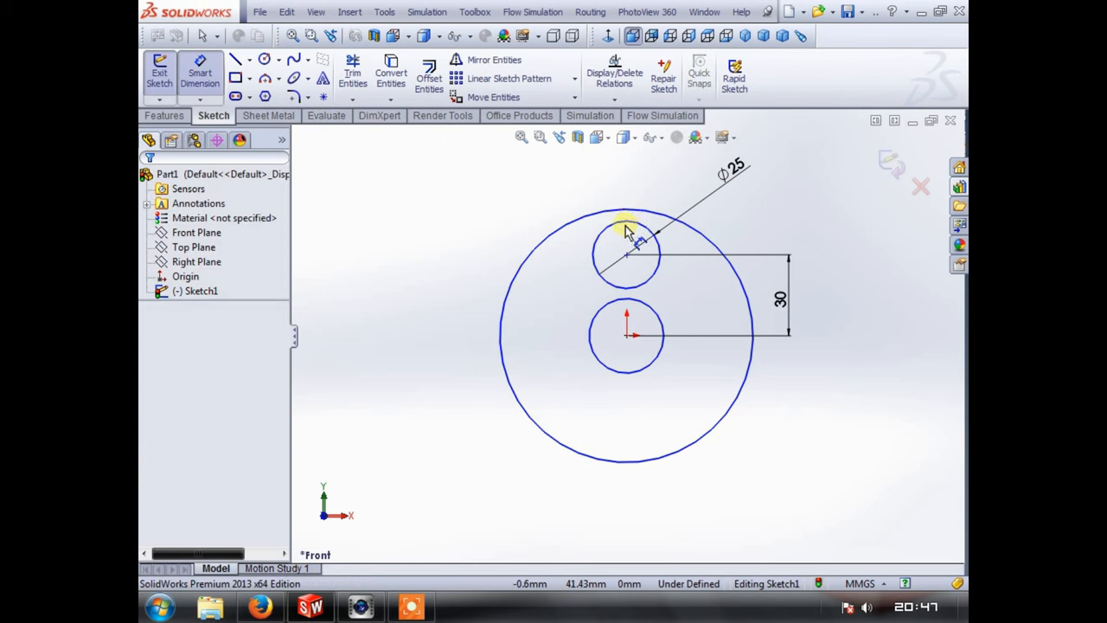
- Dimension the outer circle to 95 mm and start a boss extrusion of the sketch
left_click(626, 223)
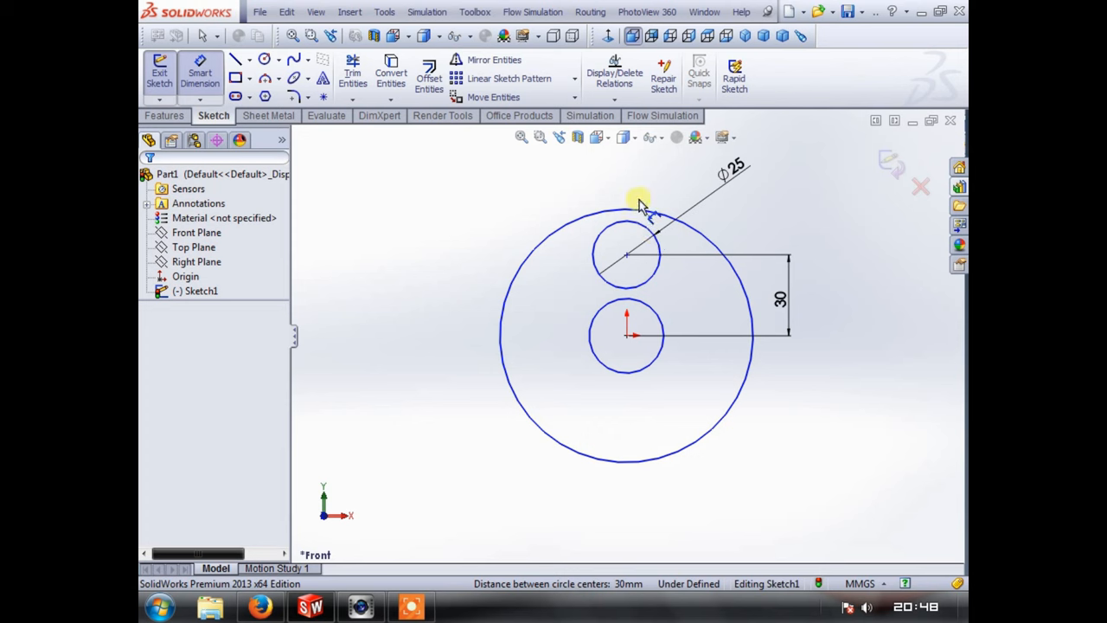
mouse_move(661, 332)
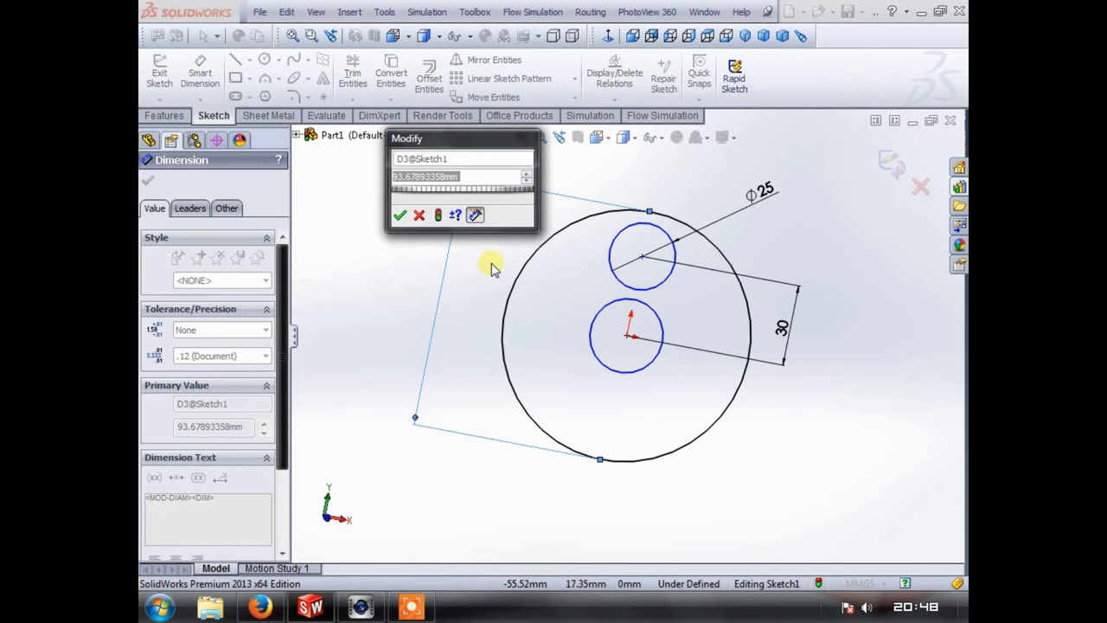
left_click(401, 214)
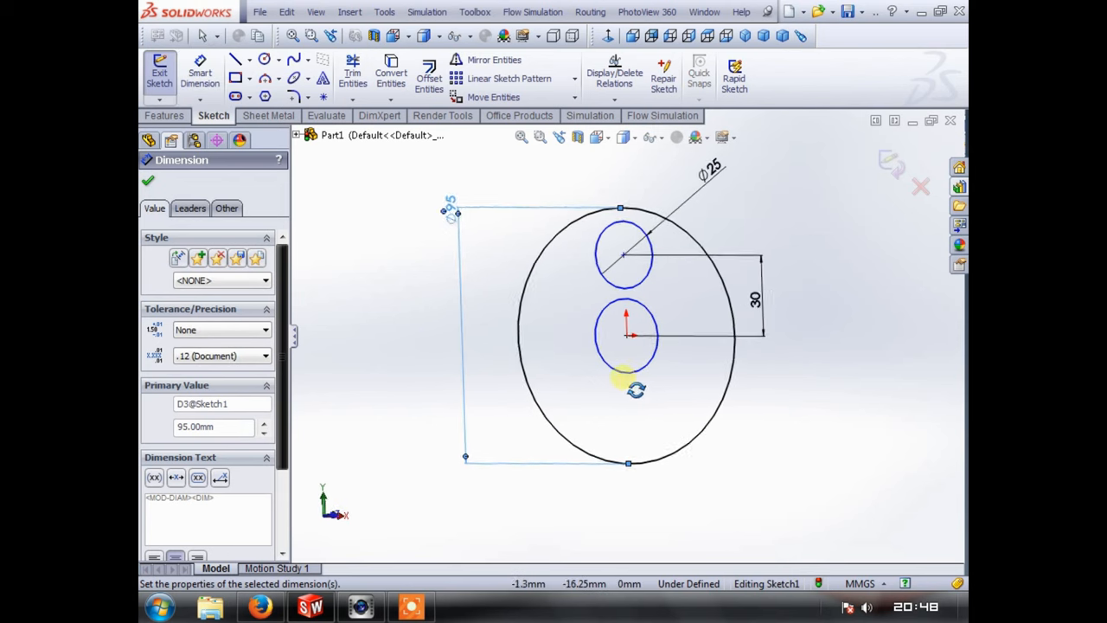
left_click(353, 72)
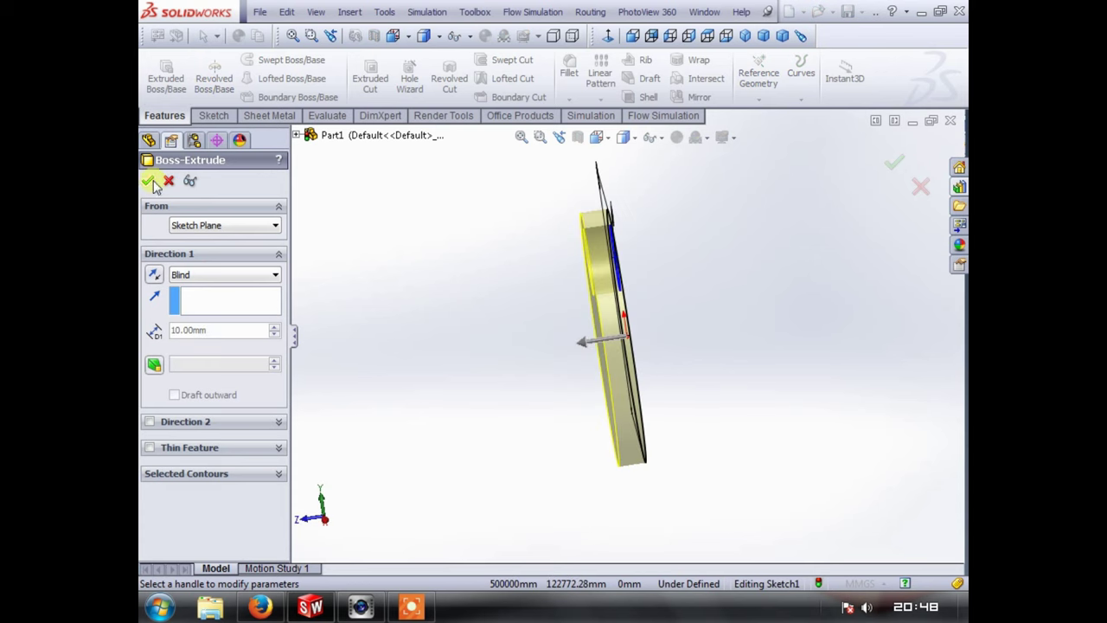
- Accept the 10 mm extrusion, giving a solid disc with an off-centre hole
left_click(148, 182)
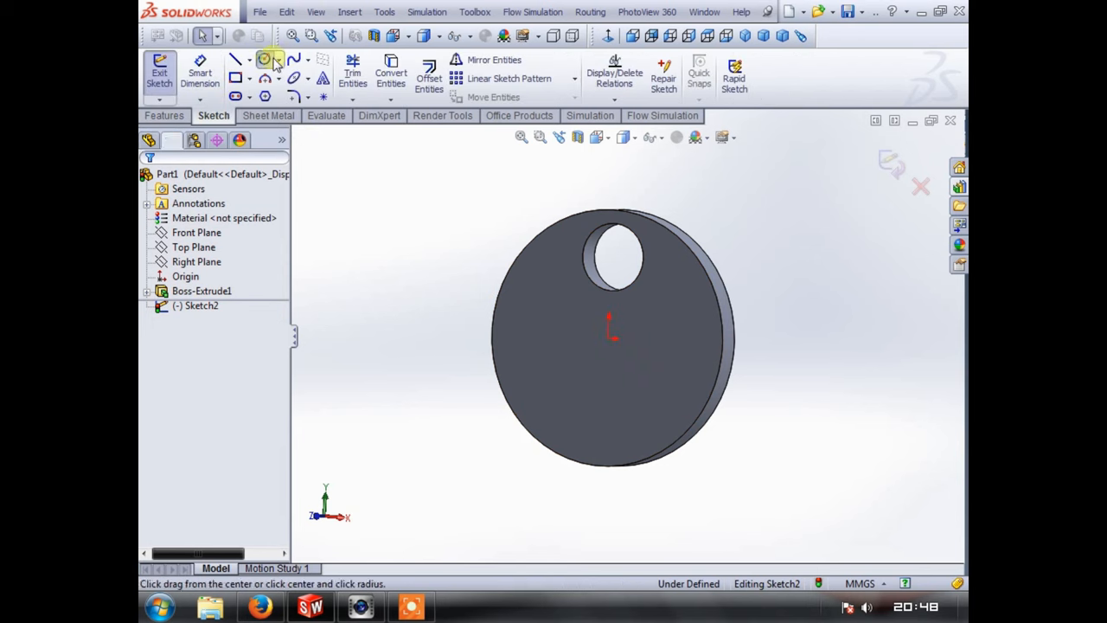
- Sketch a 30 mm circle on the disc face and extrude it into a hub boss
left_click_drag(609, 326, 644, 374)
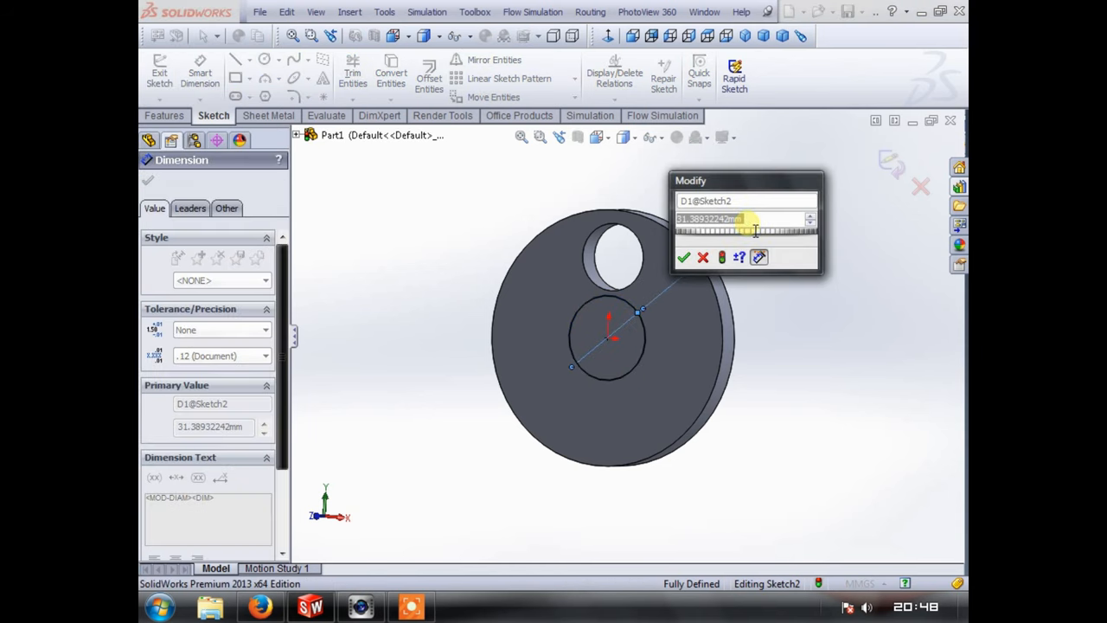
left_click(669, 256)
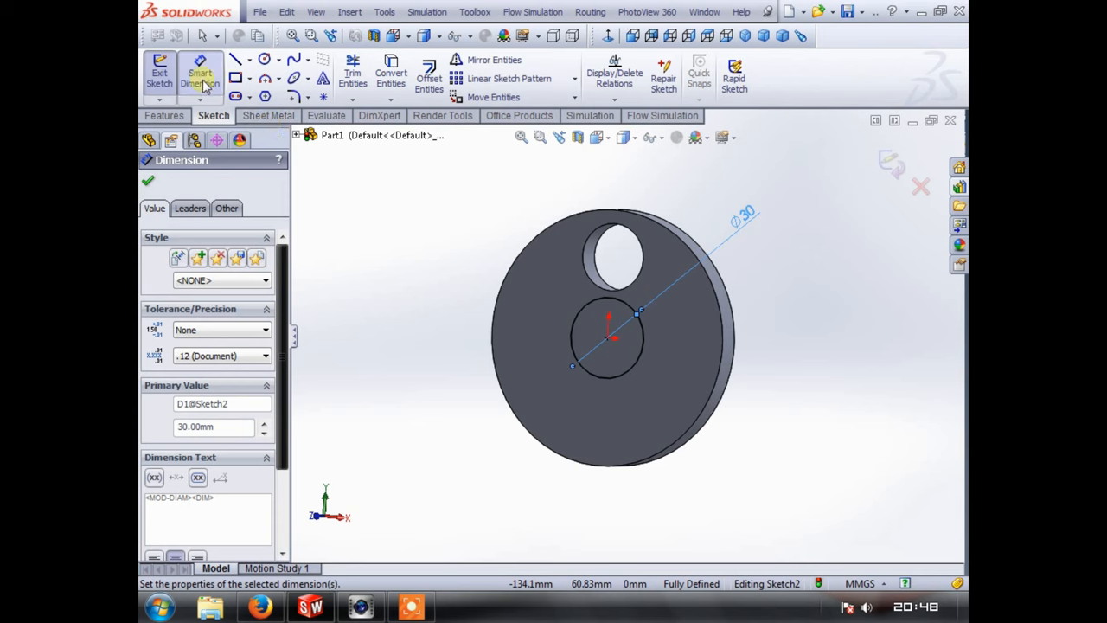
left_click(162, 114)
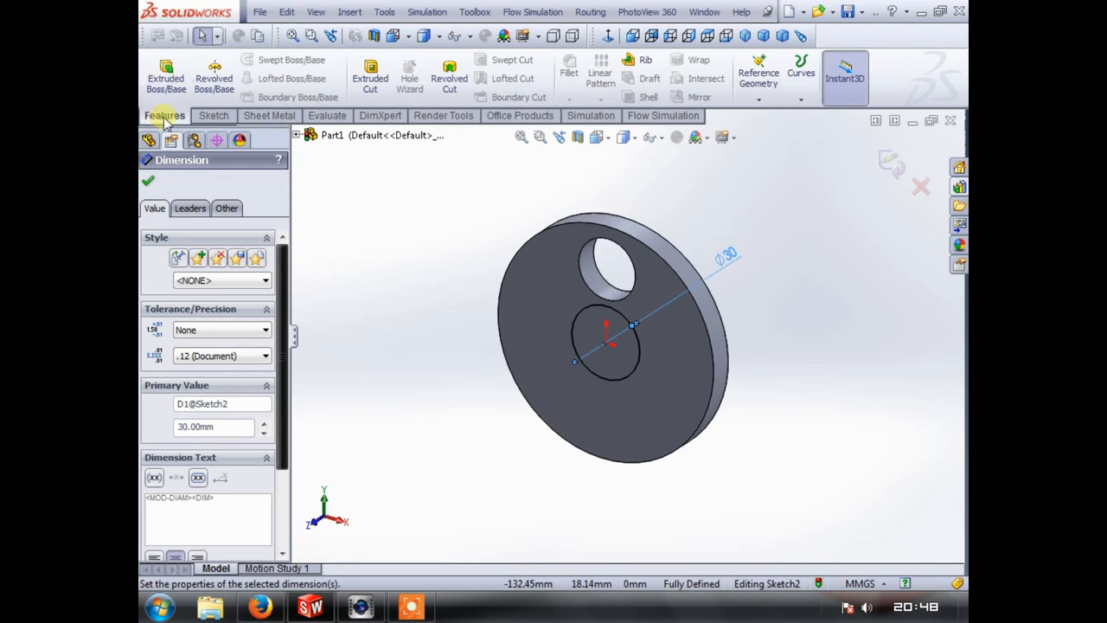
left_click(166, 76)
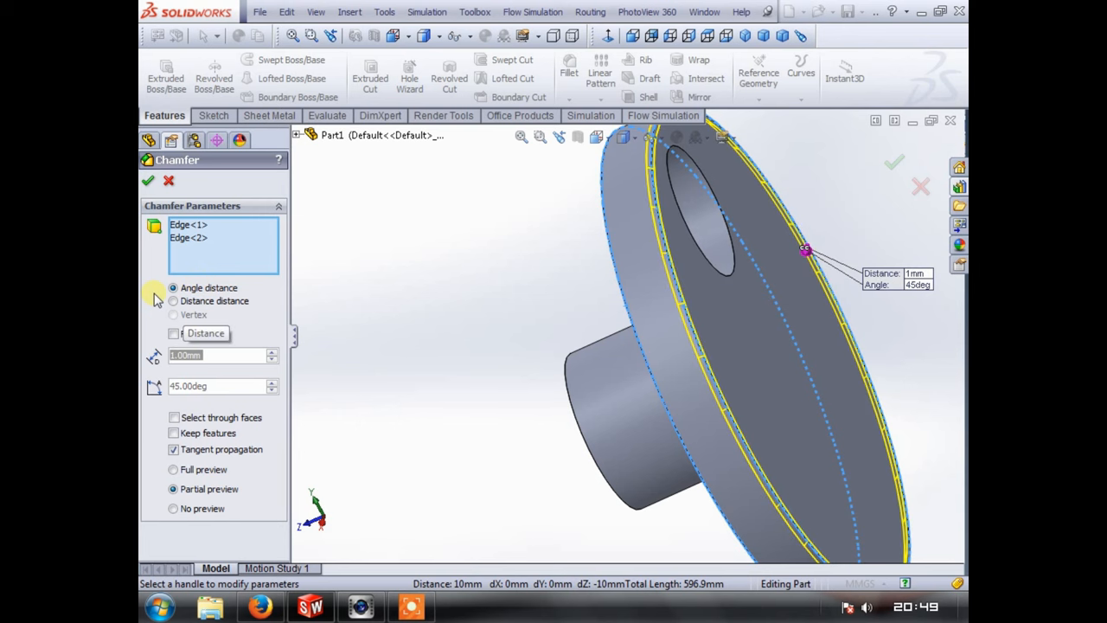
- Apply the 1 mm, 45° chamfer to the disc edges and pick the boss base edge for a 2 mm fillet
left_click(147, 182)
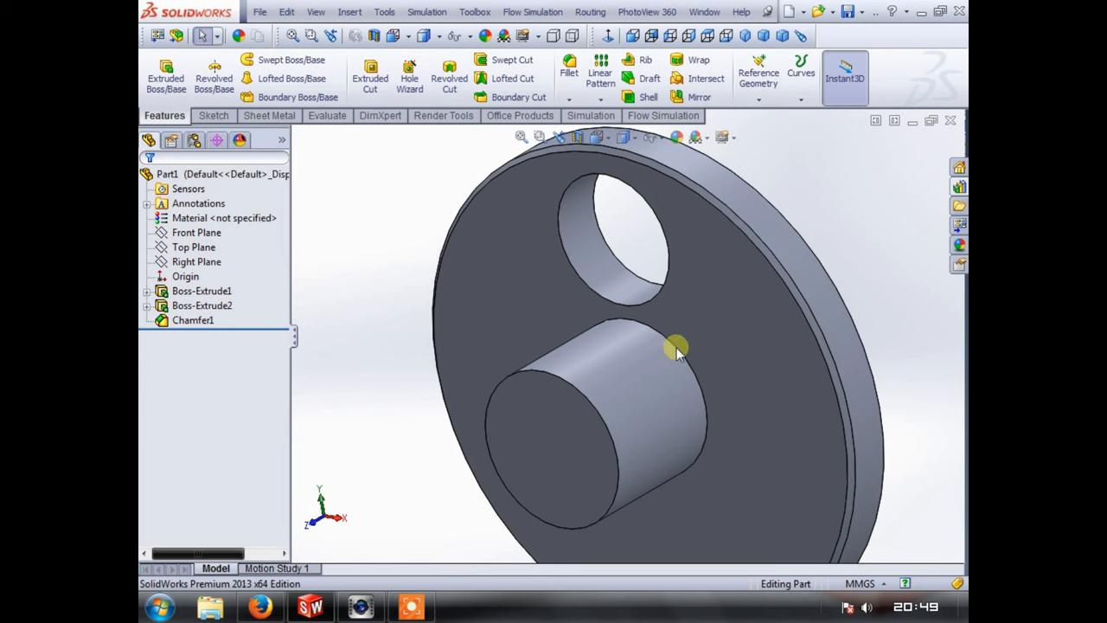
left_click(567, 67)
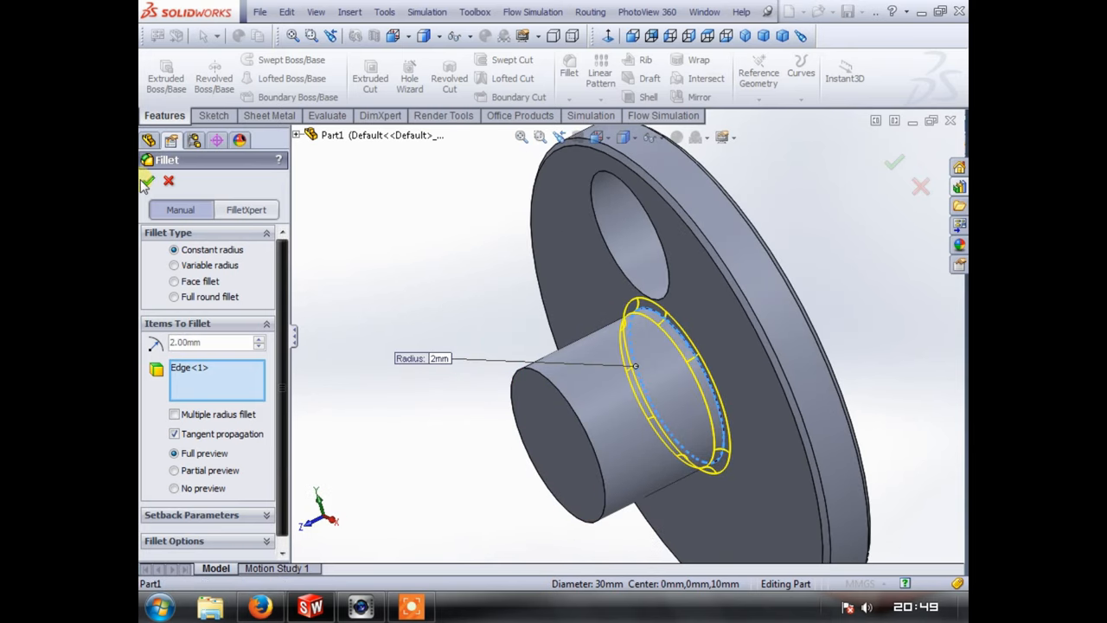
- Apply the 2 mm fillet at the hub-disc joint and inspect the Boss-Extrude features
left_click(147, 181)
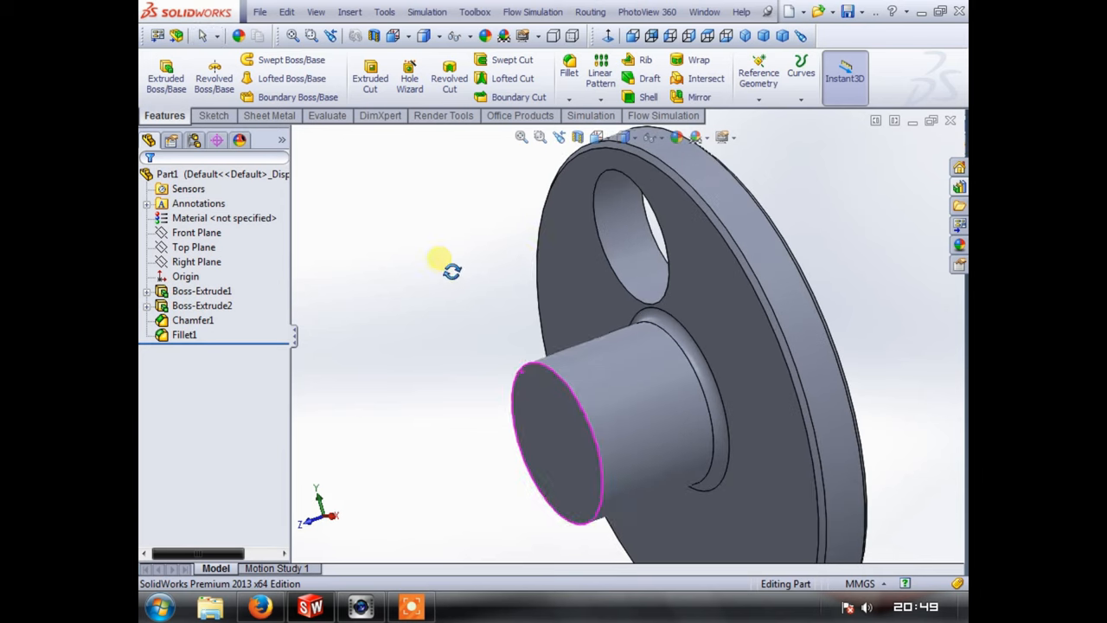
left_click(200, 290)
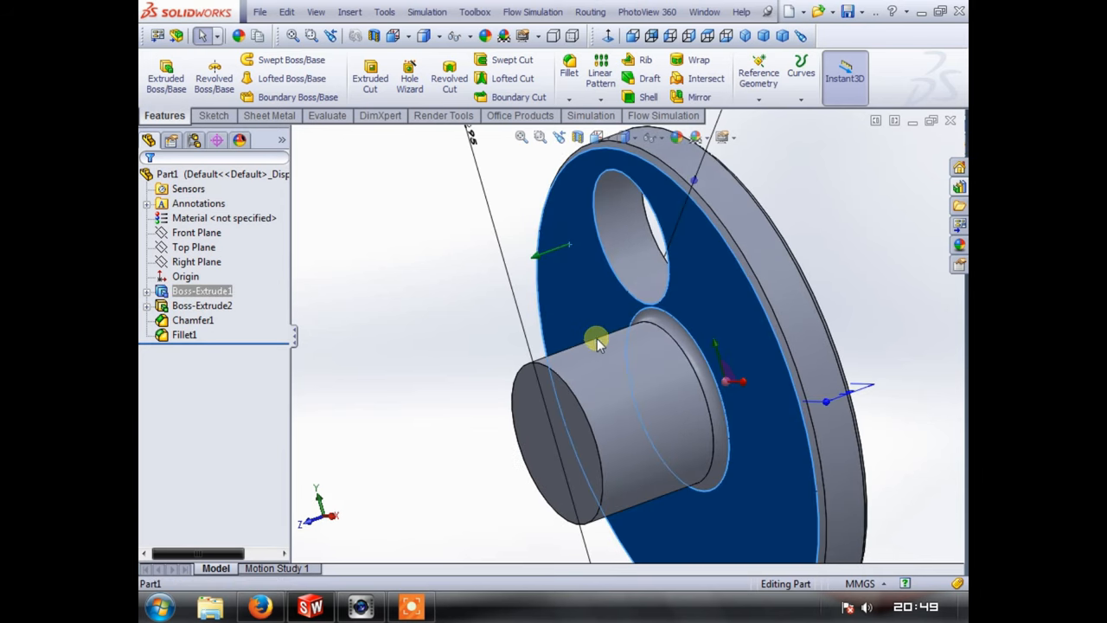
left_click(201, 305)
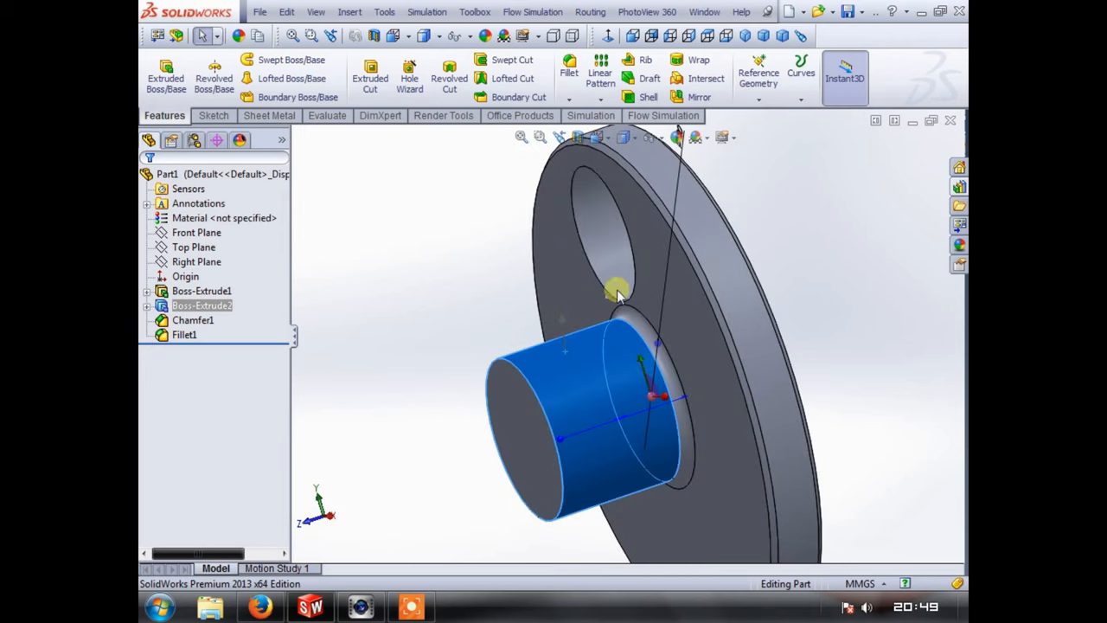
mouse_move(526, 348)
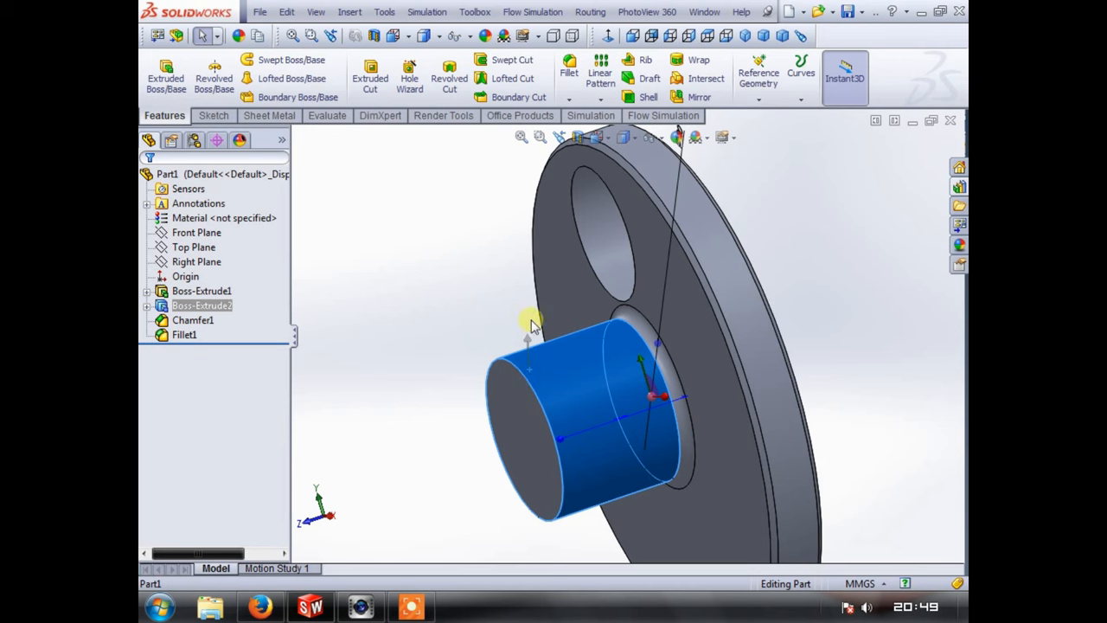
mouse_move(624, 315)
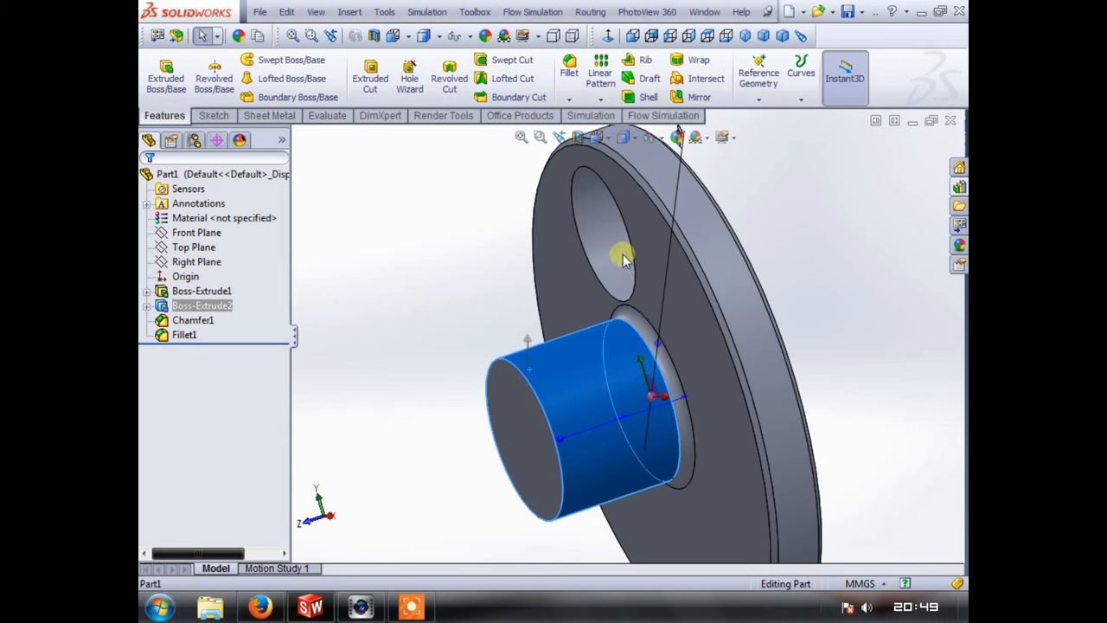
left_click(415, 304)
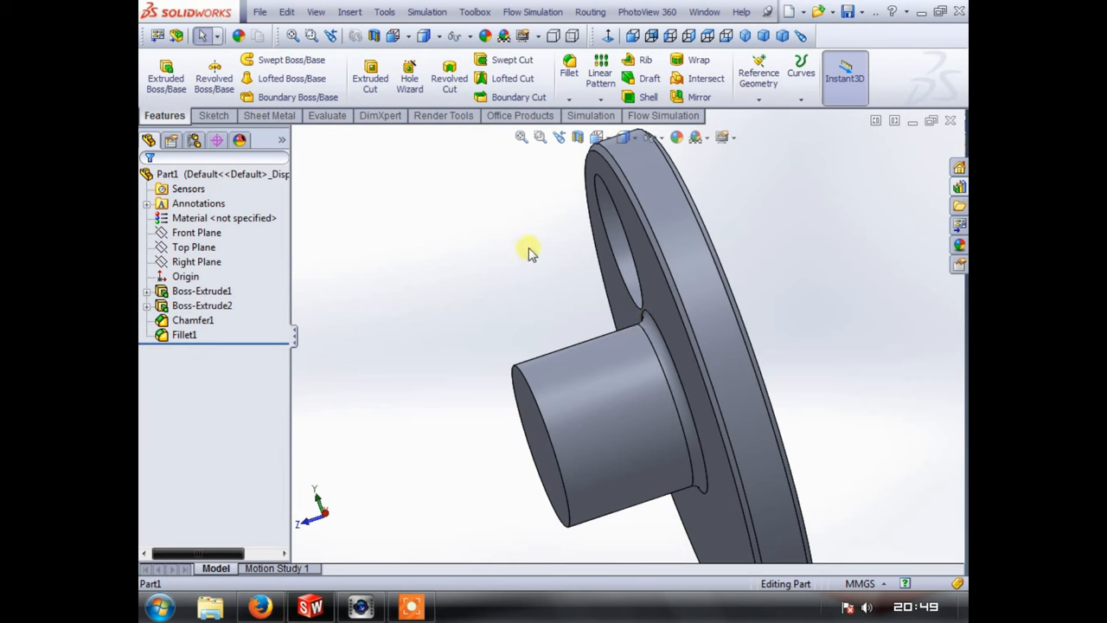
- Orbit the model to check the filleted joint and begin saving the part
left_click_drag(528, 251, 519, 294)
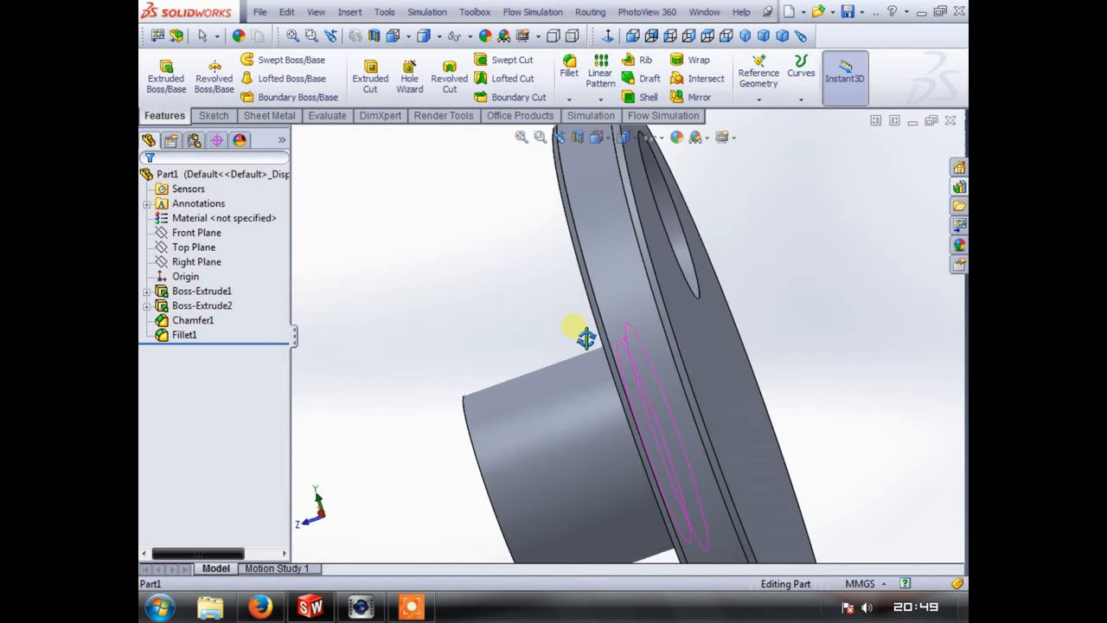
left_click_drag(585, 337, 623, 358)
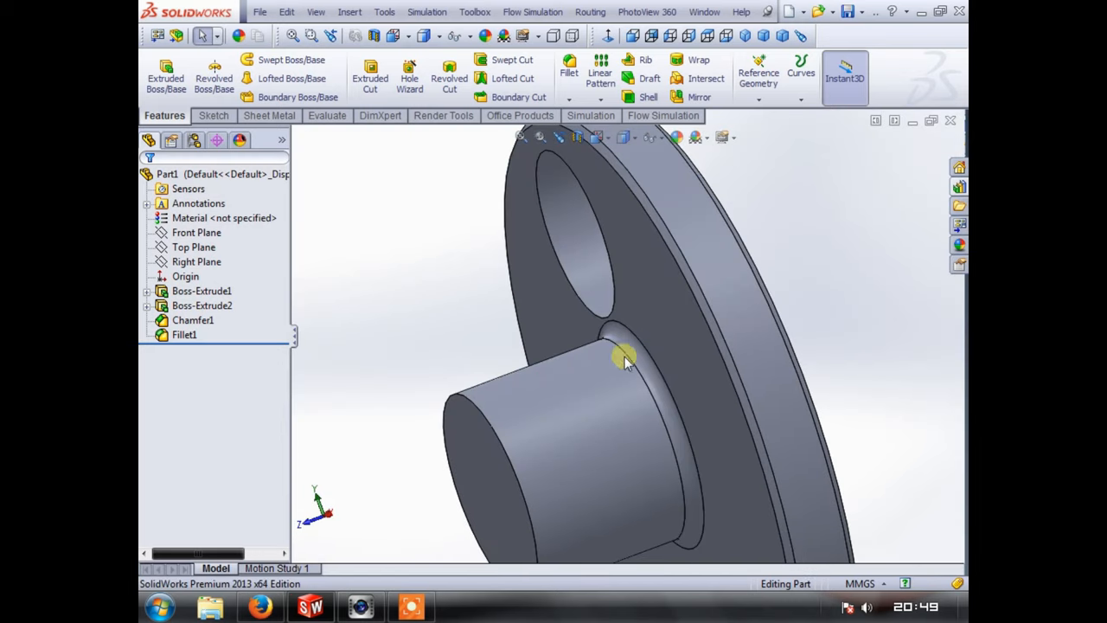
mouse_move(481, 292)
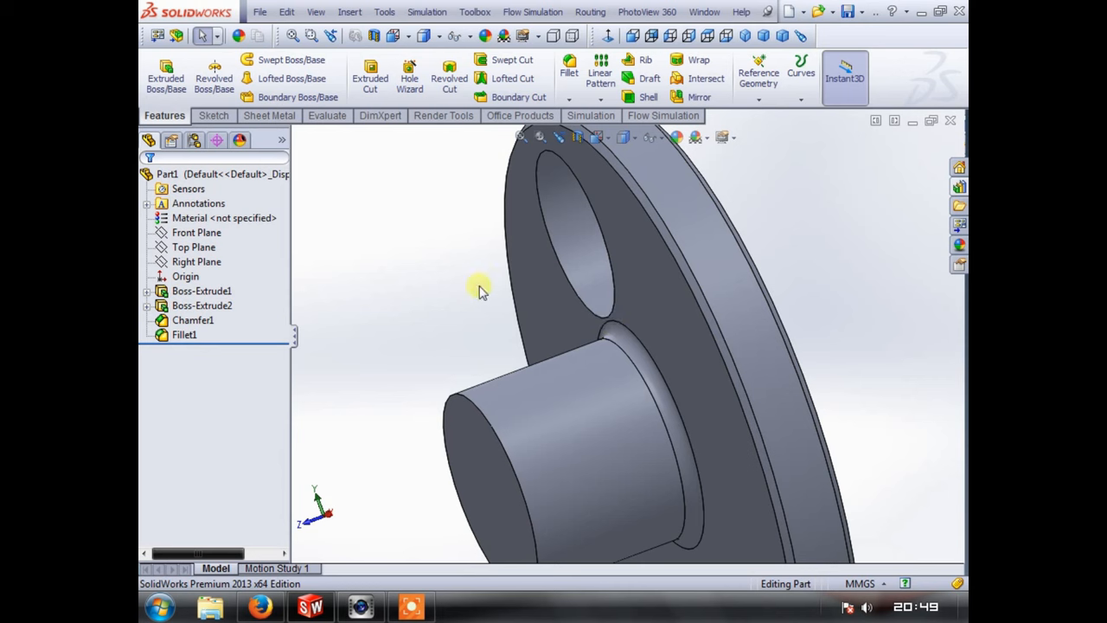
mouse_move(616, 304)
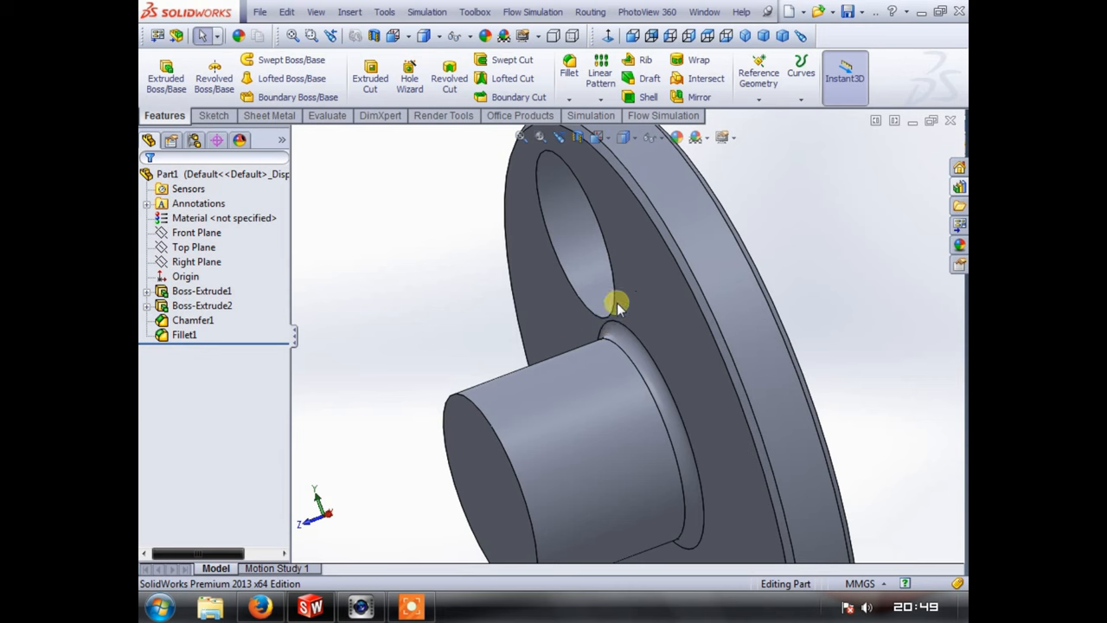
left_click(616, 304)
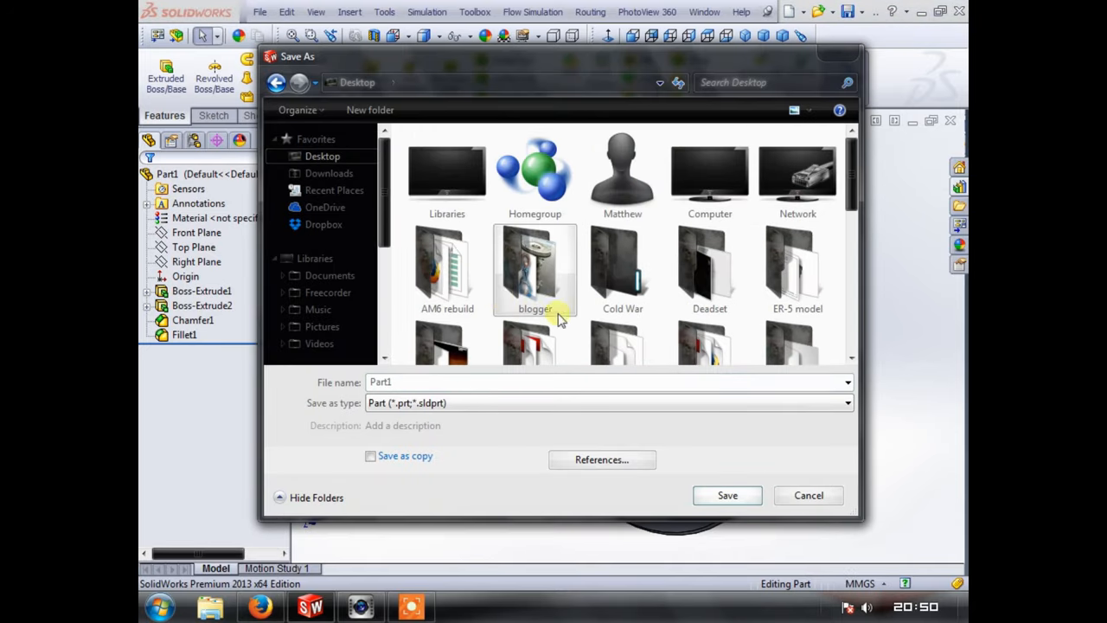
- Save the part as 'Crank throw' in a new '4T engine vid' folder on the desktop
scroll("down", 3)
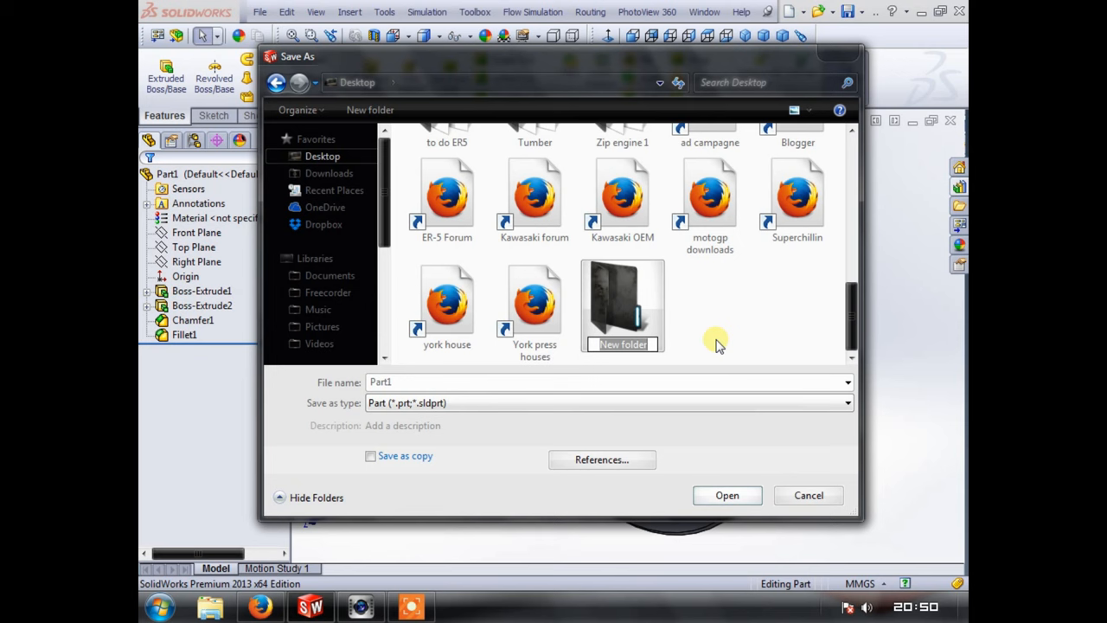
type("4T engine vid")
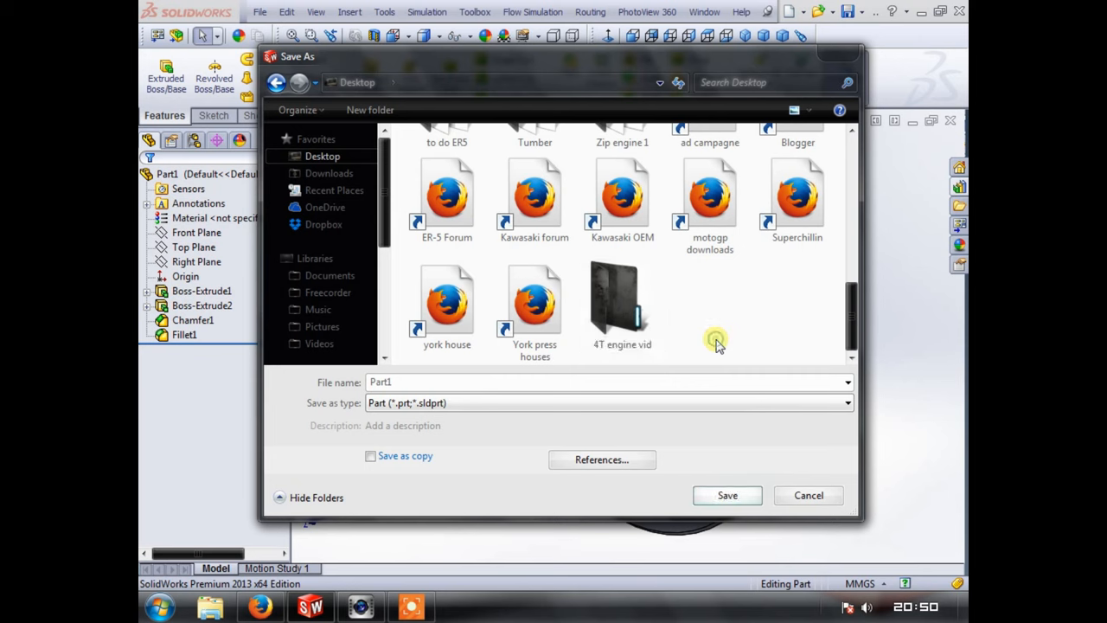
double_click(621, 297)
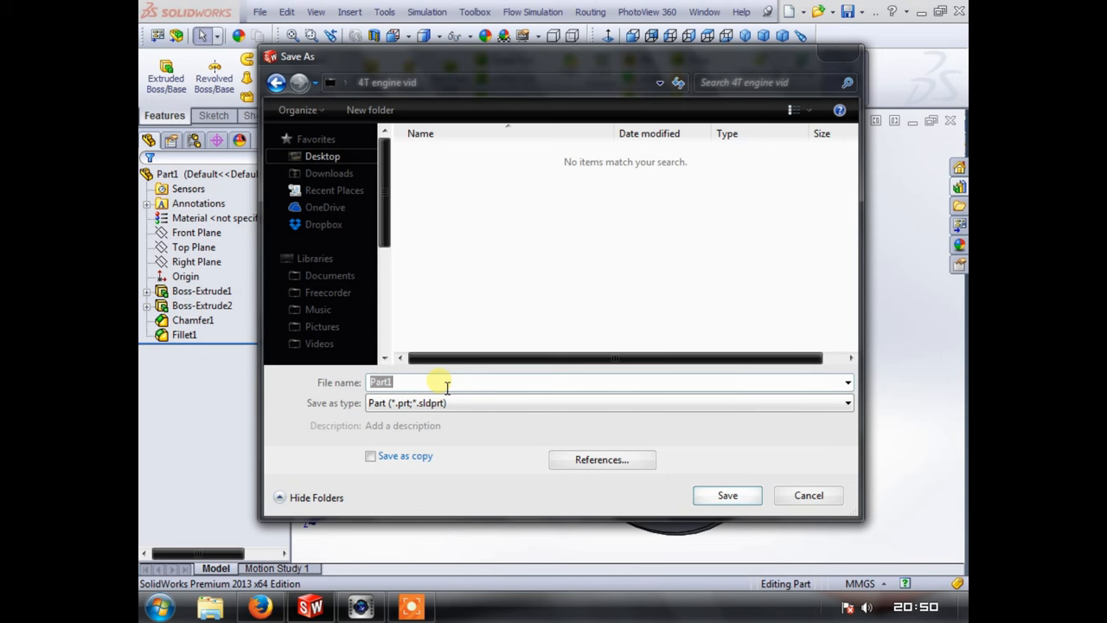
type("C")
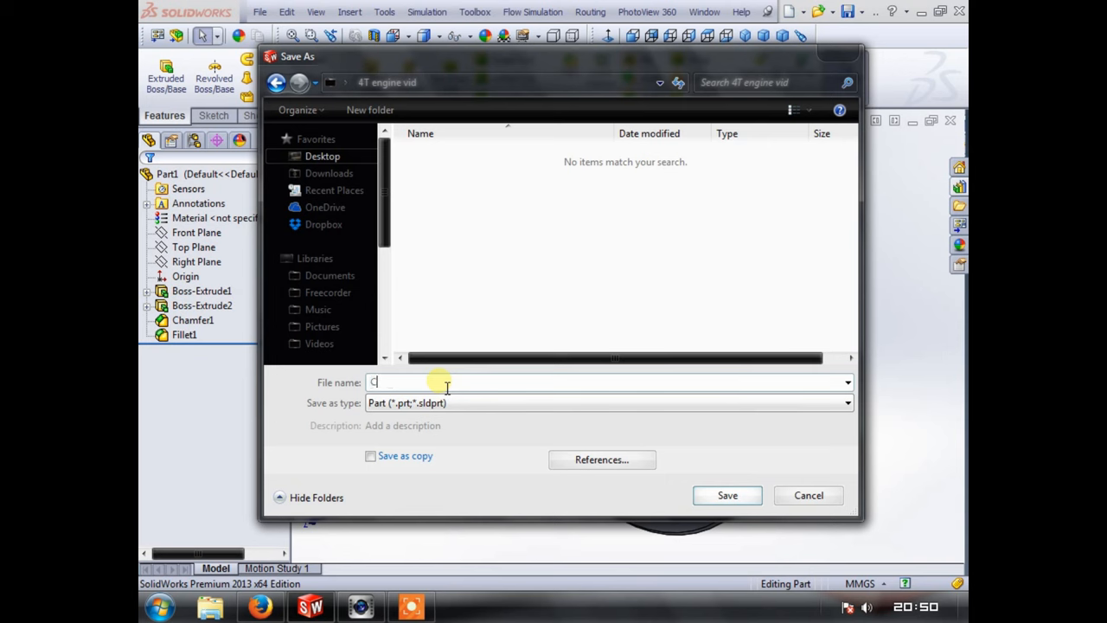
type("rank")
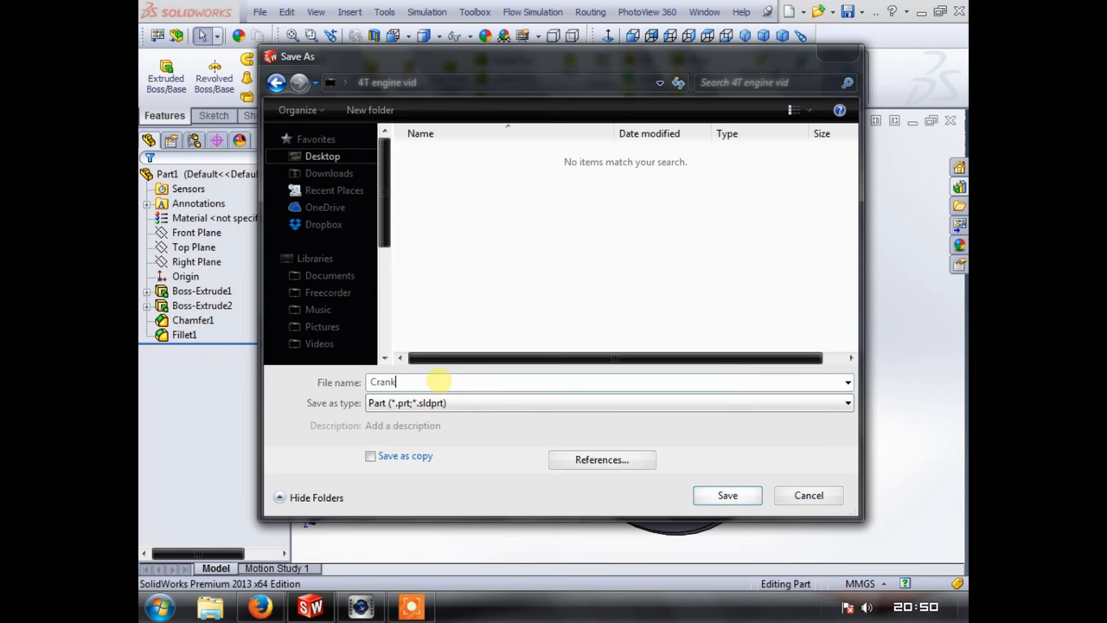
type("throw")
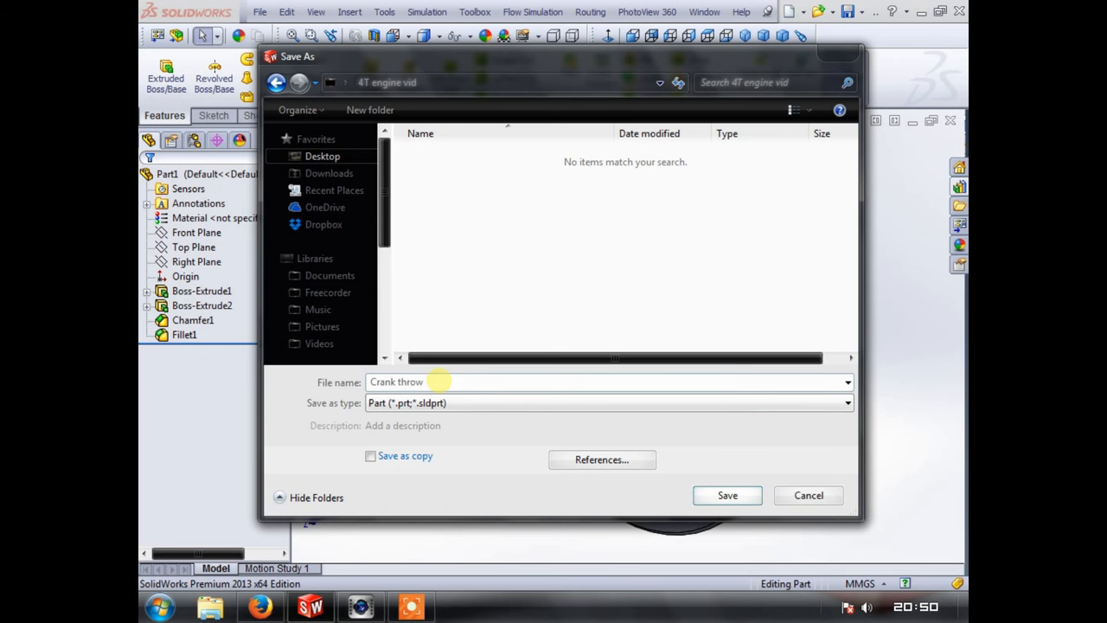
left_click(726, 494)
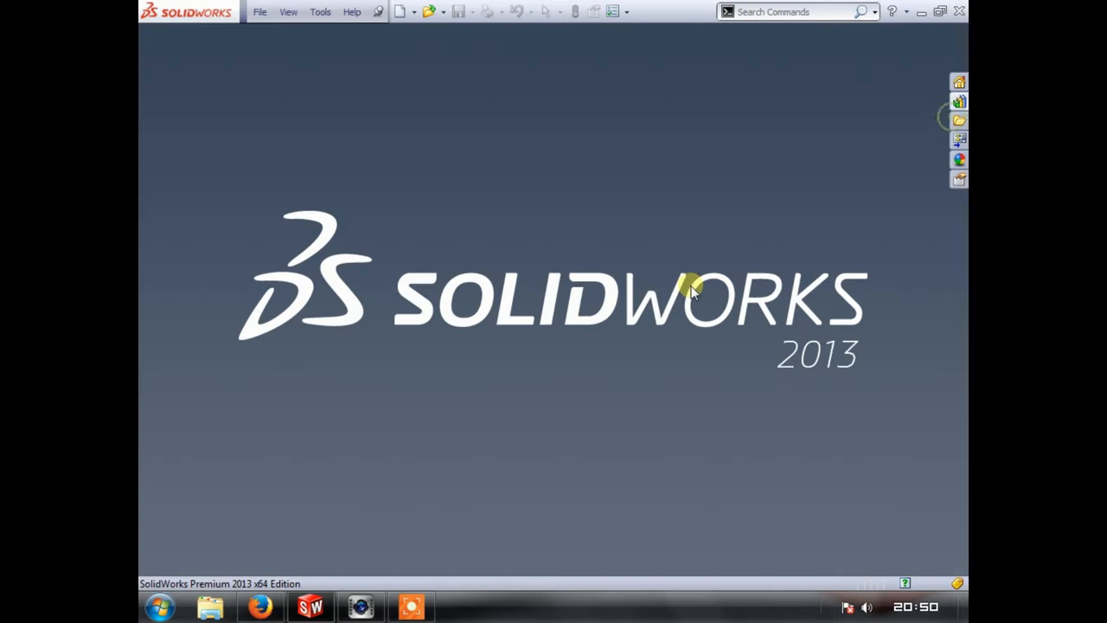
- Create a new empty assembly document from the New SolidWorks Document dialog
left_click(260, 10)
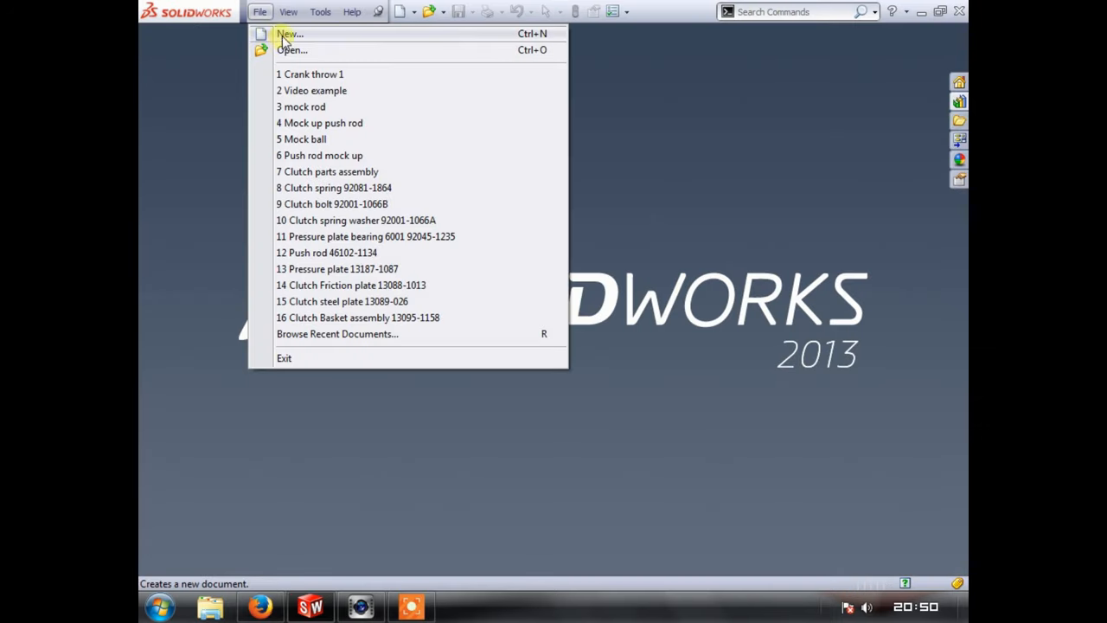
left_click(290, 34)
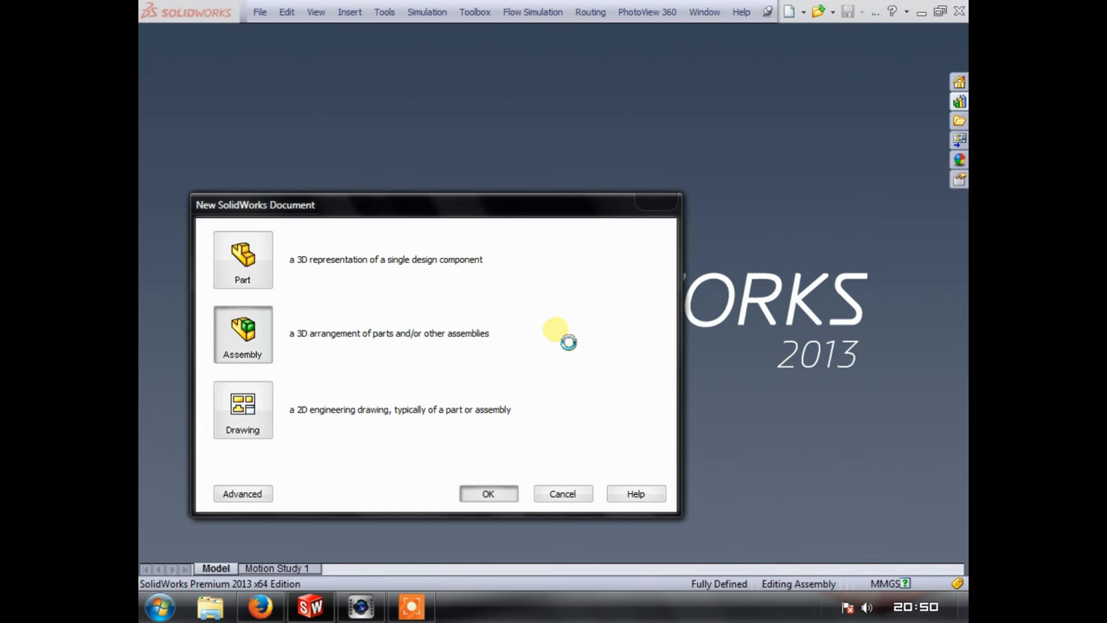
mouse_move(484, 371)
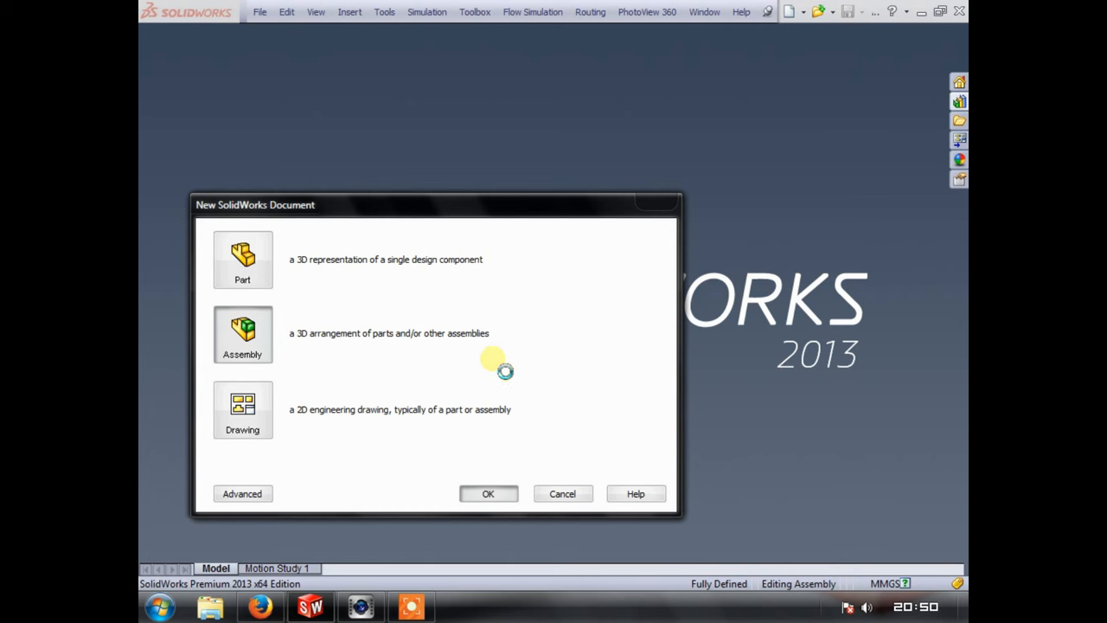
mouse_move(598, 268)
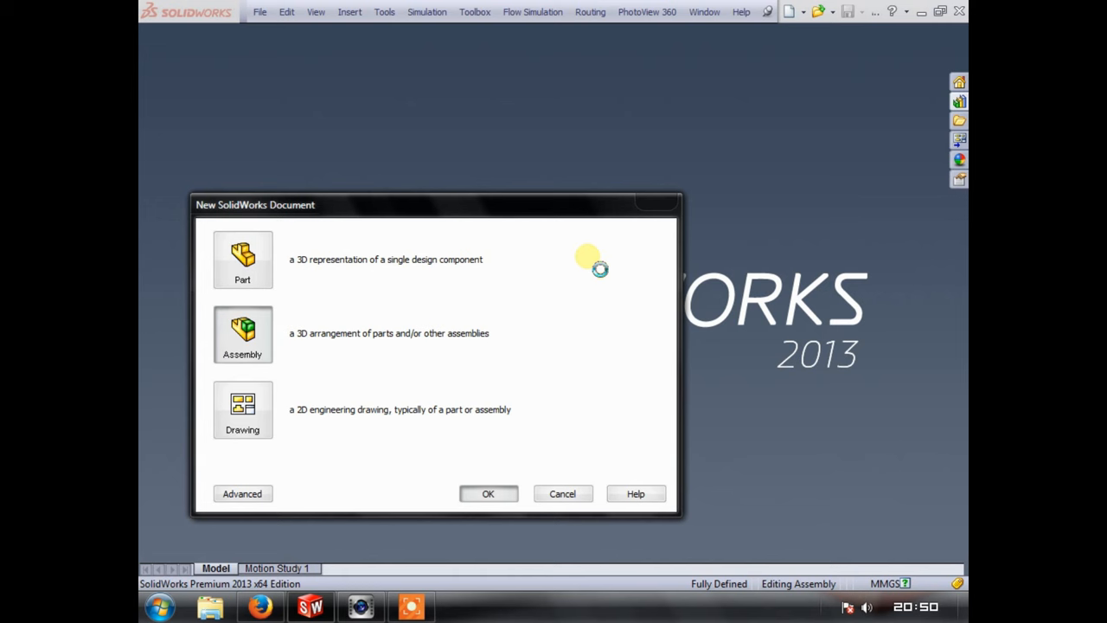
mouse_move(602, 260)
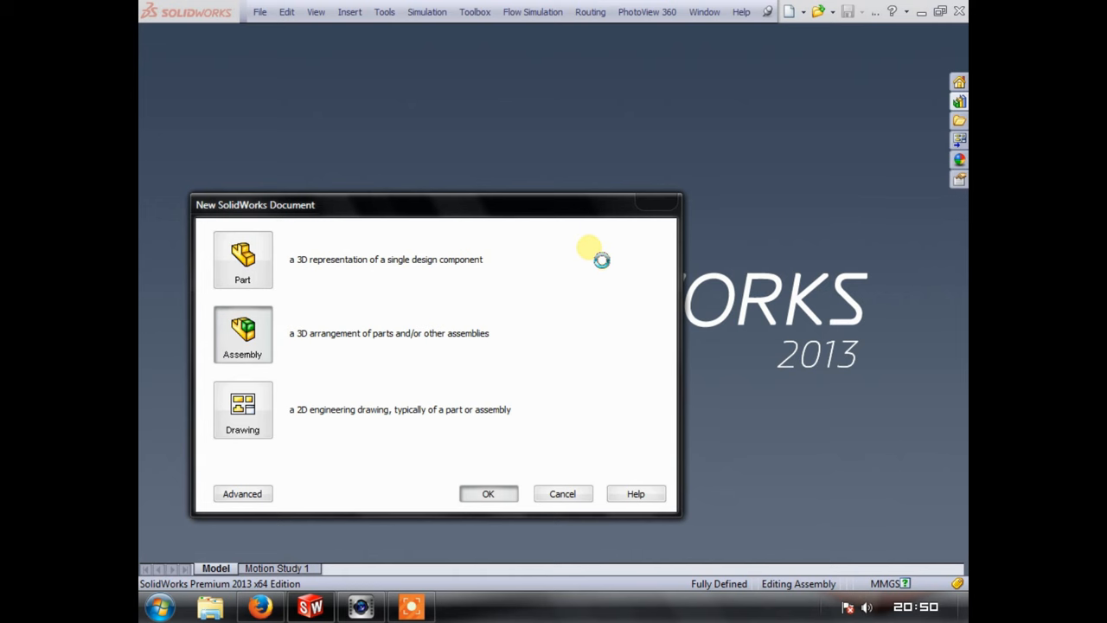
mouse_move(538, 289)
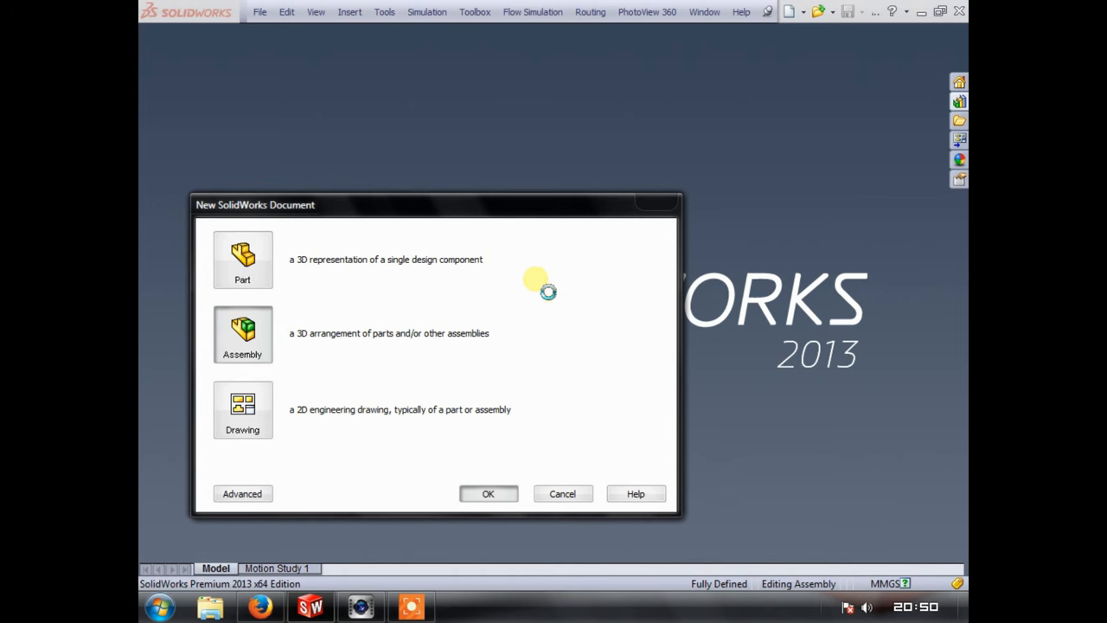
left_click(487, 493)
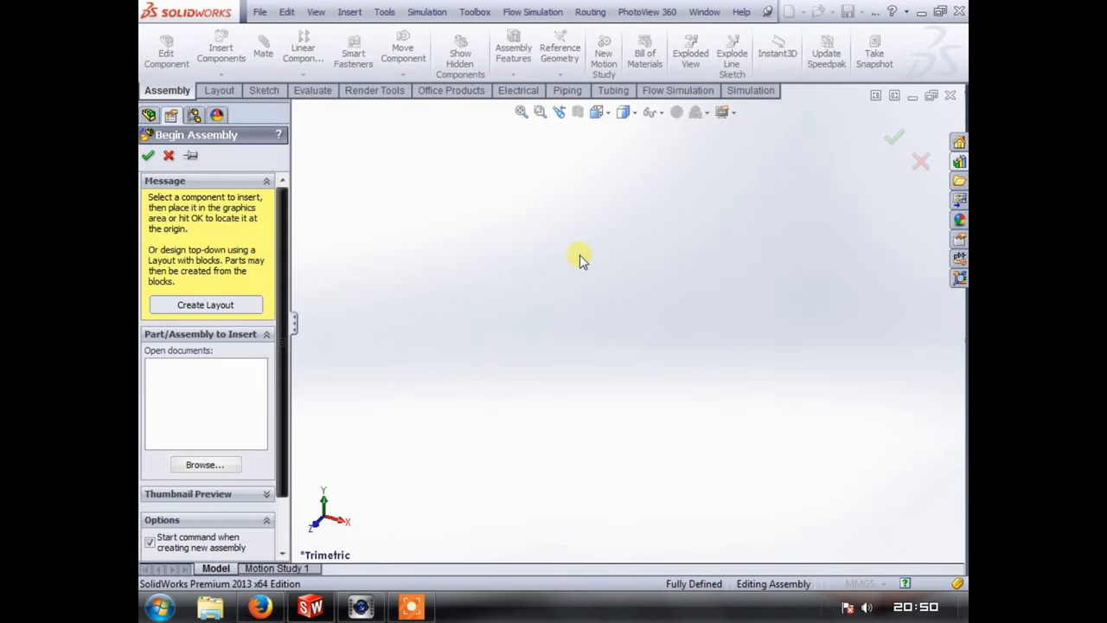
- Insert Crank throw 1 at the assembly origin as the first fixed component
left_click(205, 463)
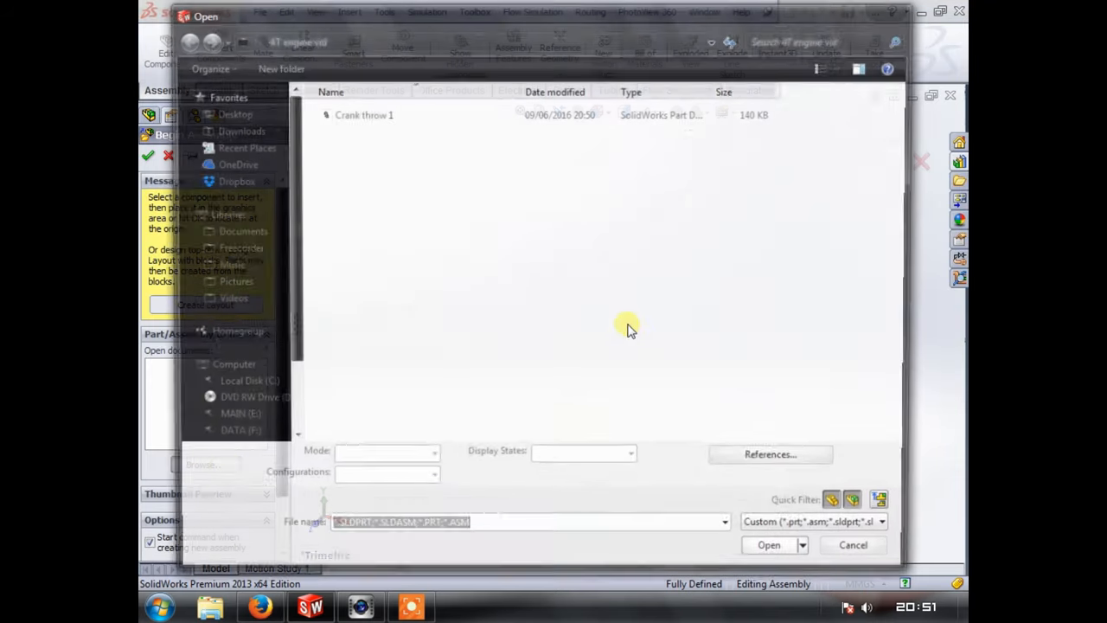
left_click(768, 543)
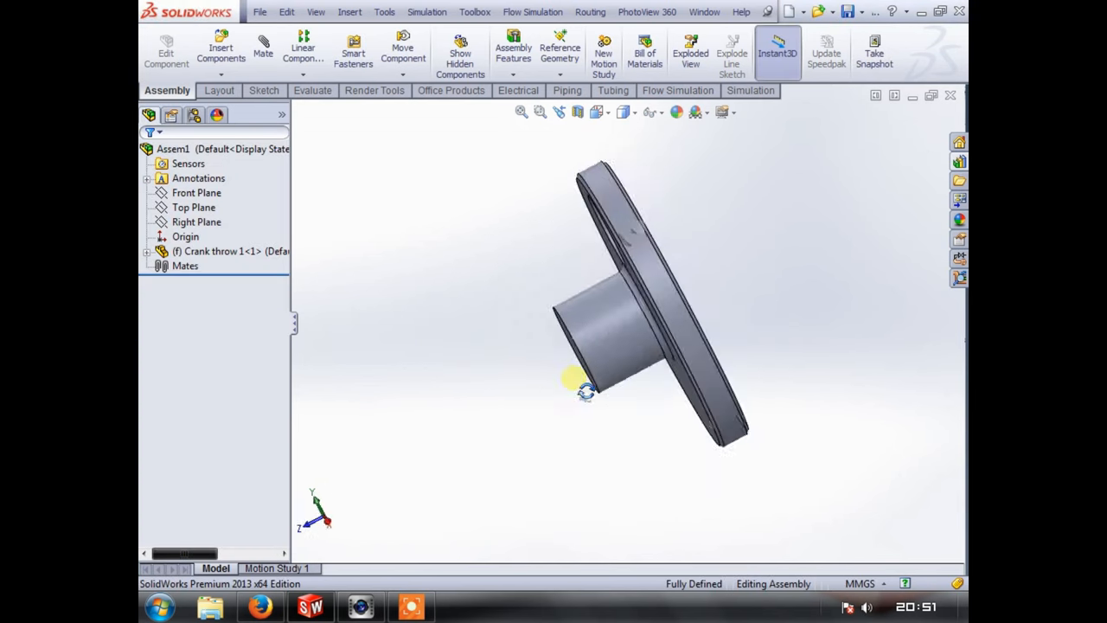
left_click_drag(584, 389, 626, 398)
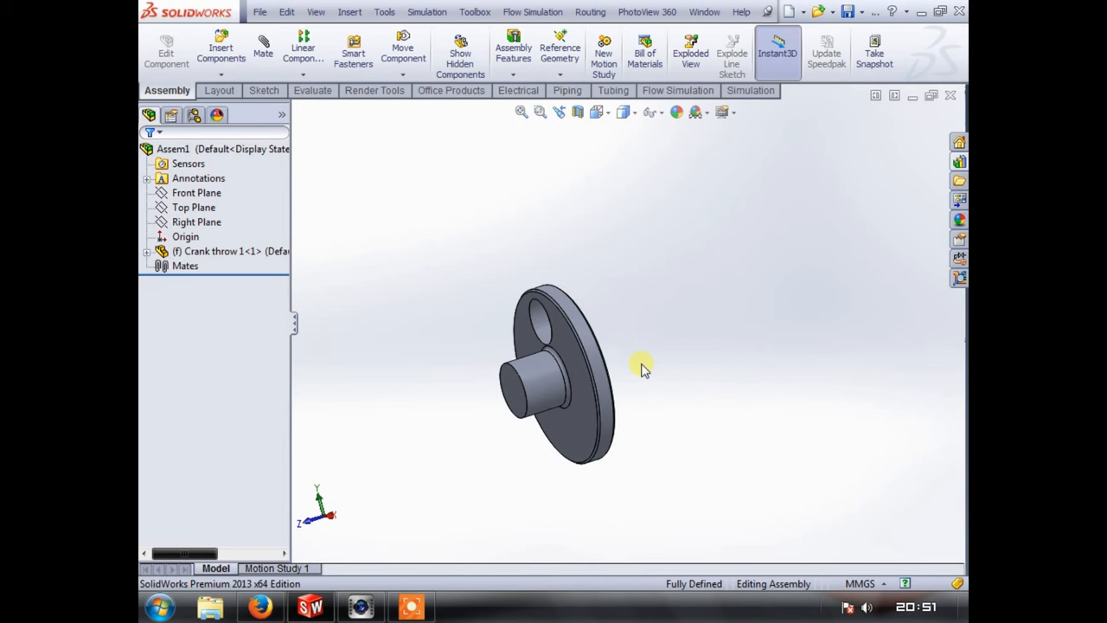
mouse_move(476, 313)
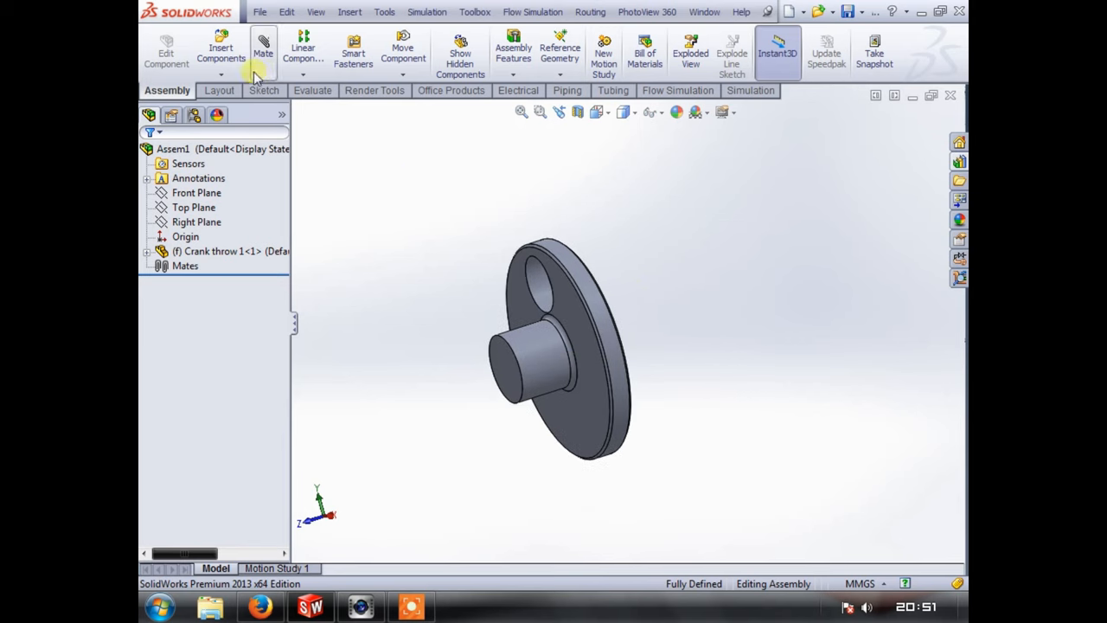
mouse_move(221, 48)
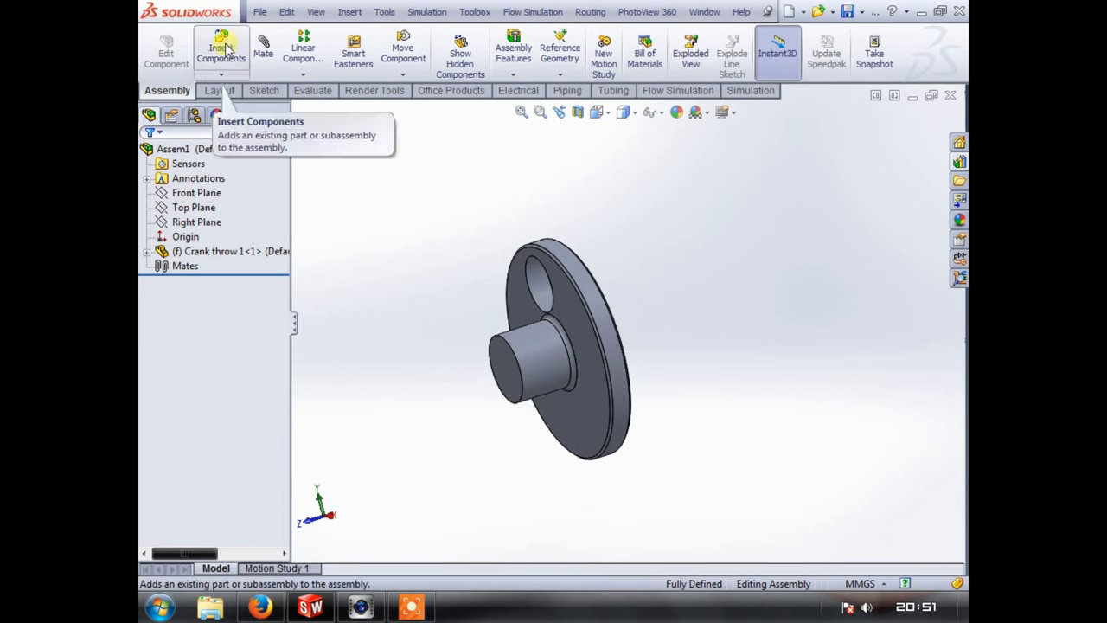
- Insert a second copy of Crank throw 1 and place it in the graphics area
left_click(218, 48)
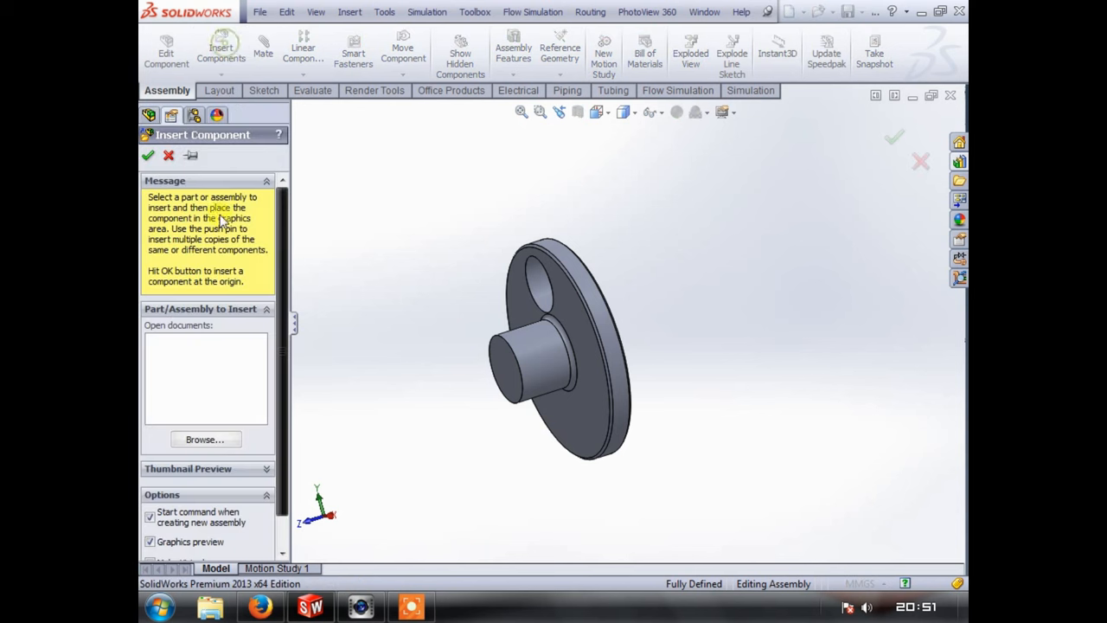
left_click(205, 439)
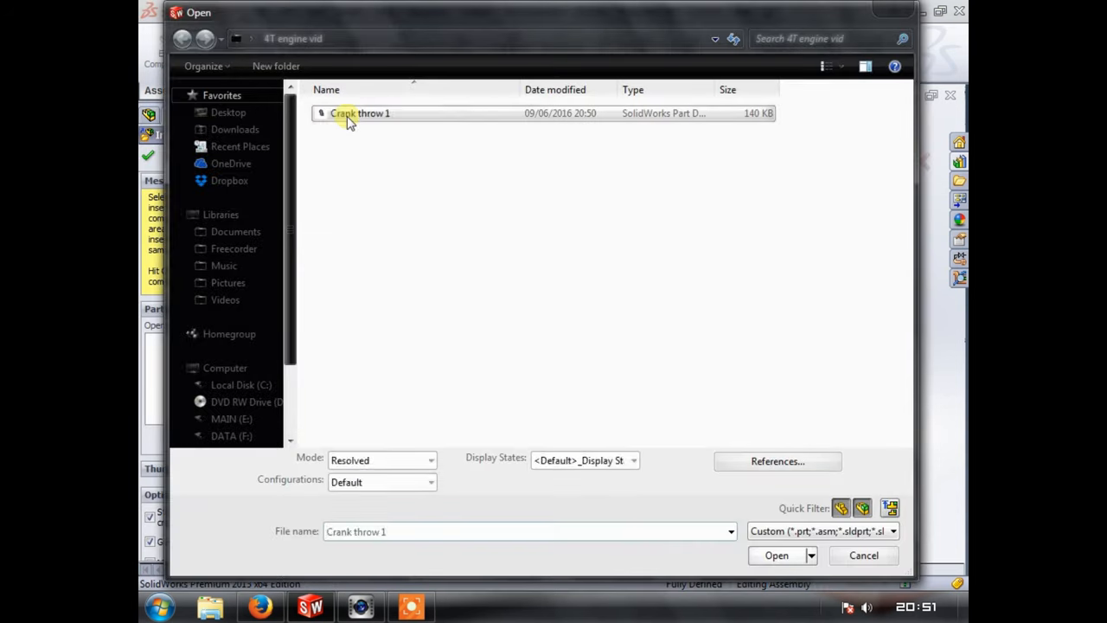
left_click(777, 555)
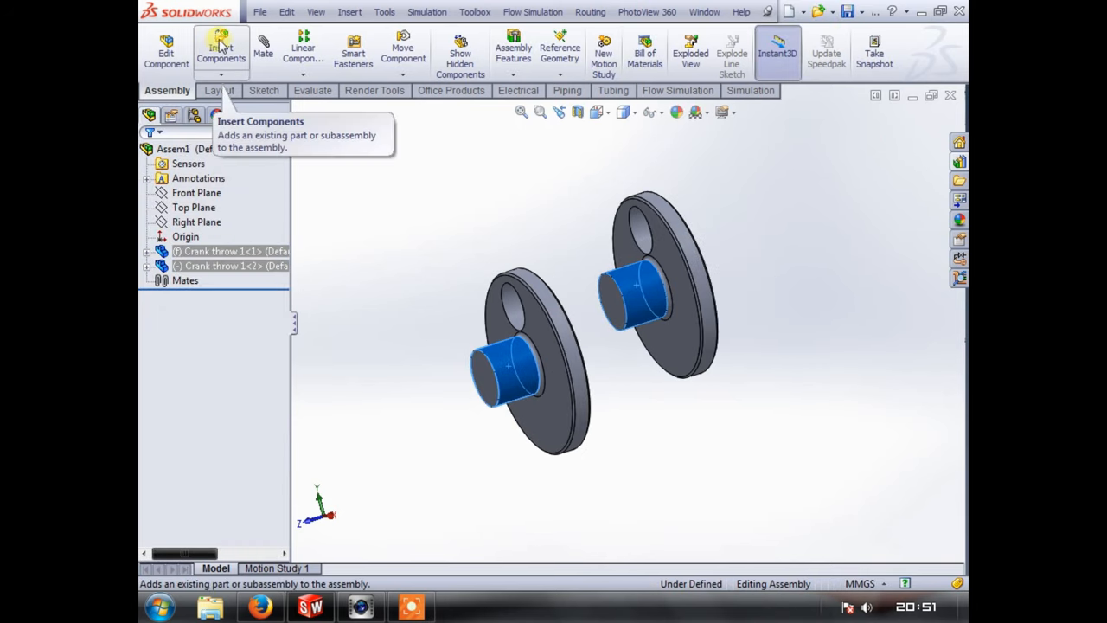
left_click(202, 114)
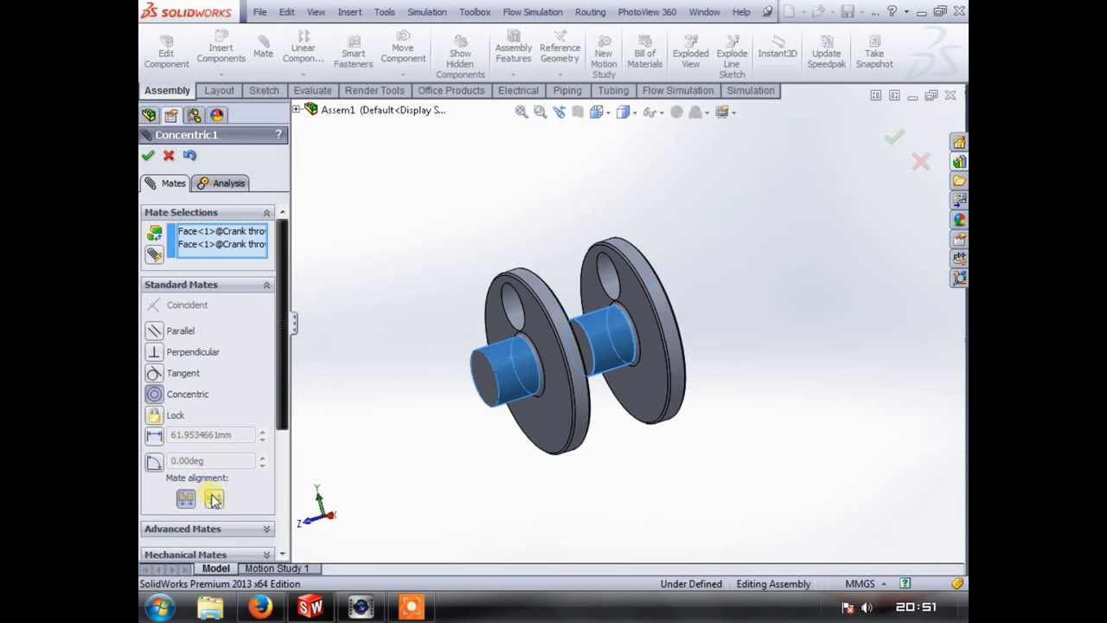
- Accept the concentric shaft mate, then select the matching hole faces of both crank throws
left_click(149, 155)
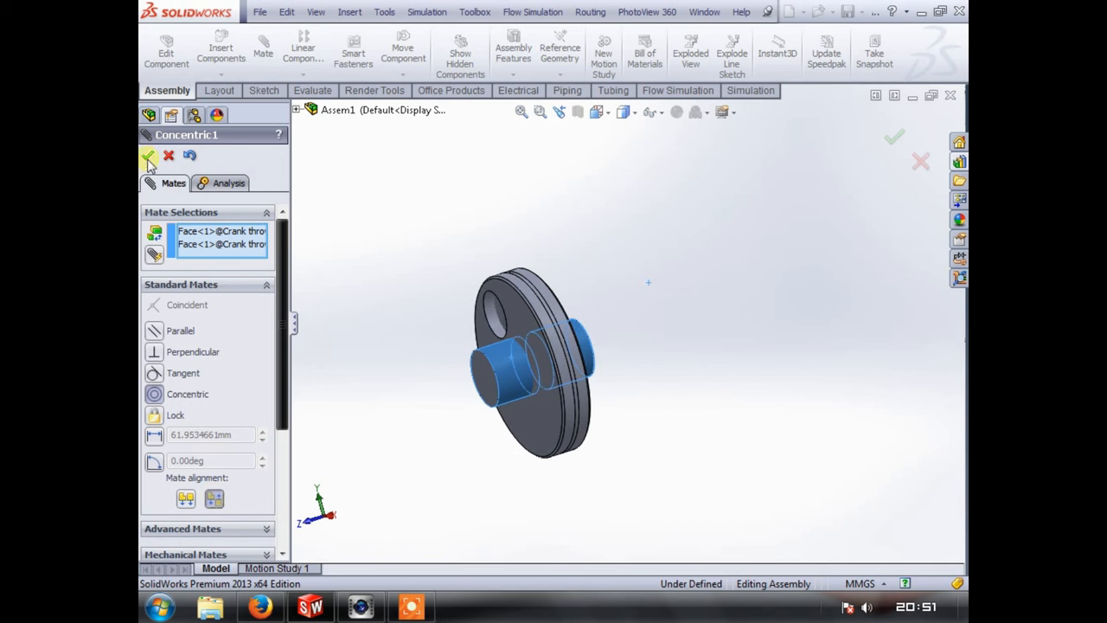
left_click(149, 155)
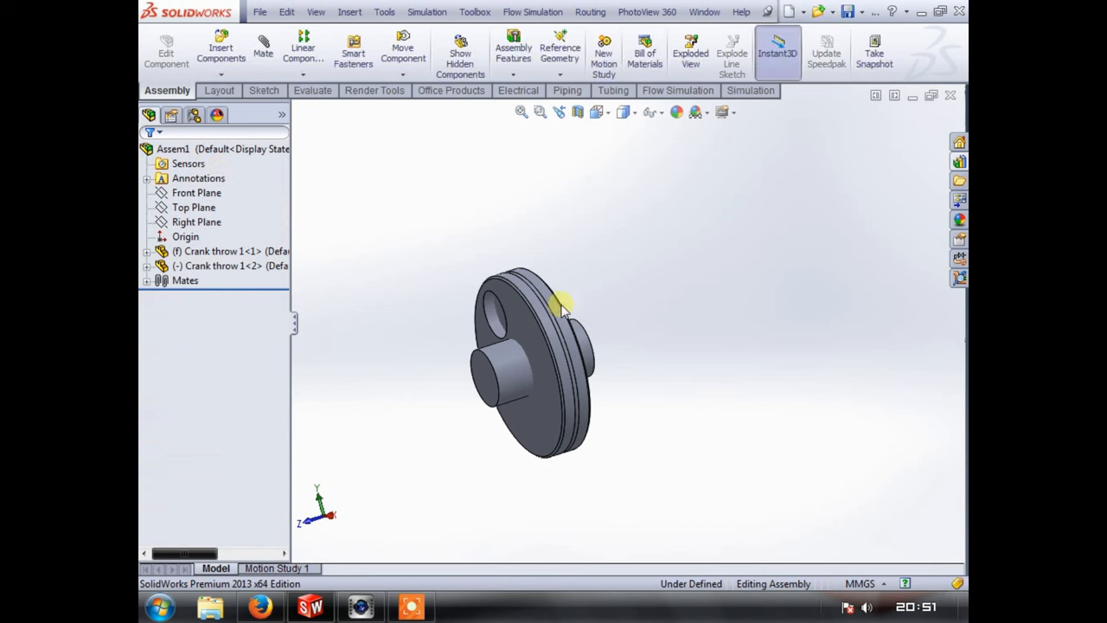
left_click(557, 303)
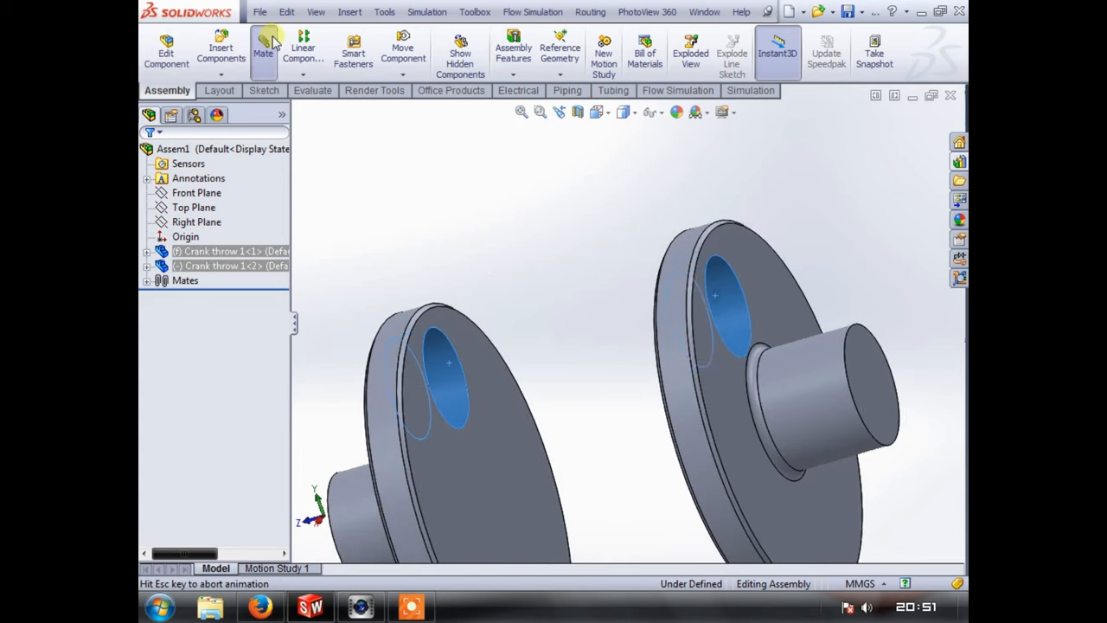
left_click(263, 41)
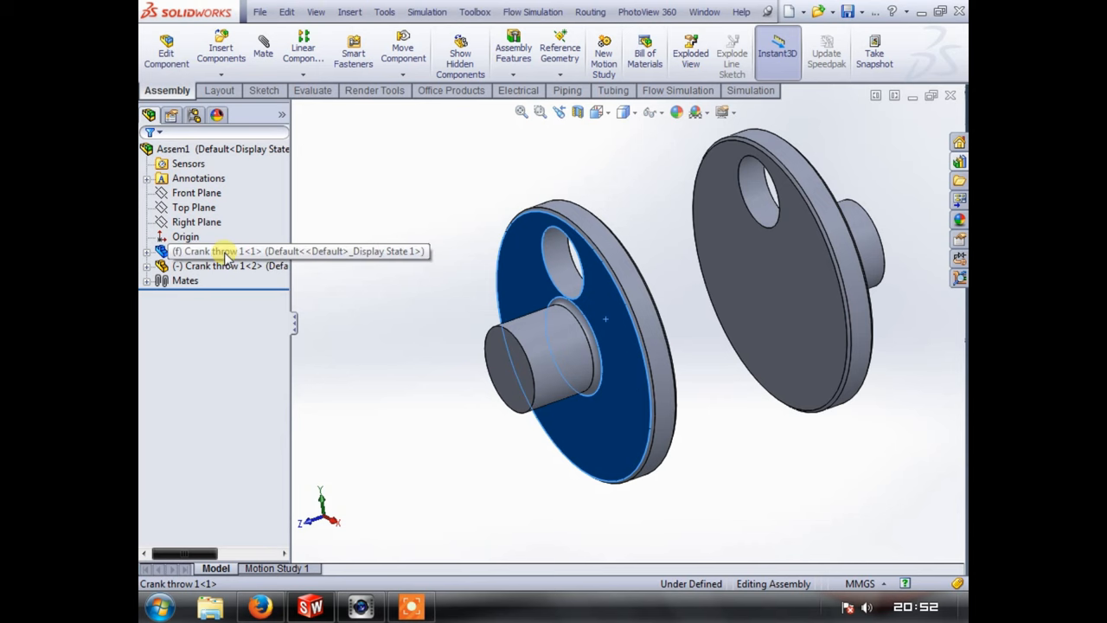
- Mate the two facing disc faces at a 15.00 mm distance and finish mating
left_click(221, 251)
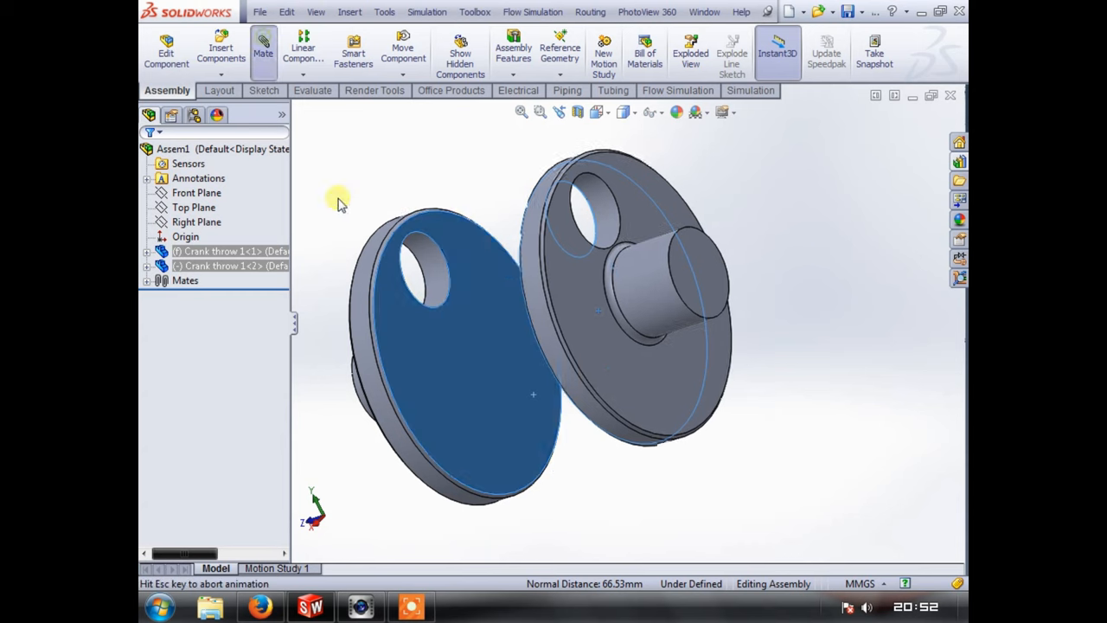
left_click(263, 49)
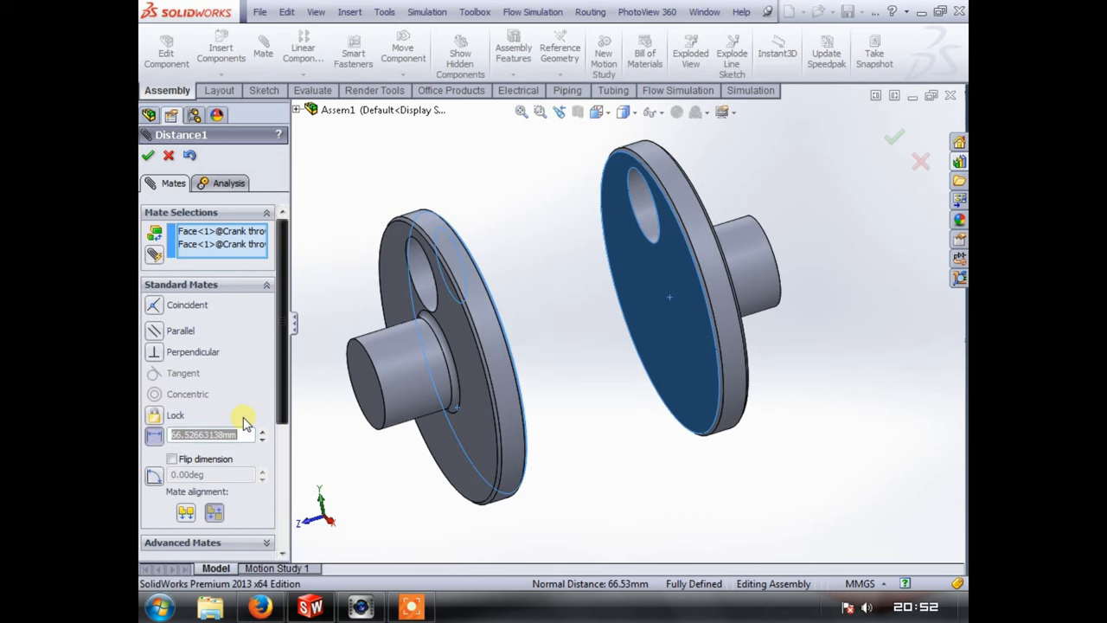
type("2")
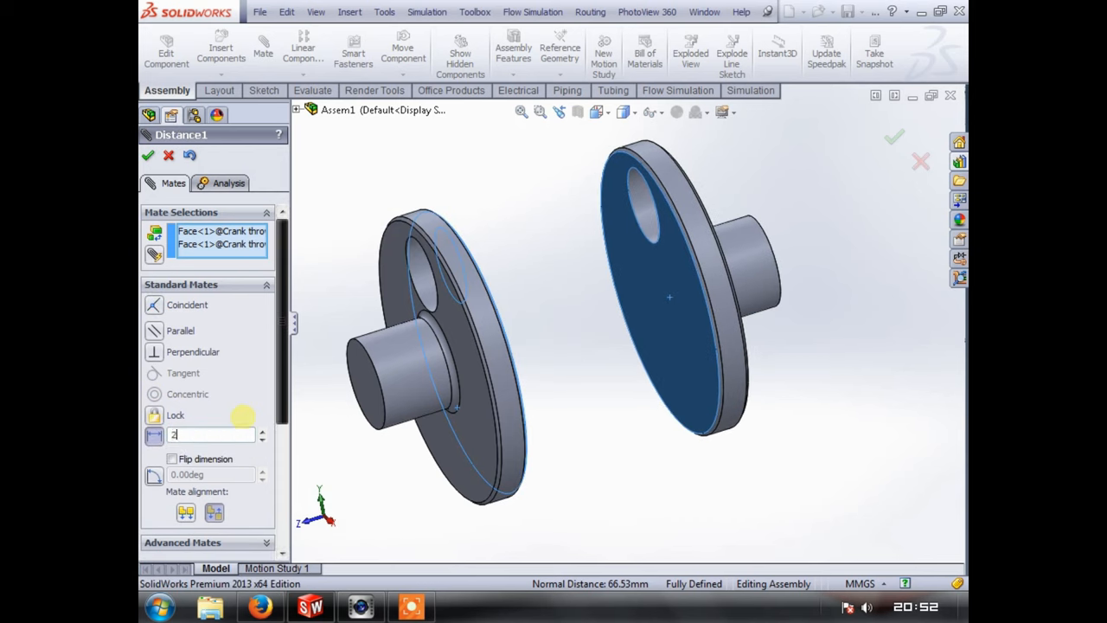
type("25.00mm")
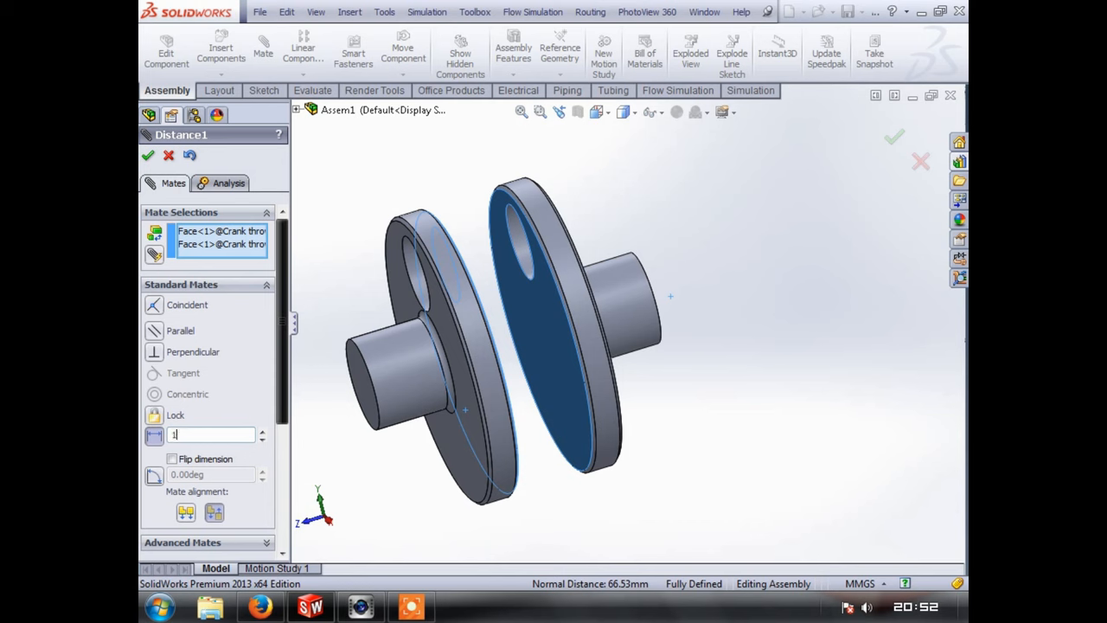
type("15.00mm")
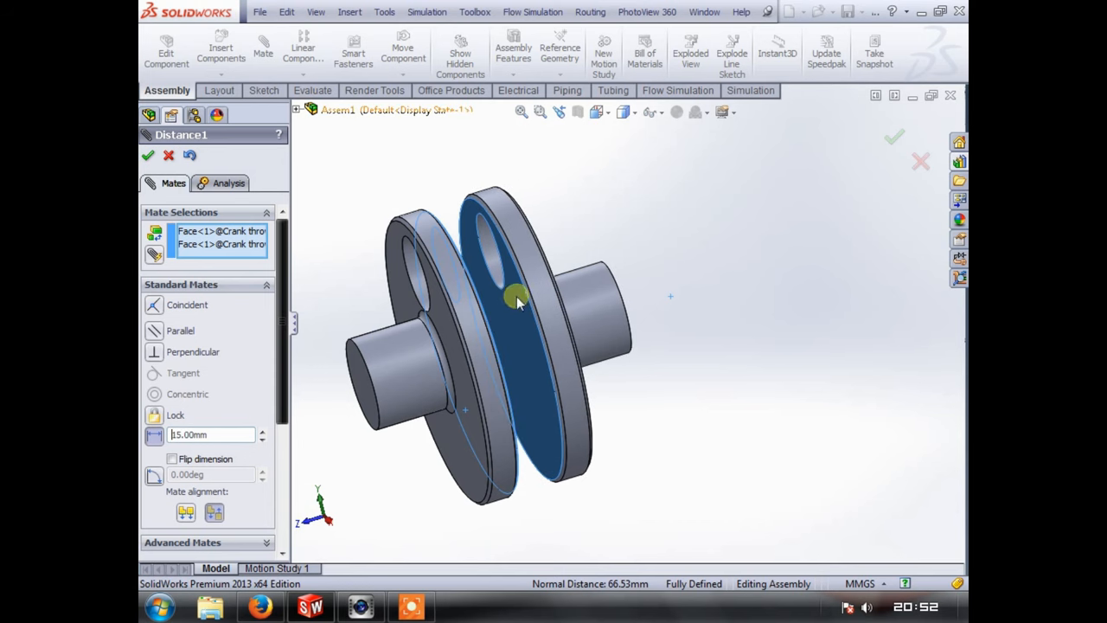
left_click(147, 156)
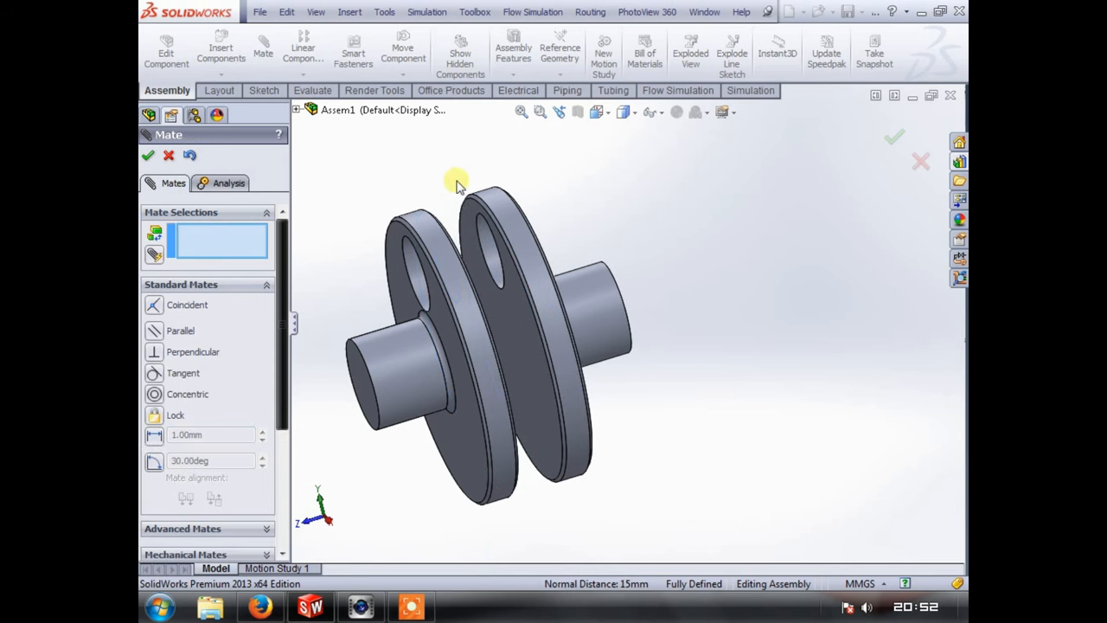
left_click_drag(458, 182, 441, 242)
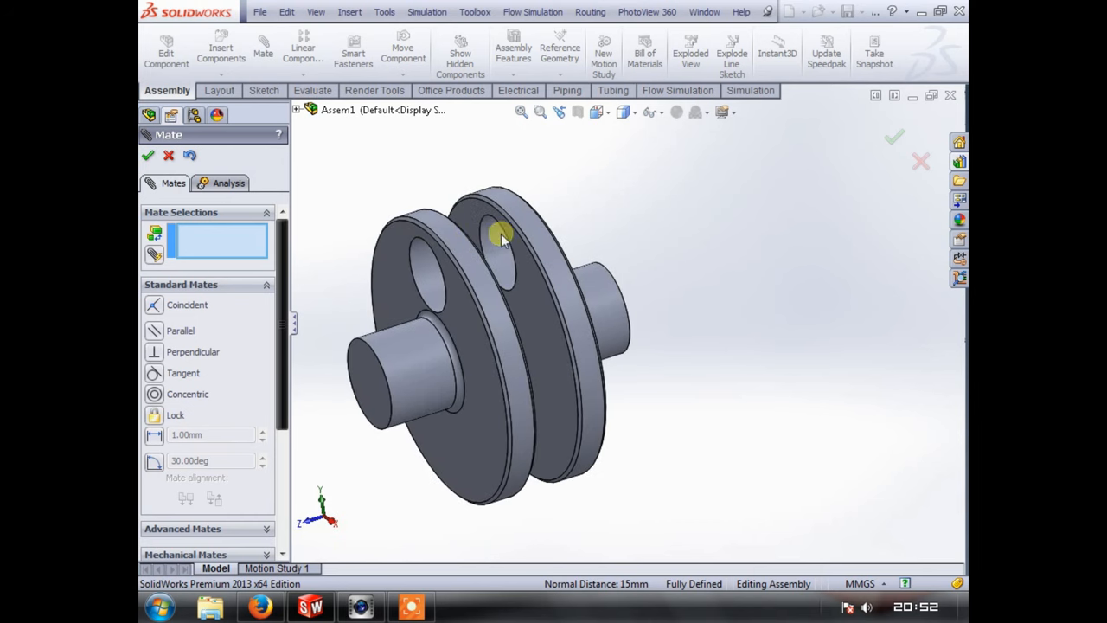
left_click(149, 156)
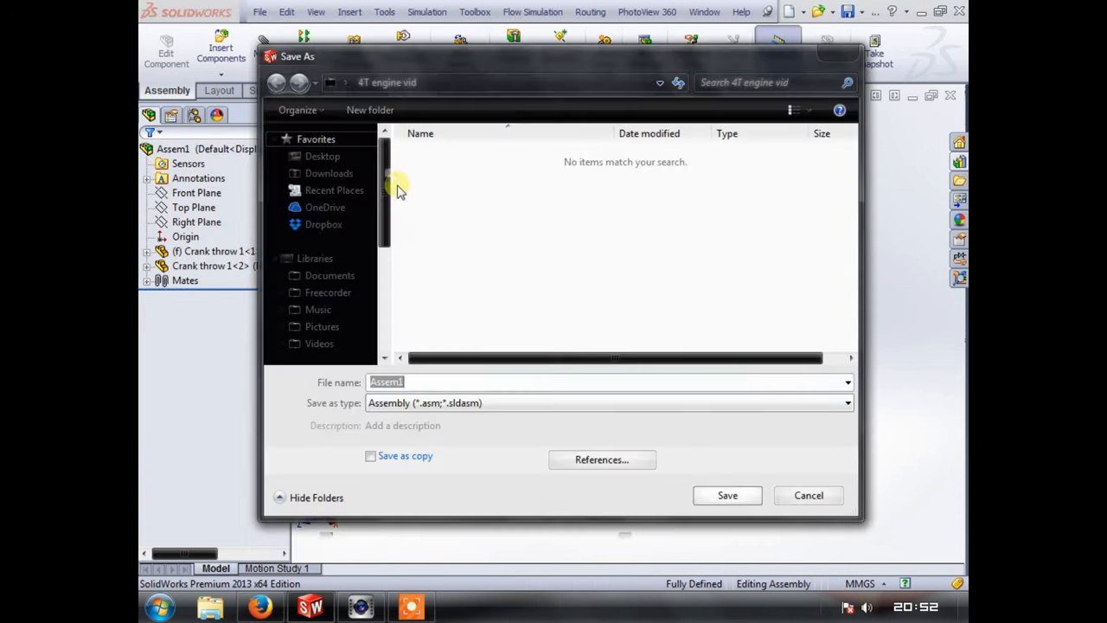
- Save the assembly under the Crankshaft assembly file name
type("Crankshaft")
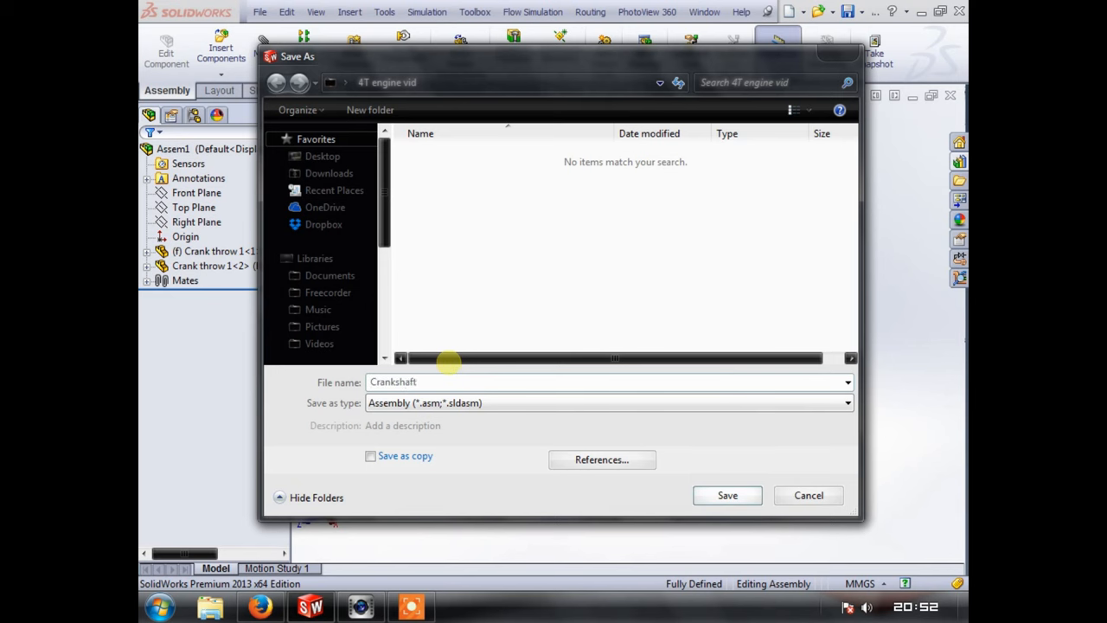
left_click(726, 495)
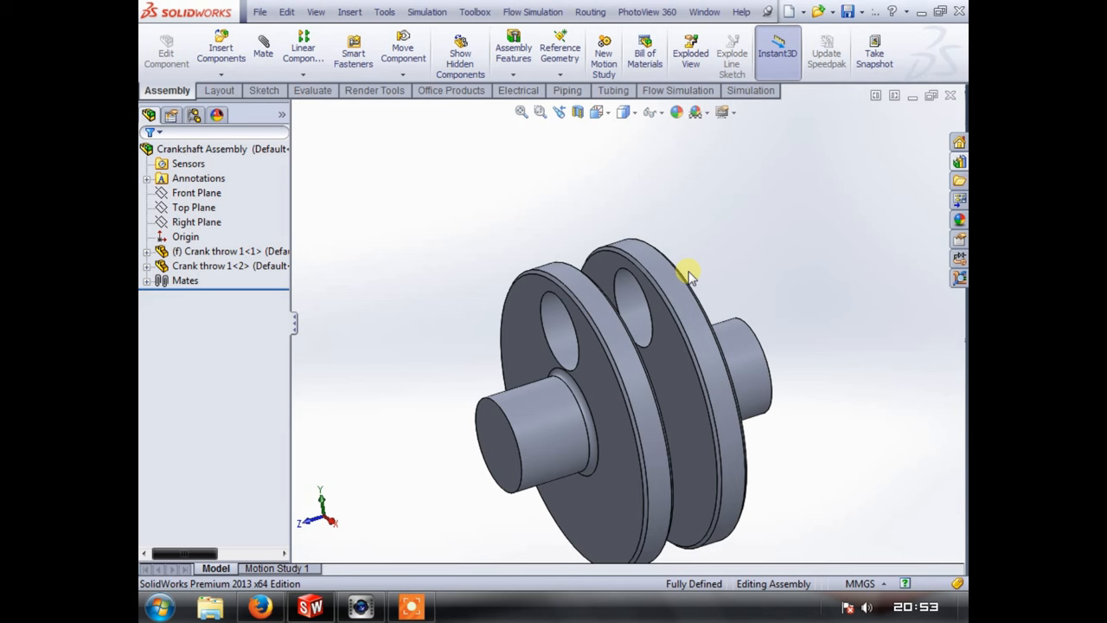
- Orbit and zoom the crankshaft to inspect it, then bring up the Insert Components choices
left_click_drag(689, 277, 640, 364)
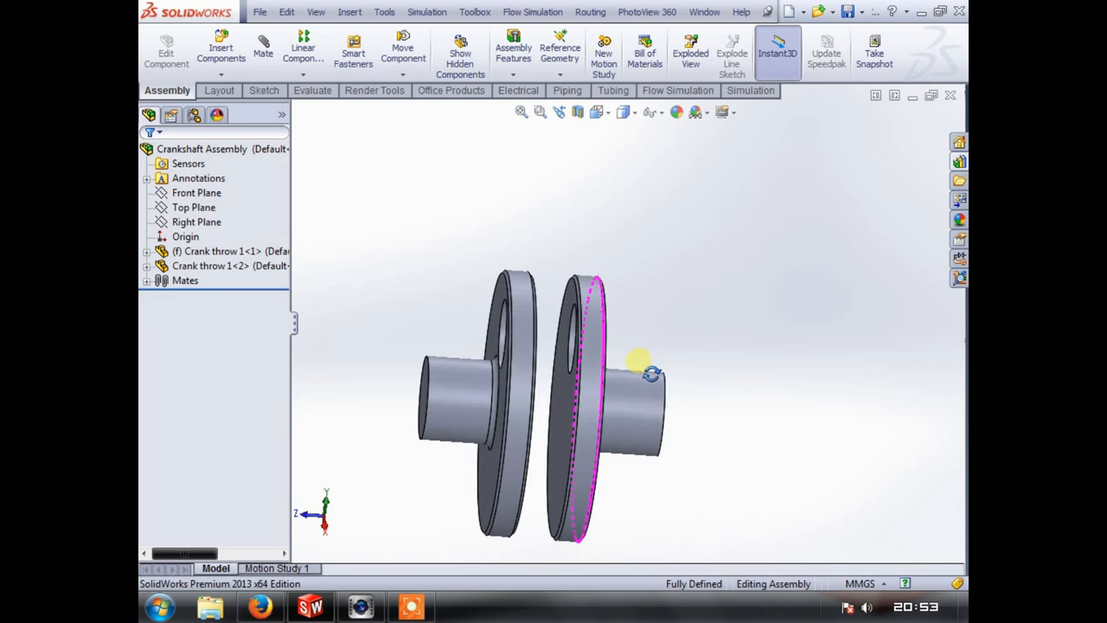
left_click_drag(640, 358, 562, 355)
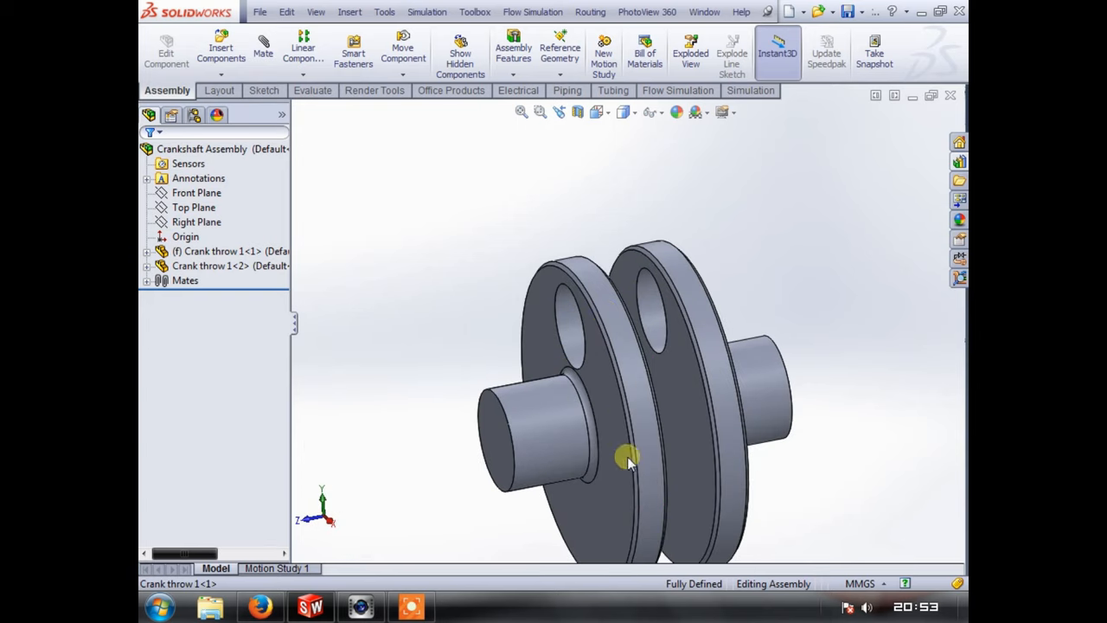
left_click_drag(631, 464, 665, 332)
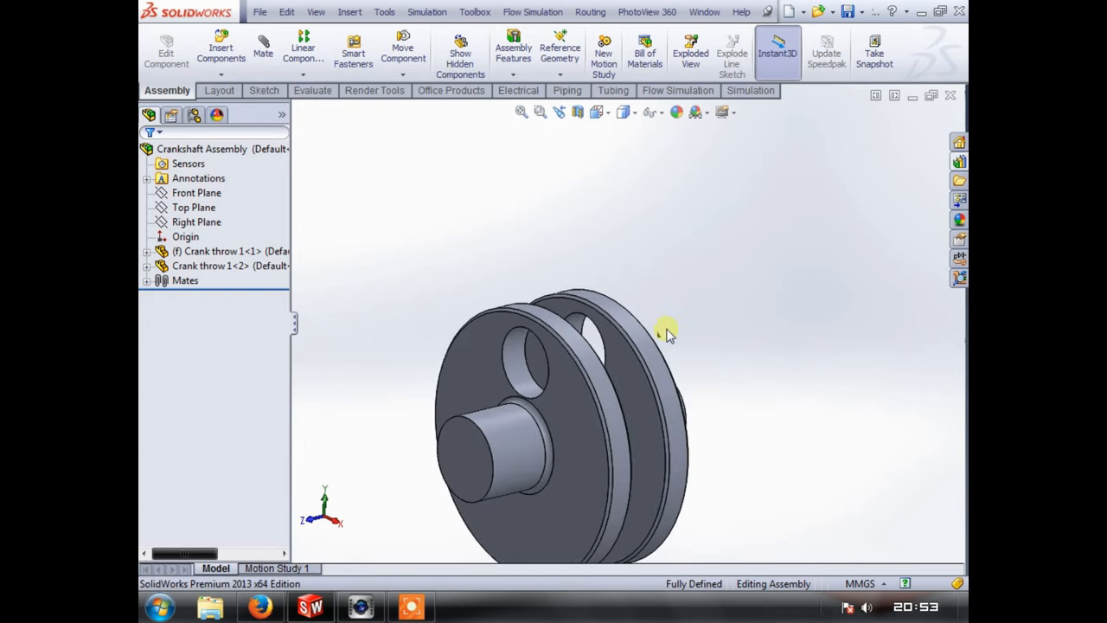
left_click(664, 332)
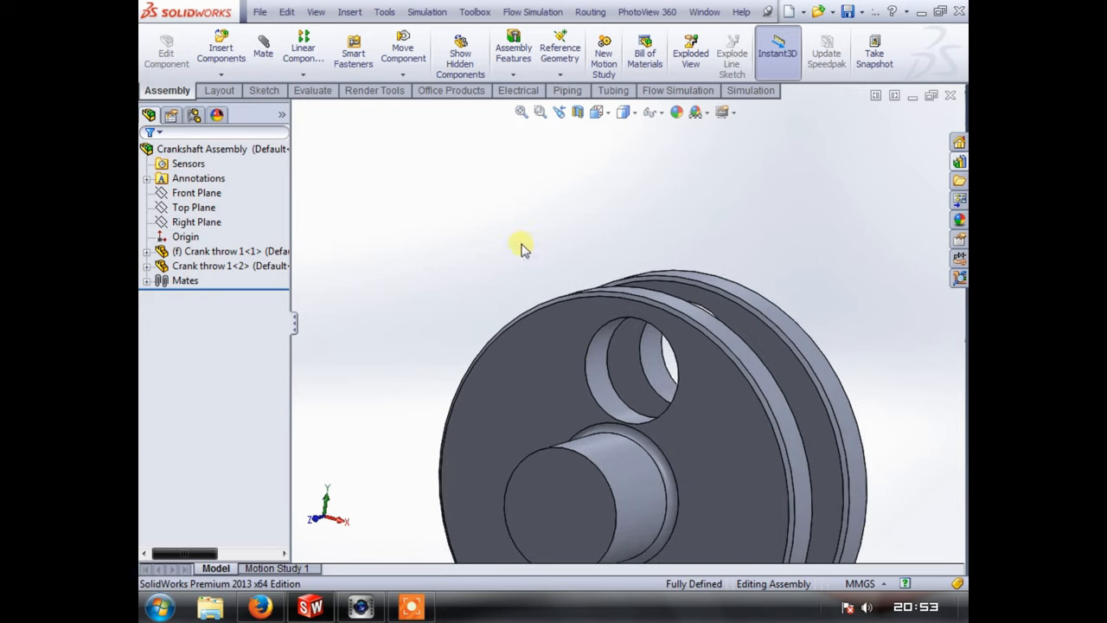
left_click(222, 43)
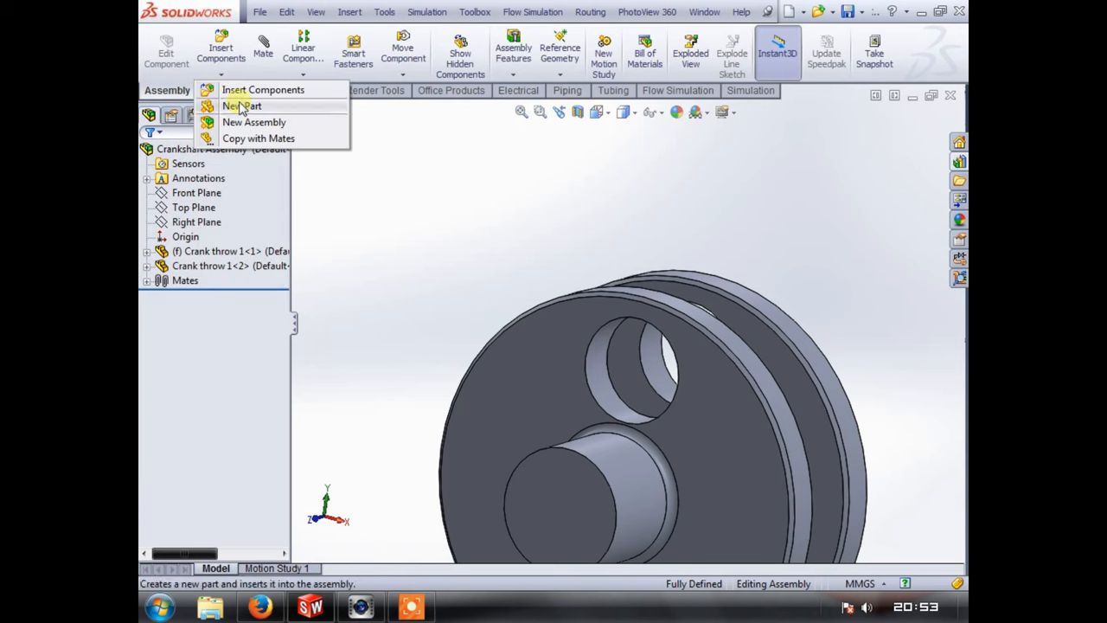
- Create a new in-assembly part and dimension the wrist pin sketch circle at 25 mm
left_click(242, 105)
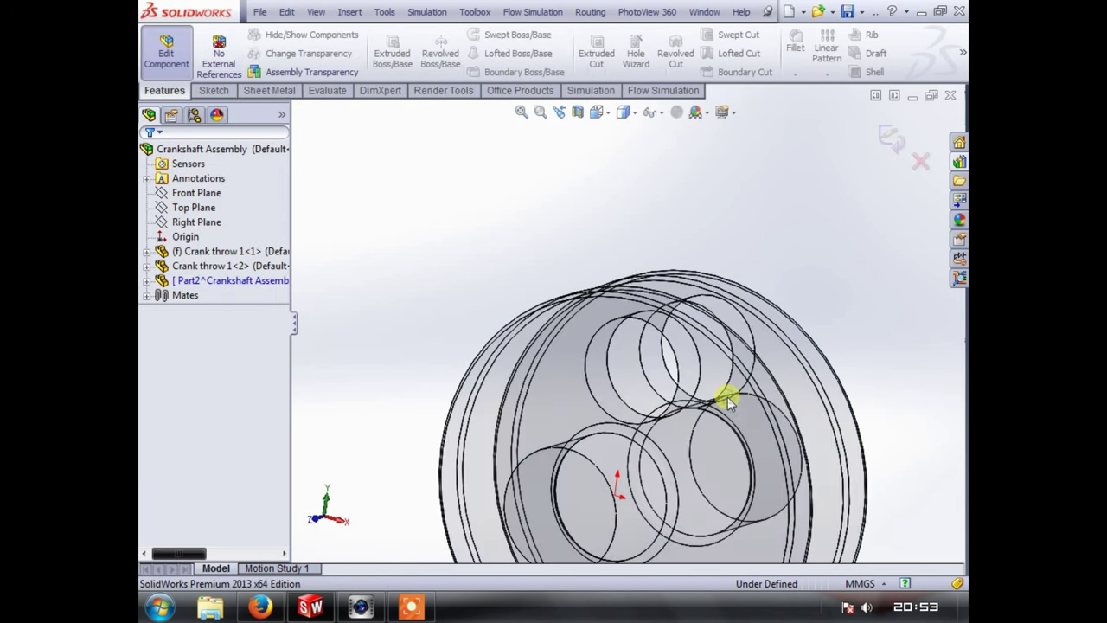
left_click(594, 112)
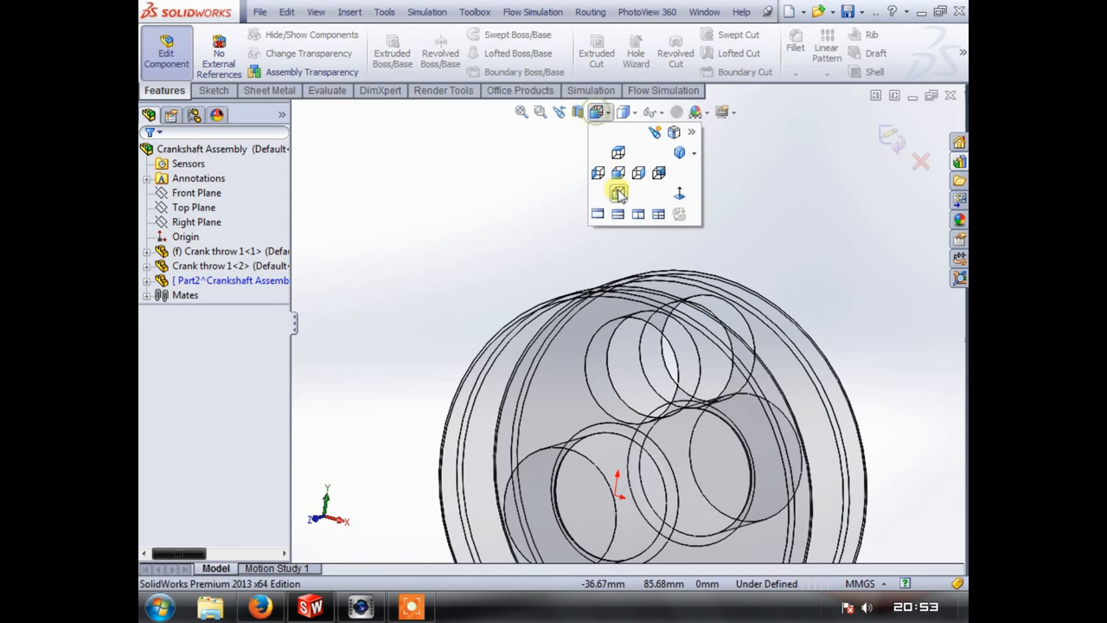
left_click(616, 194)
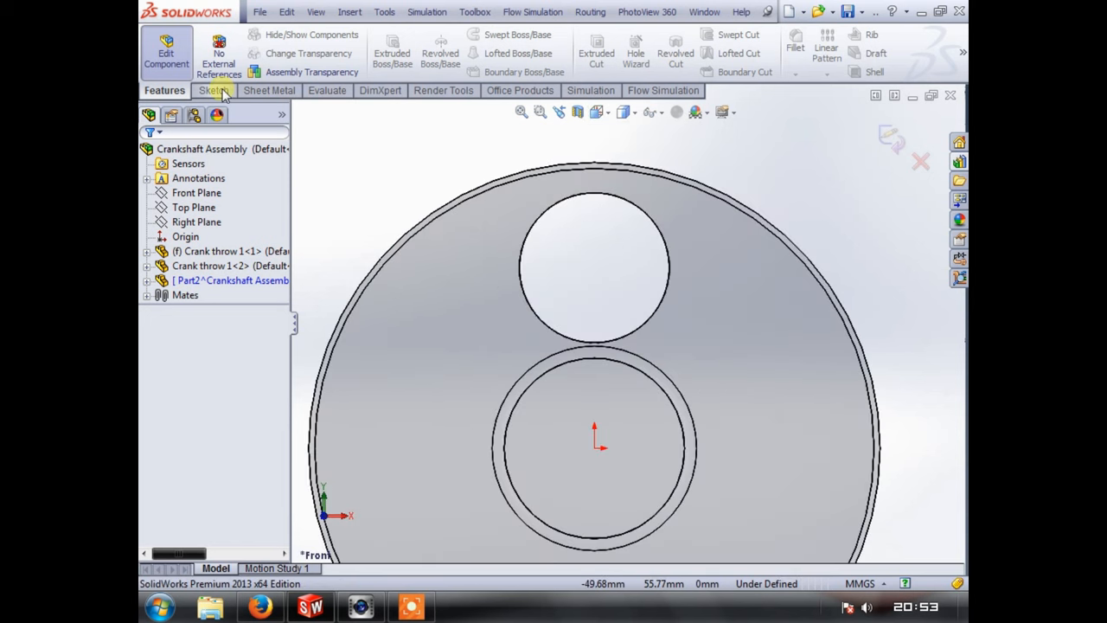
left_click(215, 90)
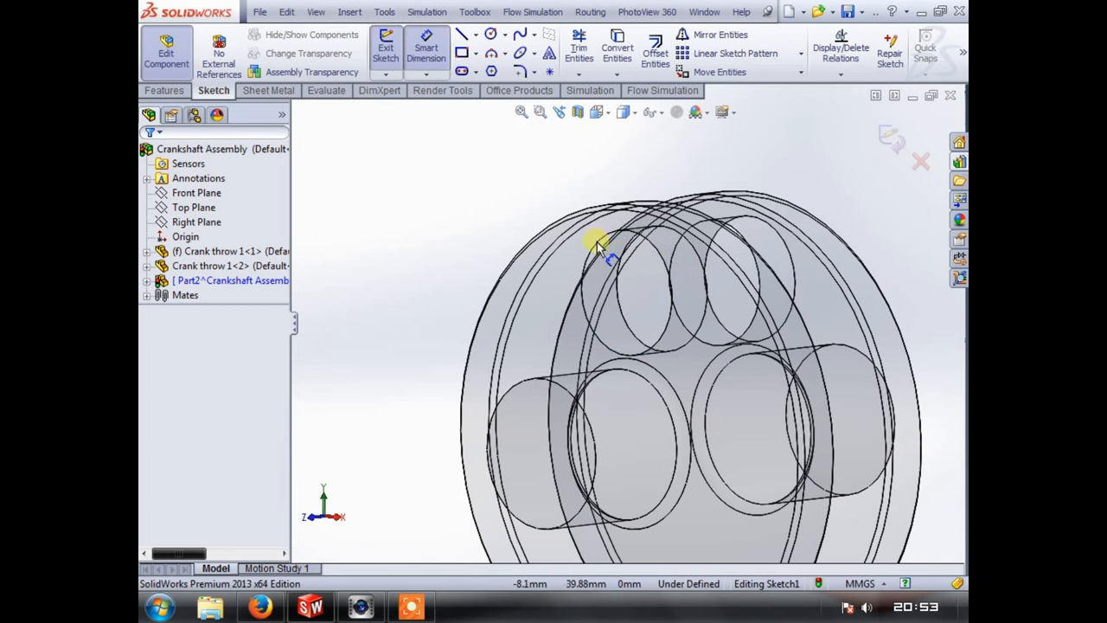
left_click(591, 242)
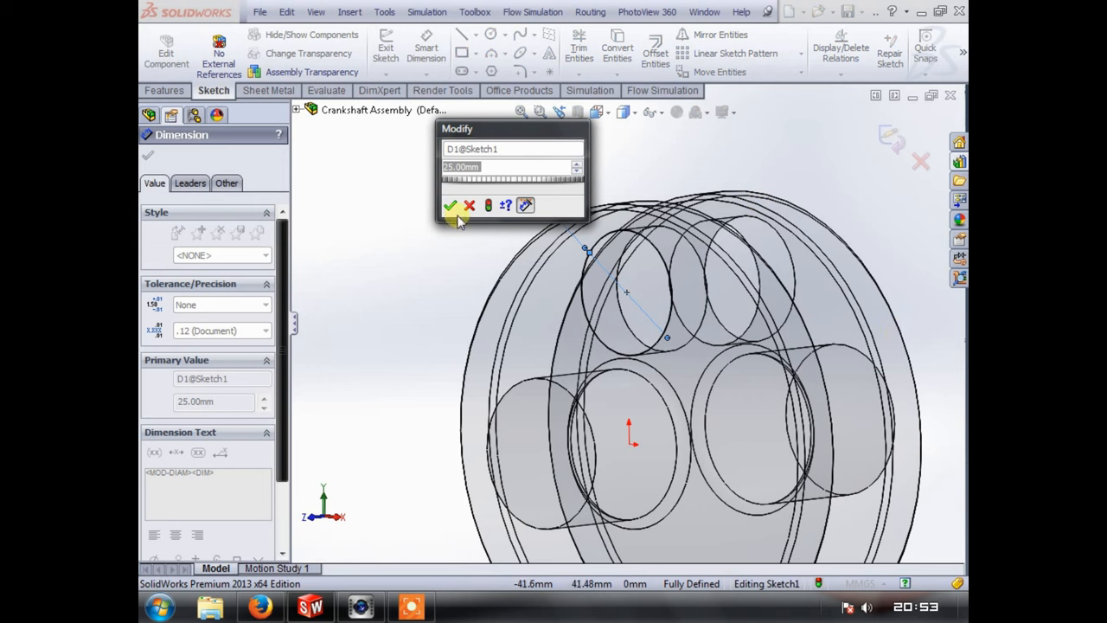
mouse_move(450, 204)
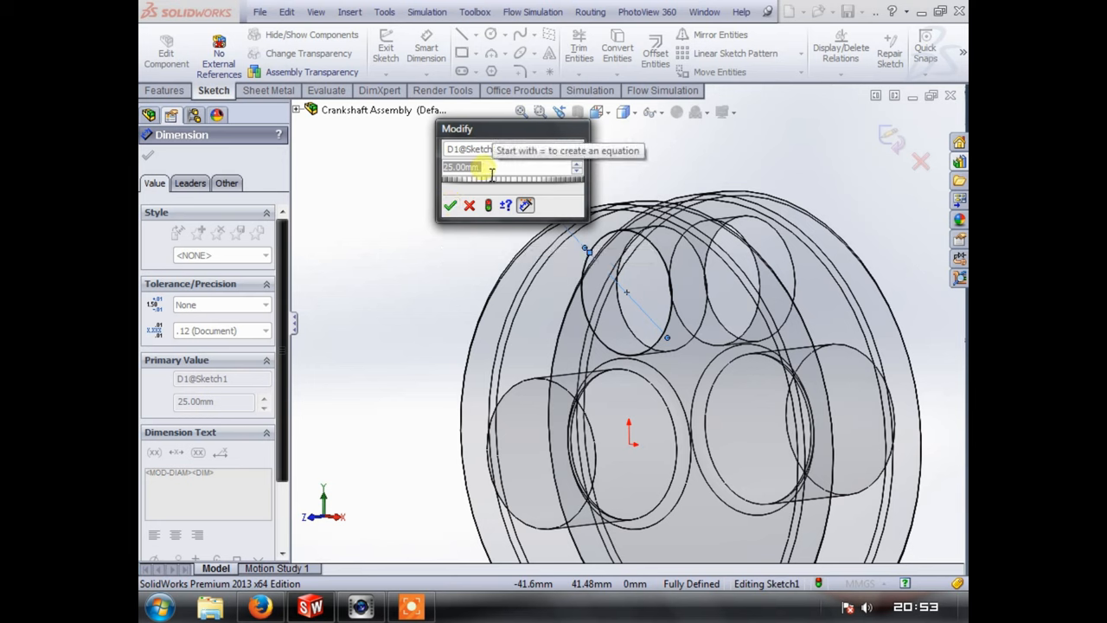
left_click(449, 204)
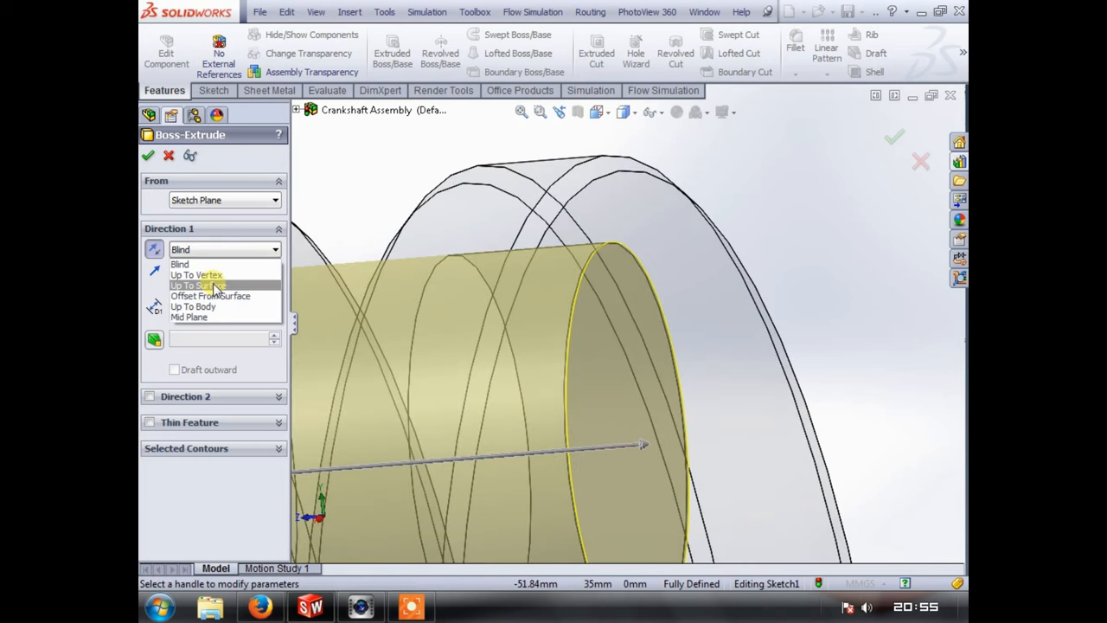
- Set the boss end condition to Up To Surface and orbit toward the crank throw face
left_click(197, 285)
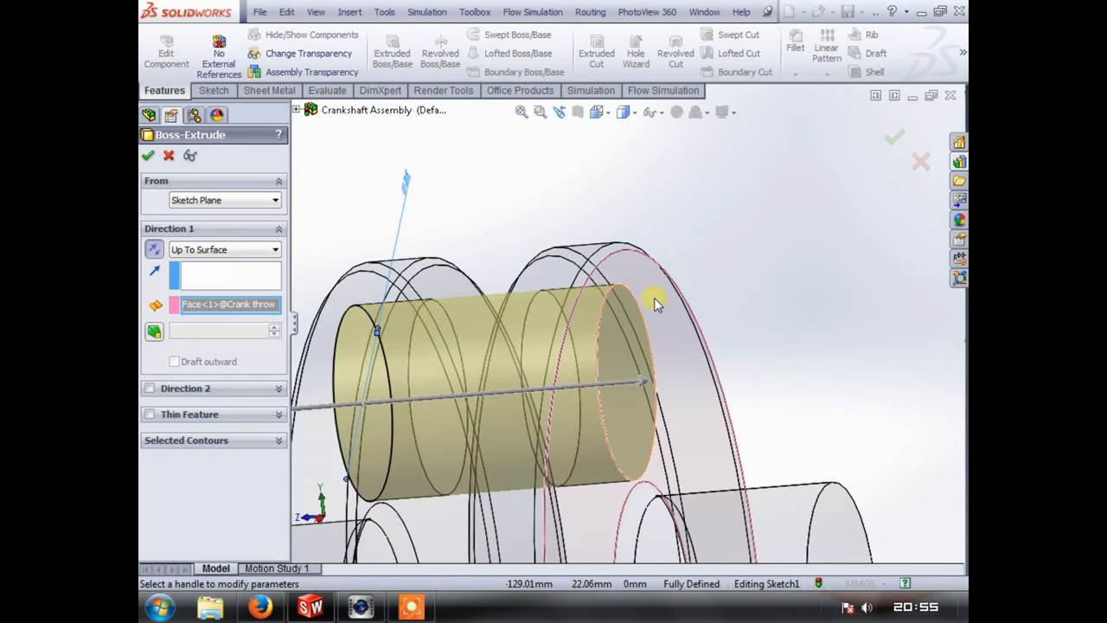
left_click_drag(657, 303, 557, 273)
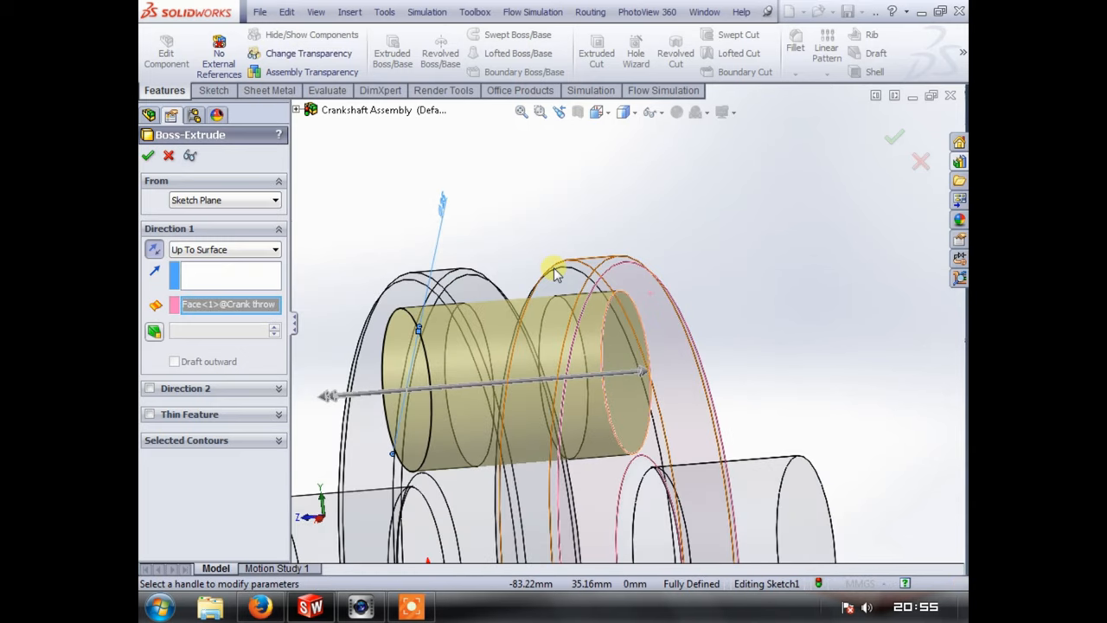
mouse_move(553, 274)
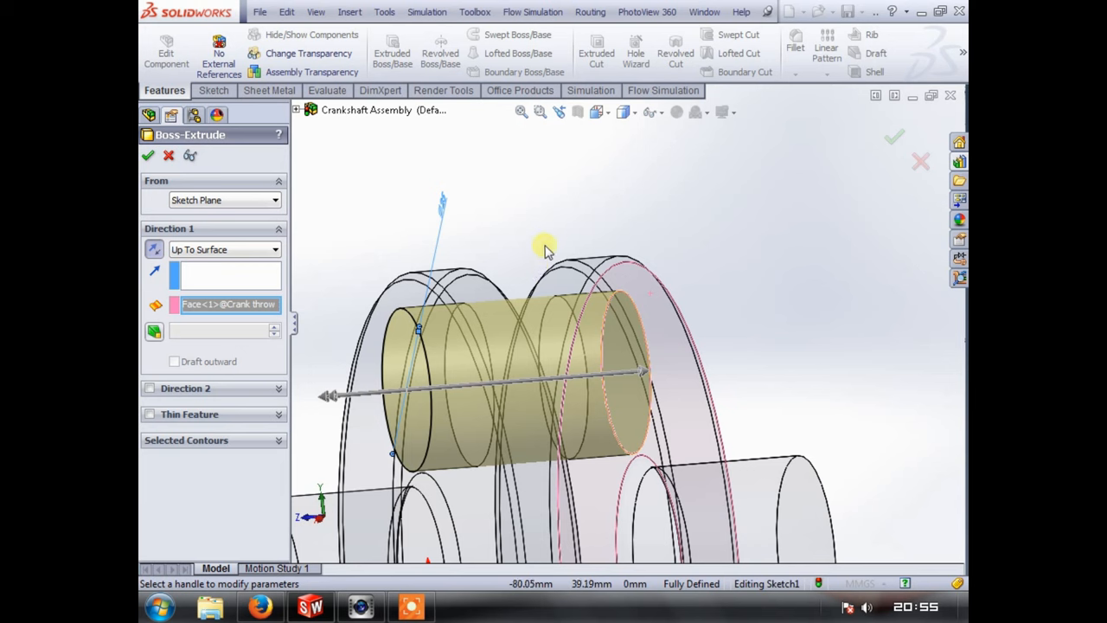
mouse_move(633, 181)
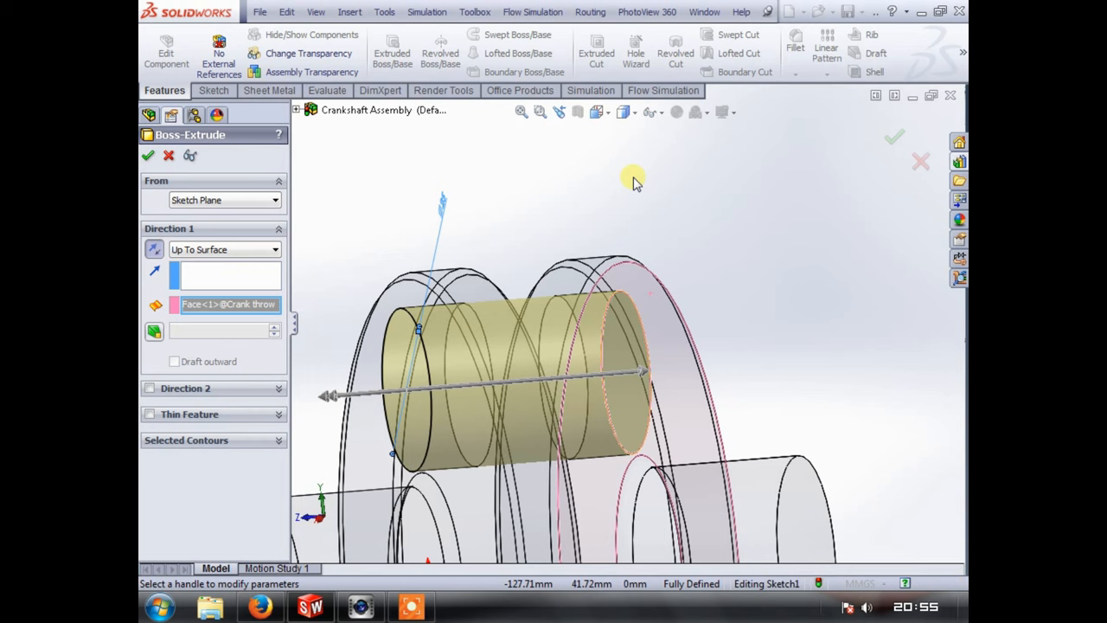
mouse_move(588, 244)
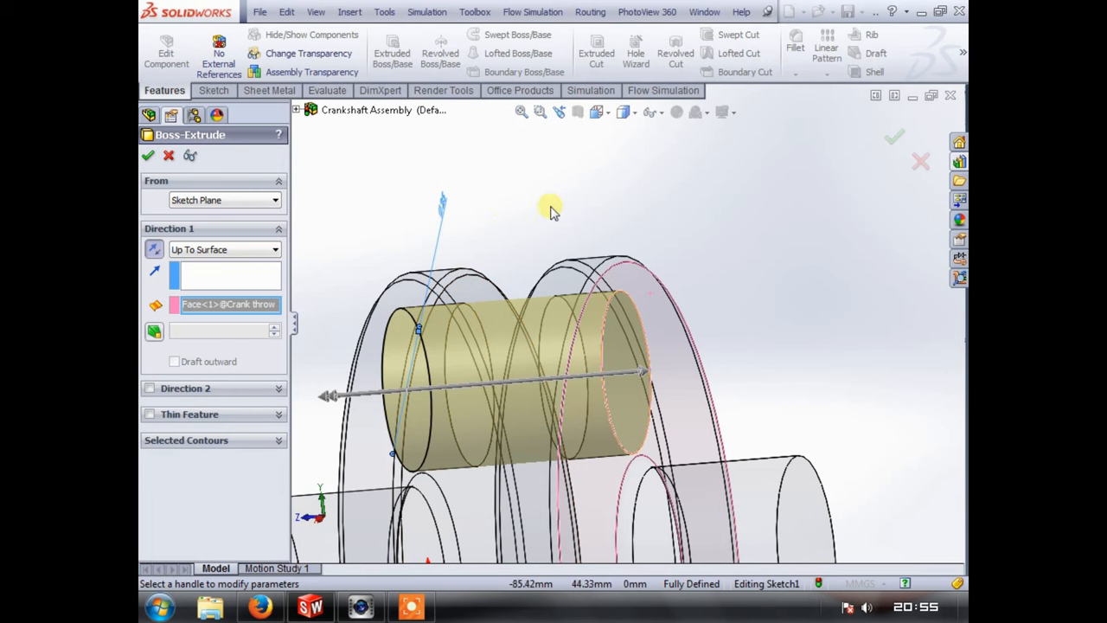
mouse_move(736, 157)
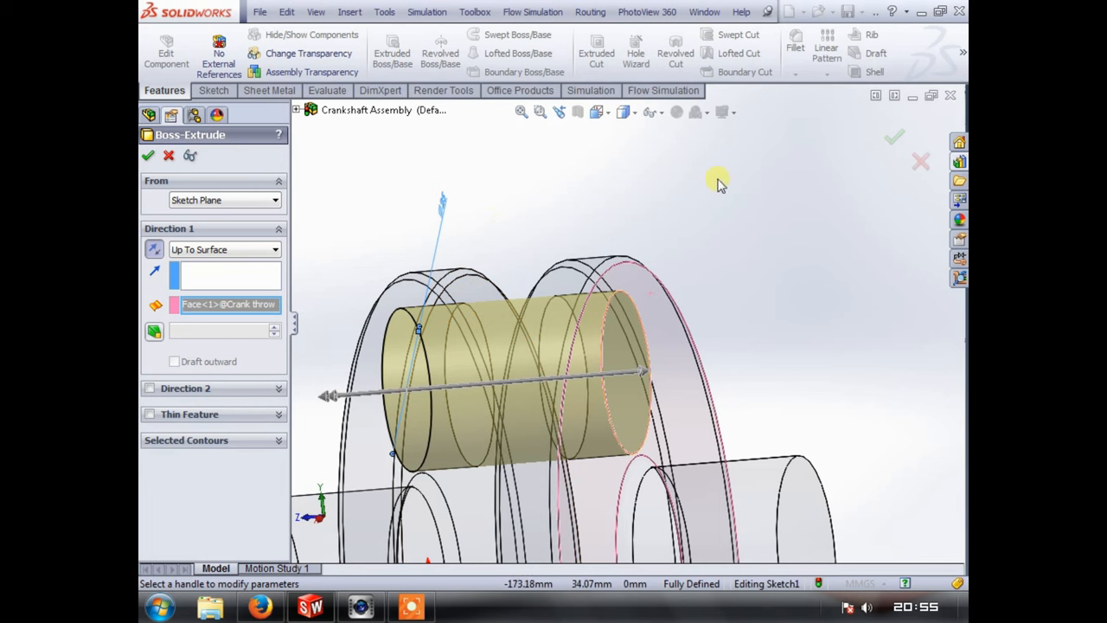
mouse_move(510, 222)
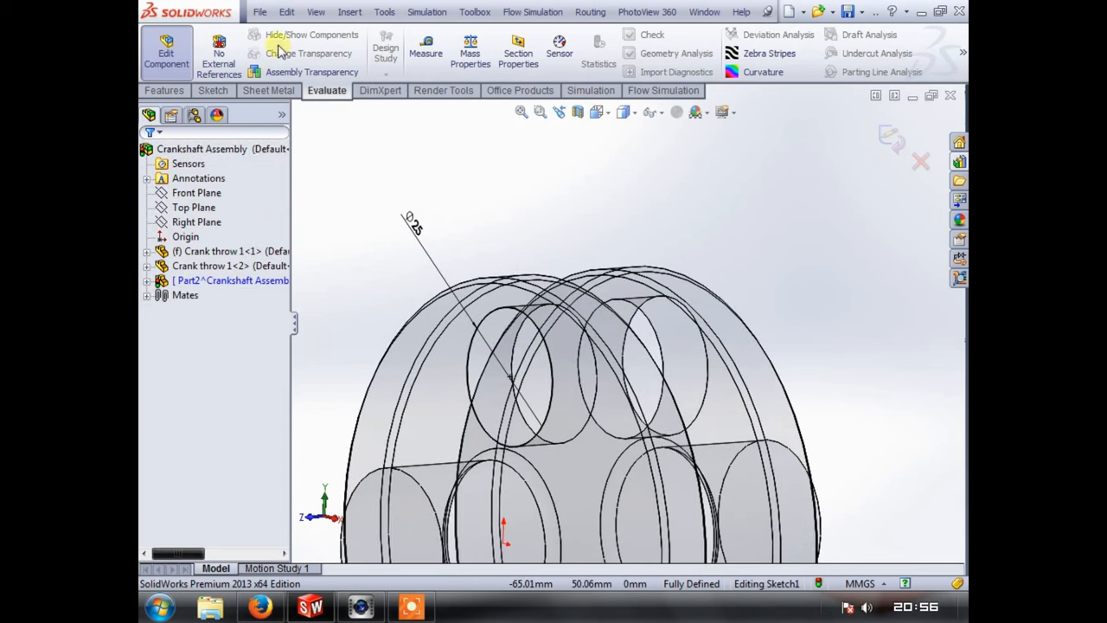
- Move between Features and Evaluate tools, then restart the Extruded Boss/Base on the pin circle
left_click(163, 90)
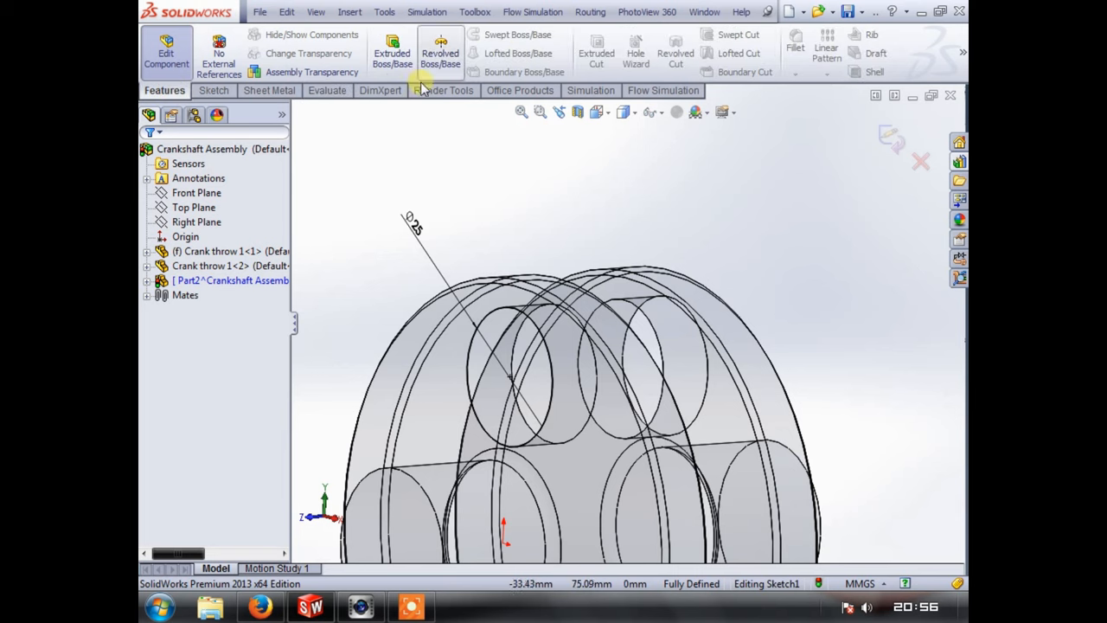
left_click(325, 90)
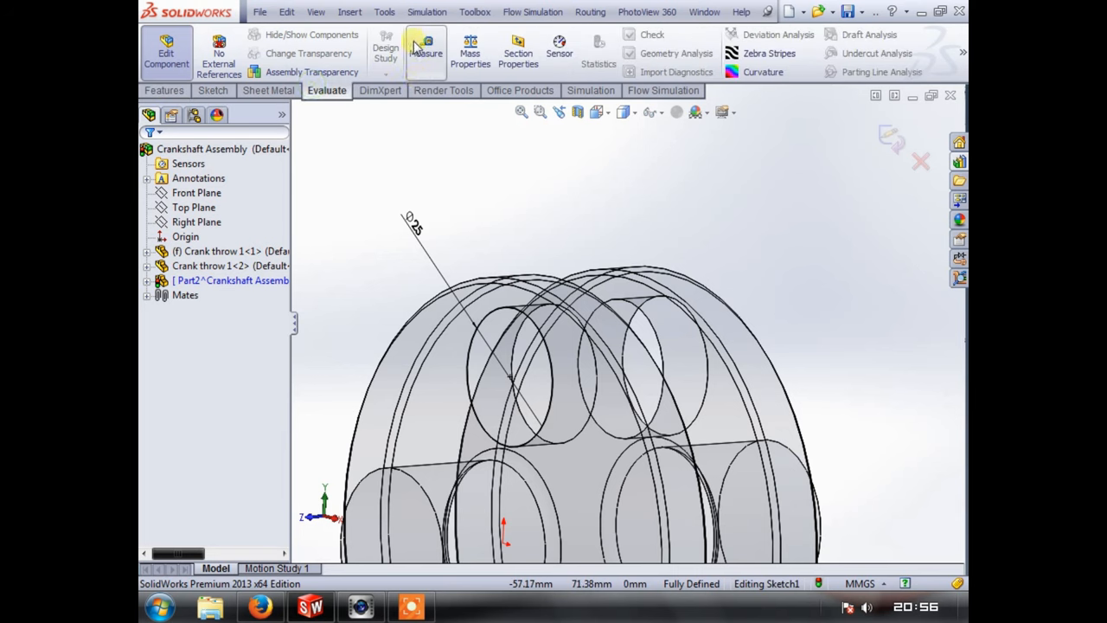
left_click(426, 48)
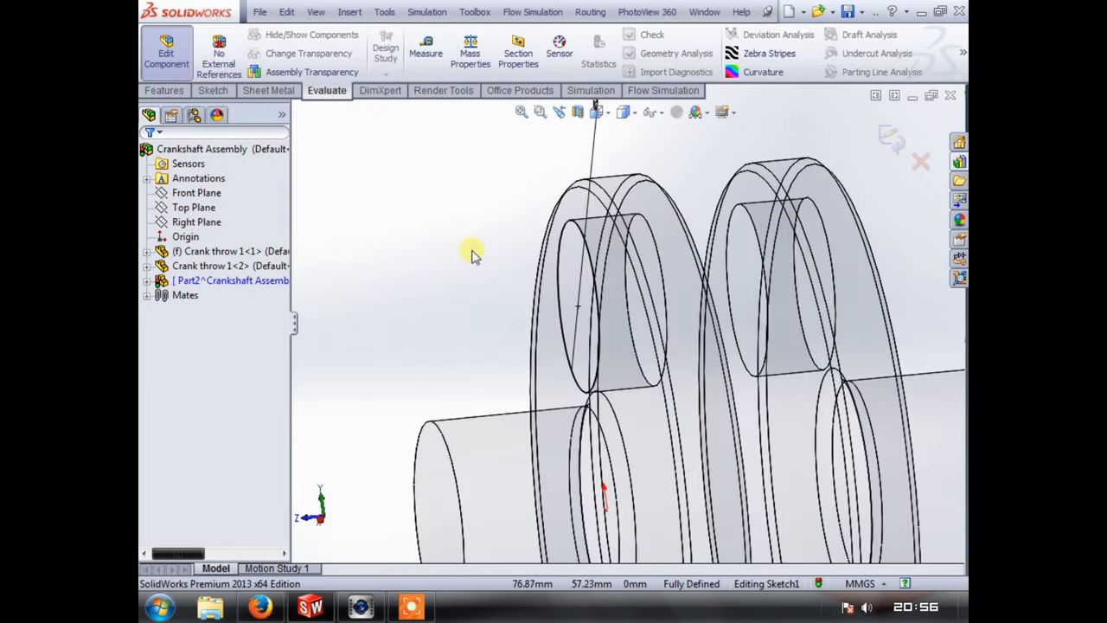
left_click(163, 90)
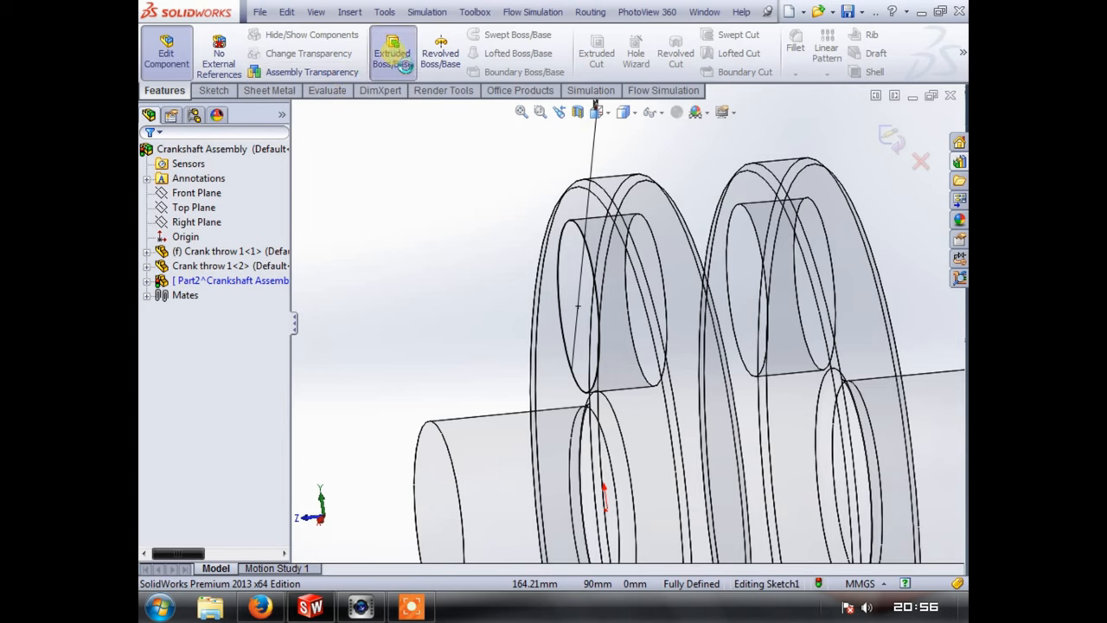
left_click(391, 49)
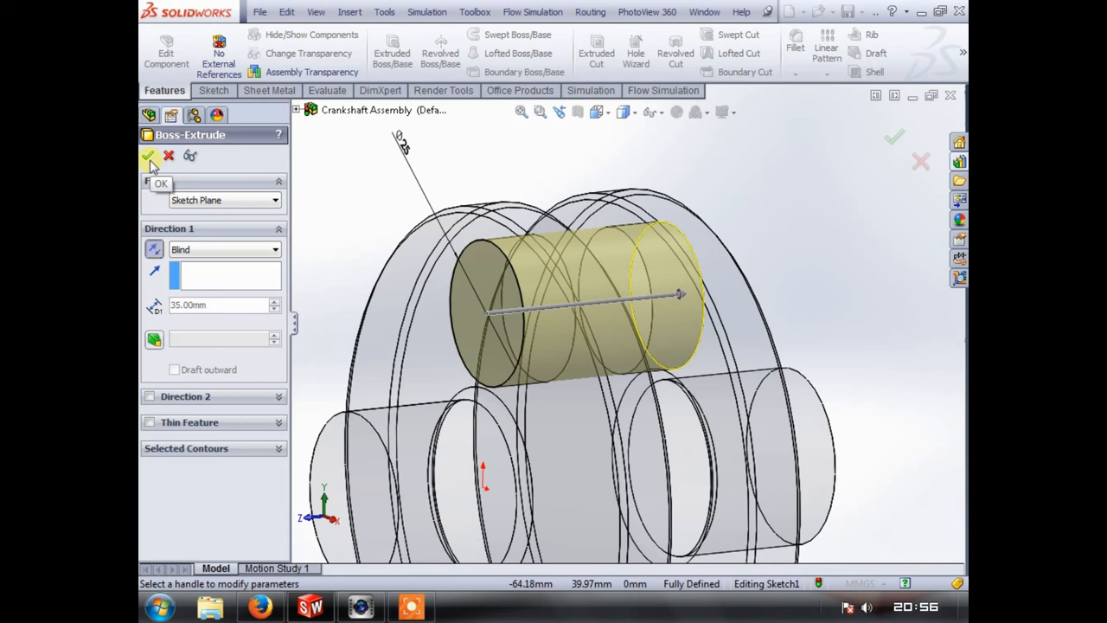
- Accept the 35 mm blind extrusion forming the solid wrist pin
left_click(148, 156)
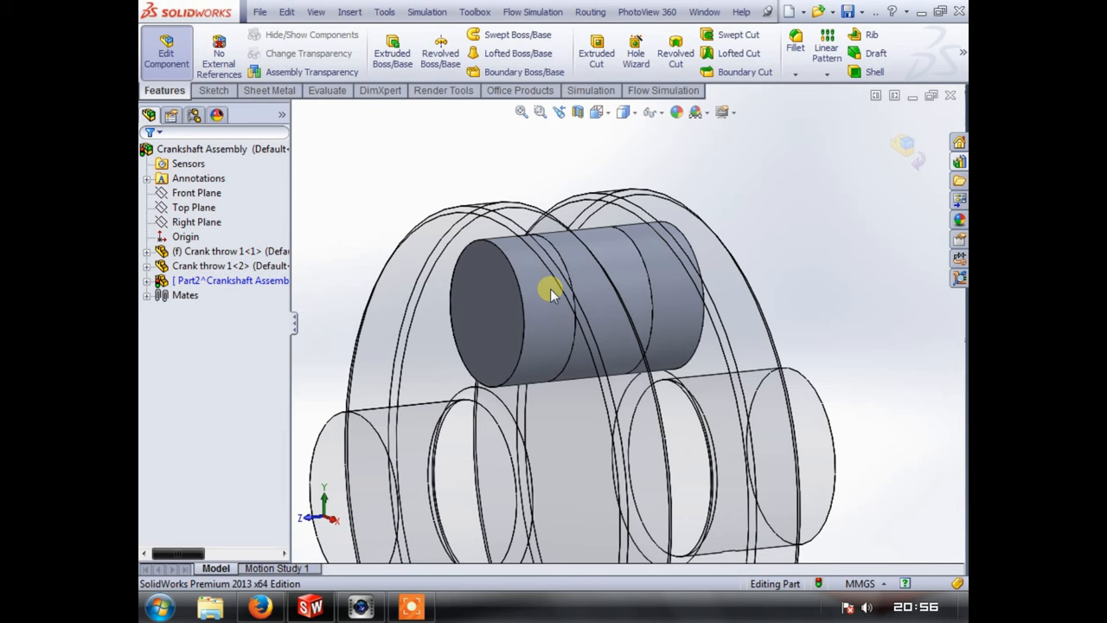
mouse_move(654, 266)
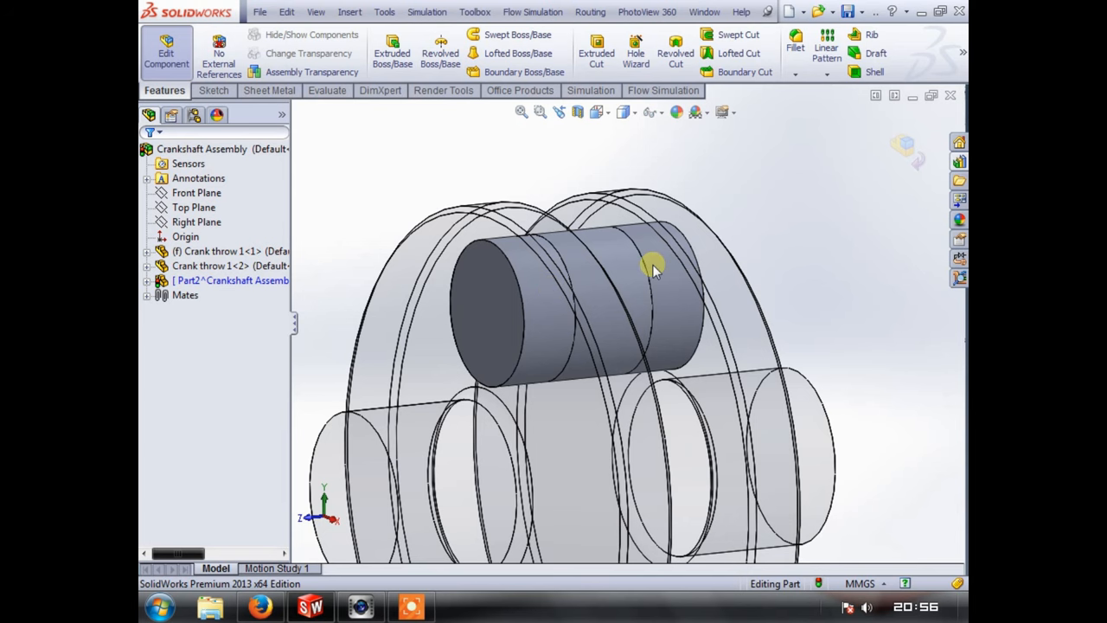
mouse_move(643, 259)
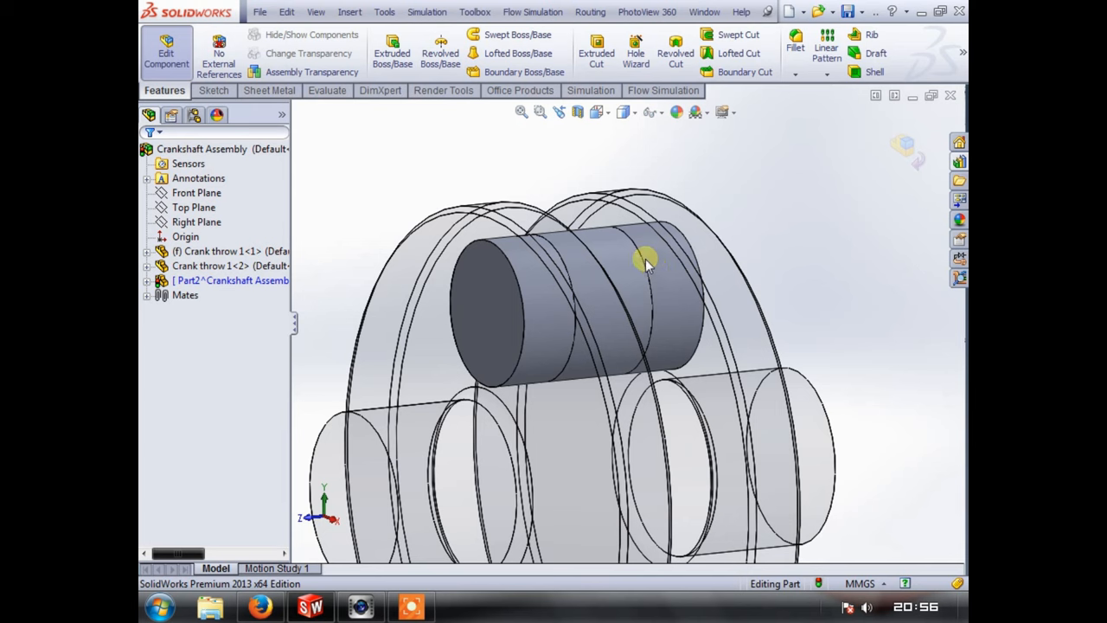
mouse_move(633, 267)
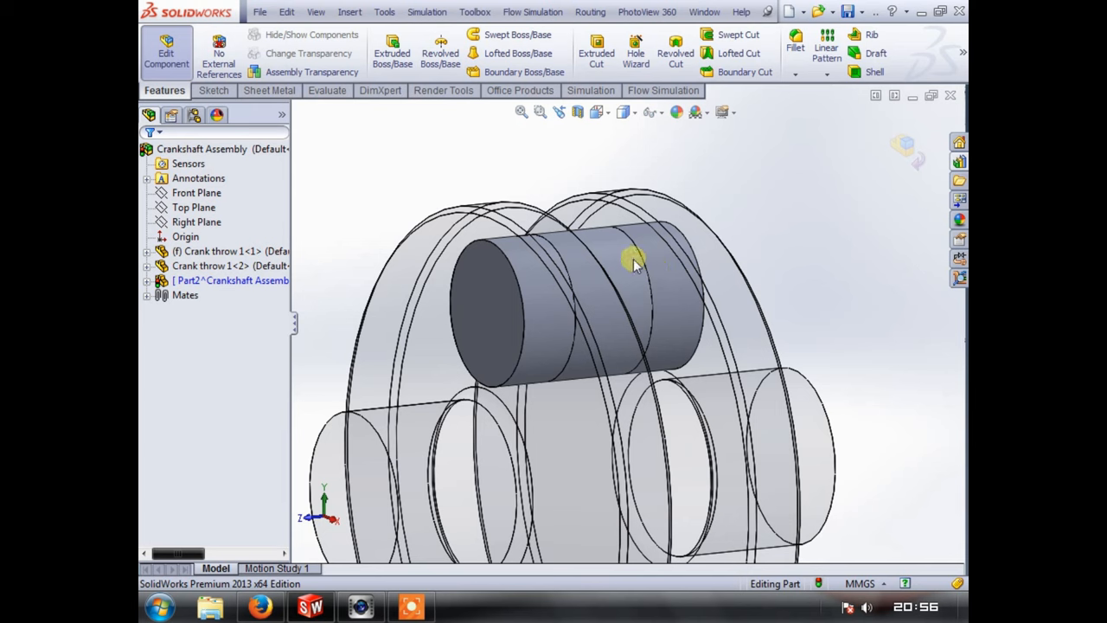
mouse_move(695, 188)
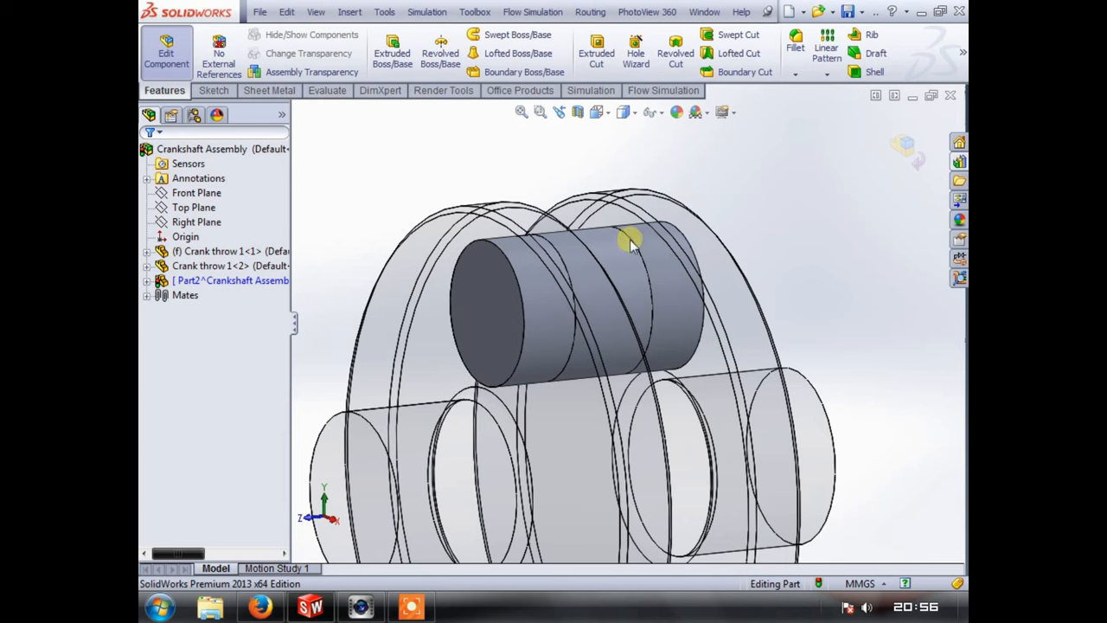
mouse_move(588, 275)
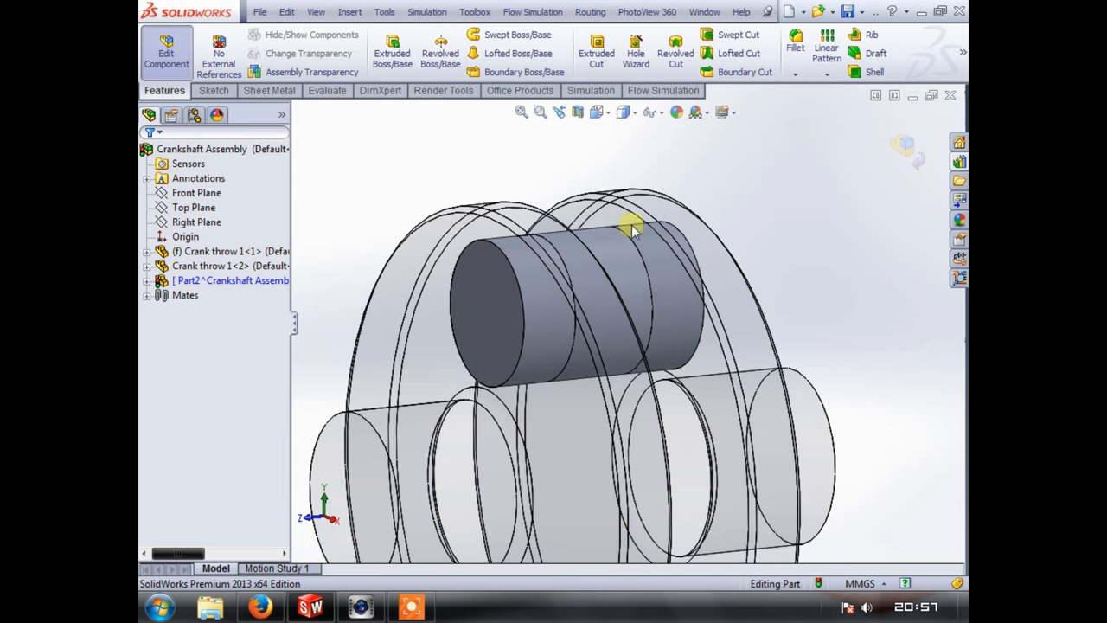
mouse_move(700, 231)
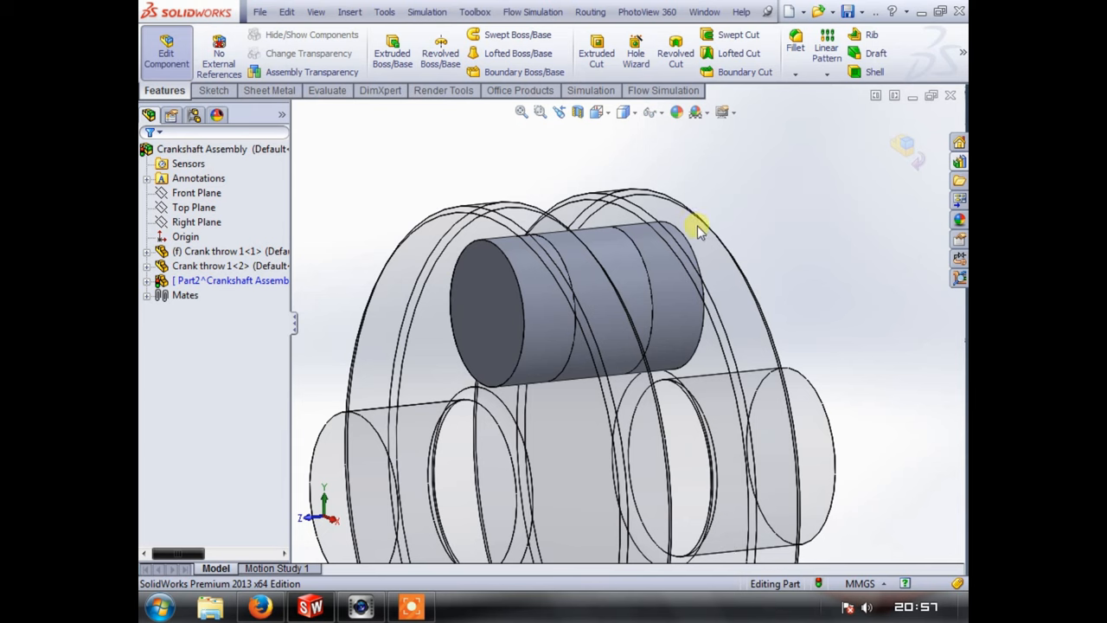
mouse_move(540, 176)
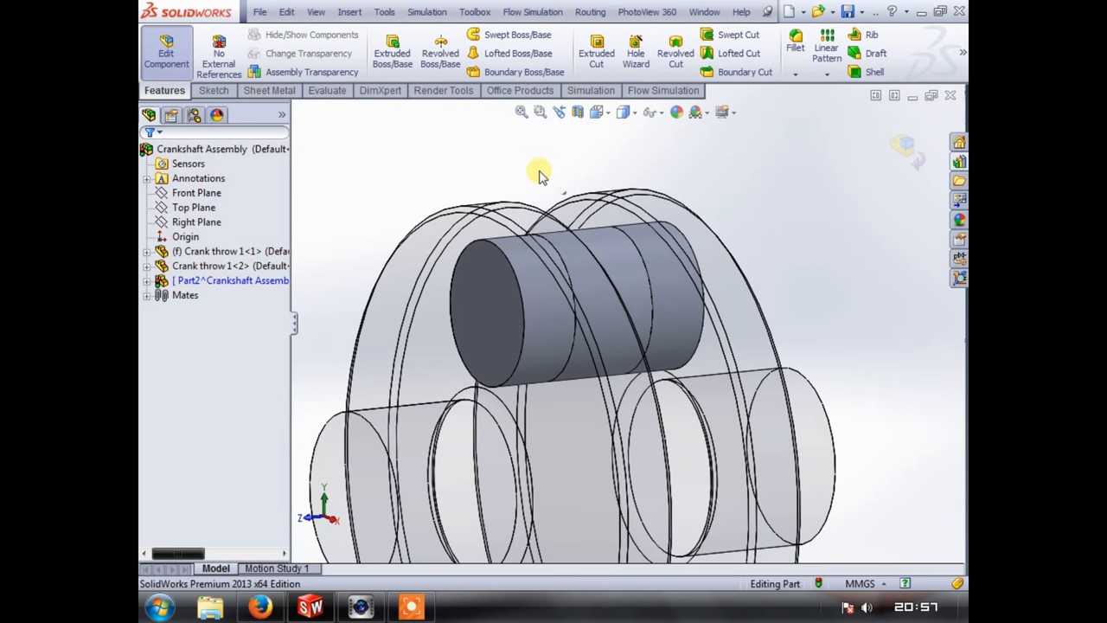
mouse_move(534, 182)
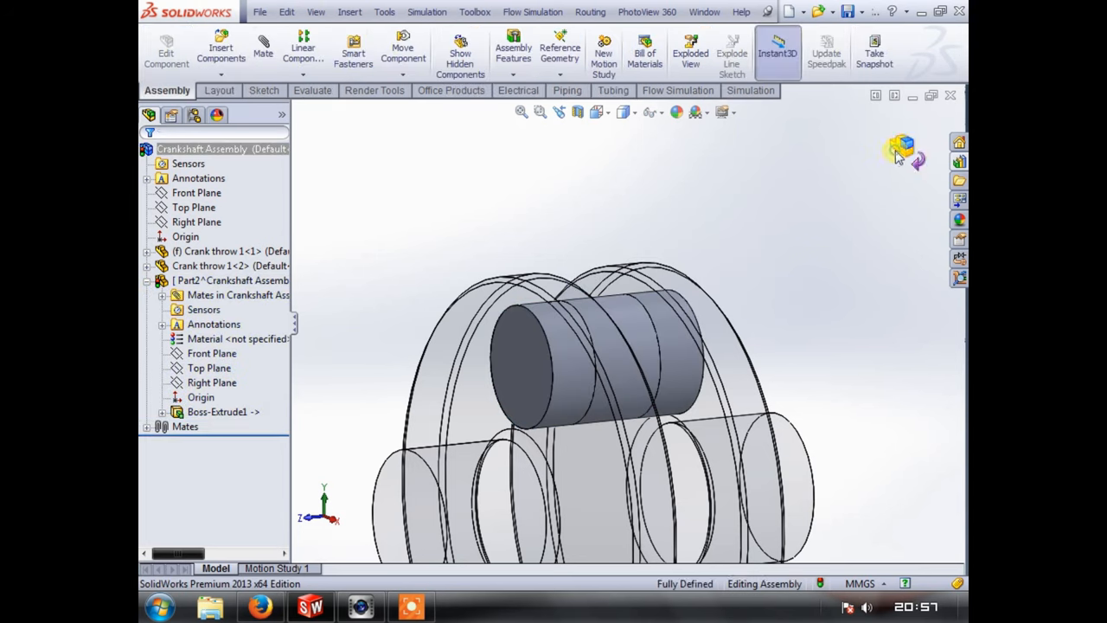
- Open the wrist pin in its own part window and rotate it for inspection
left_click(199, 280)
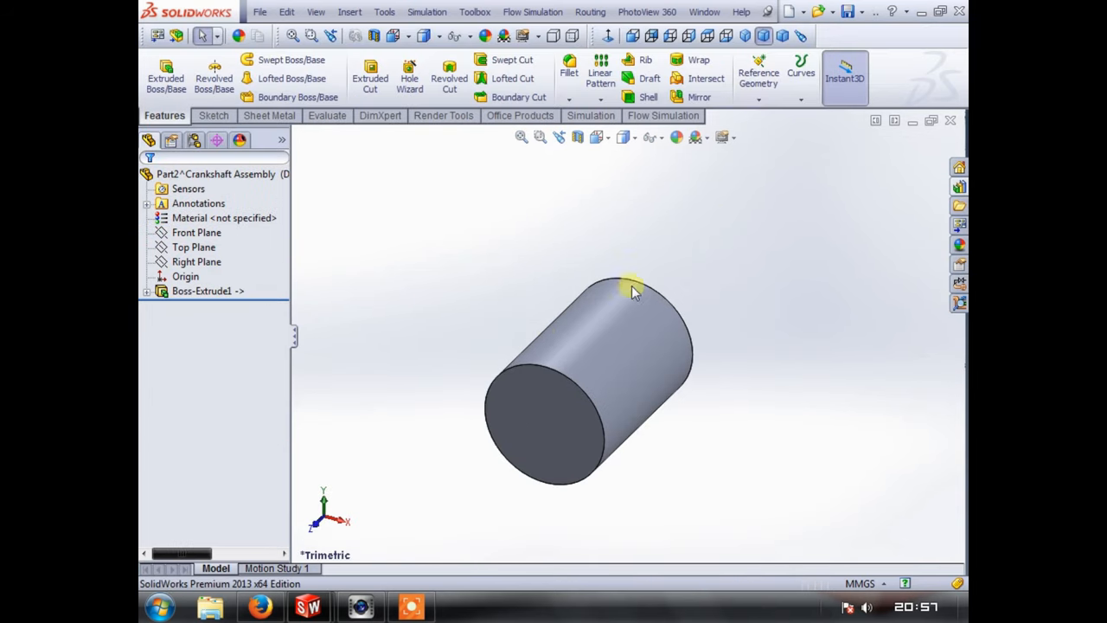
left_click_drag(631, 290, 516, 297)
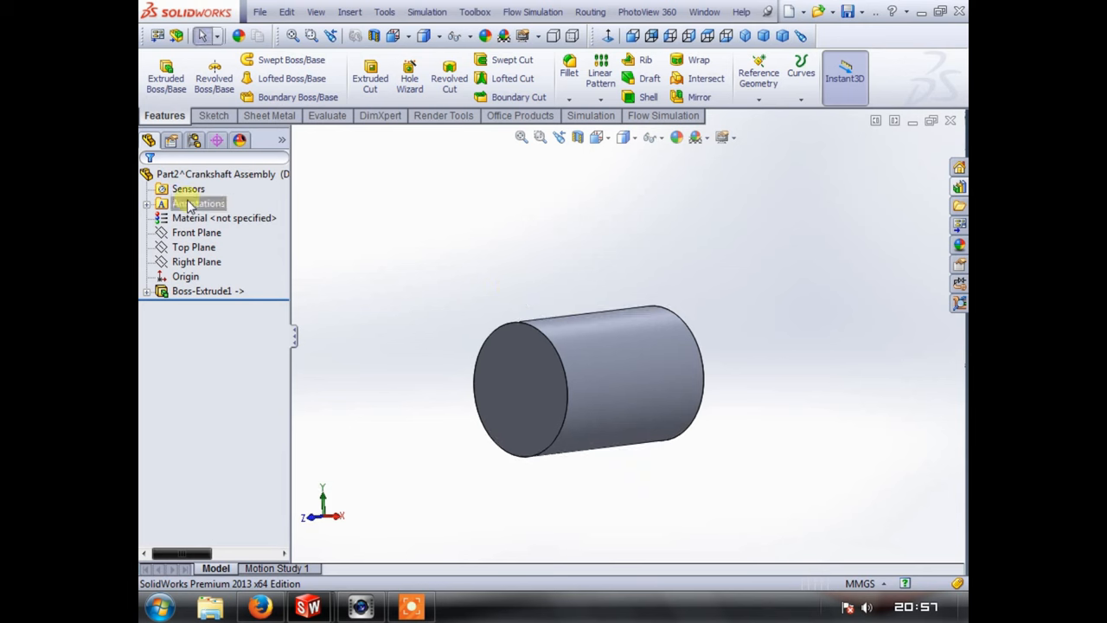
- Assign AISI Type A2 Tool Steel to the pin through Edit Material and apply it
right_click(187, 218)
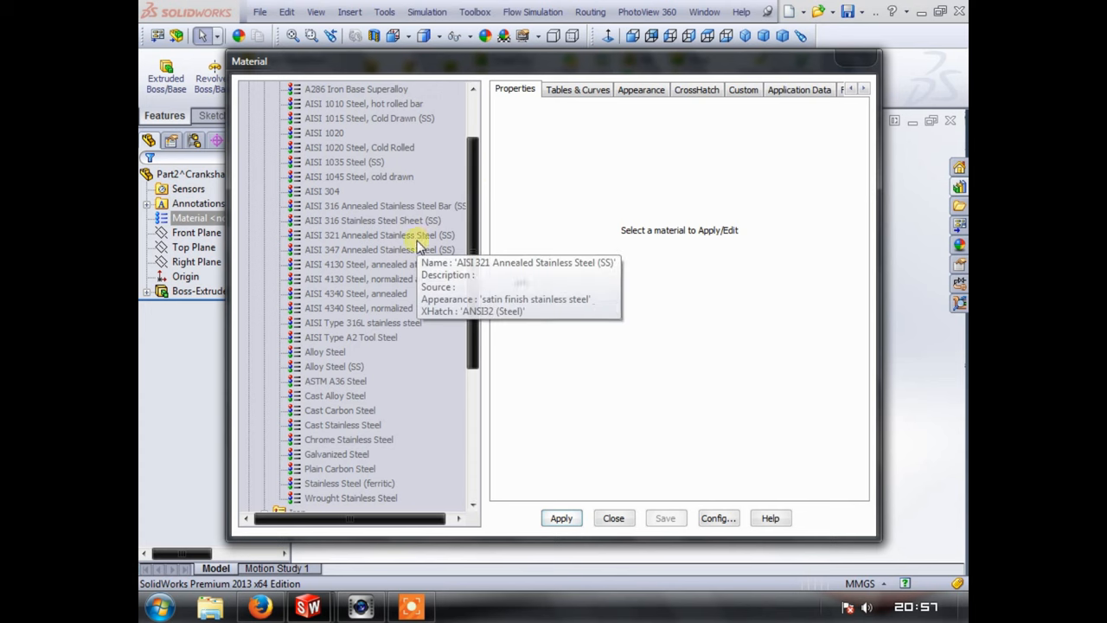
mouse_move(380, 345)
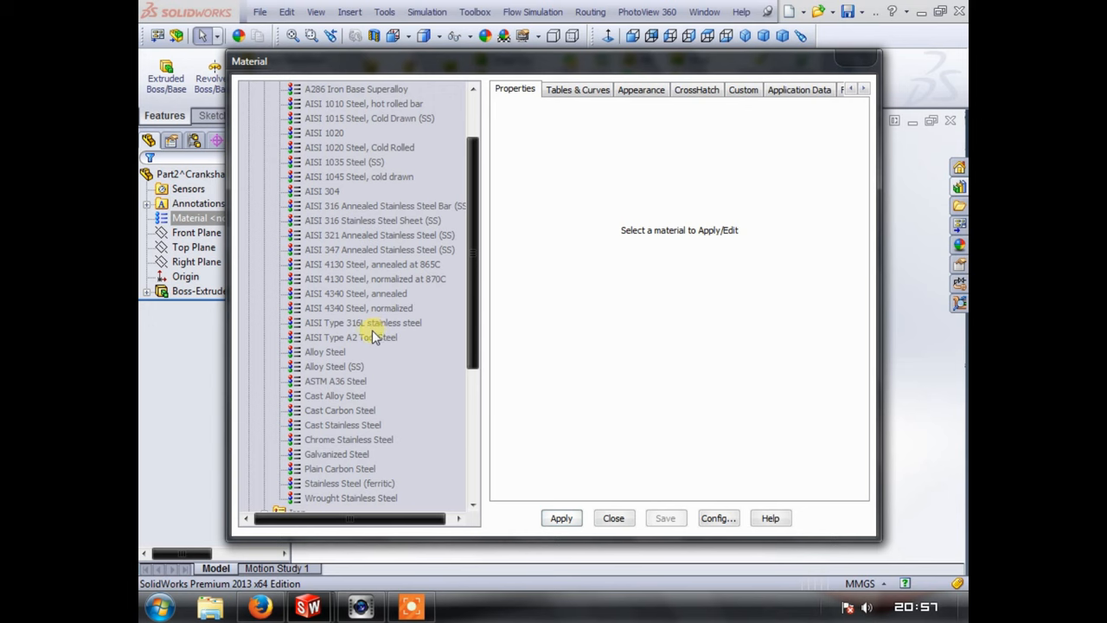
left_click(360, 337)
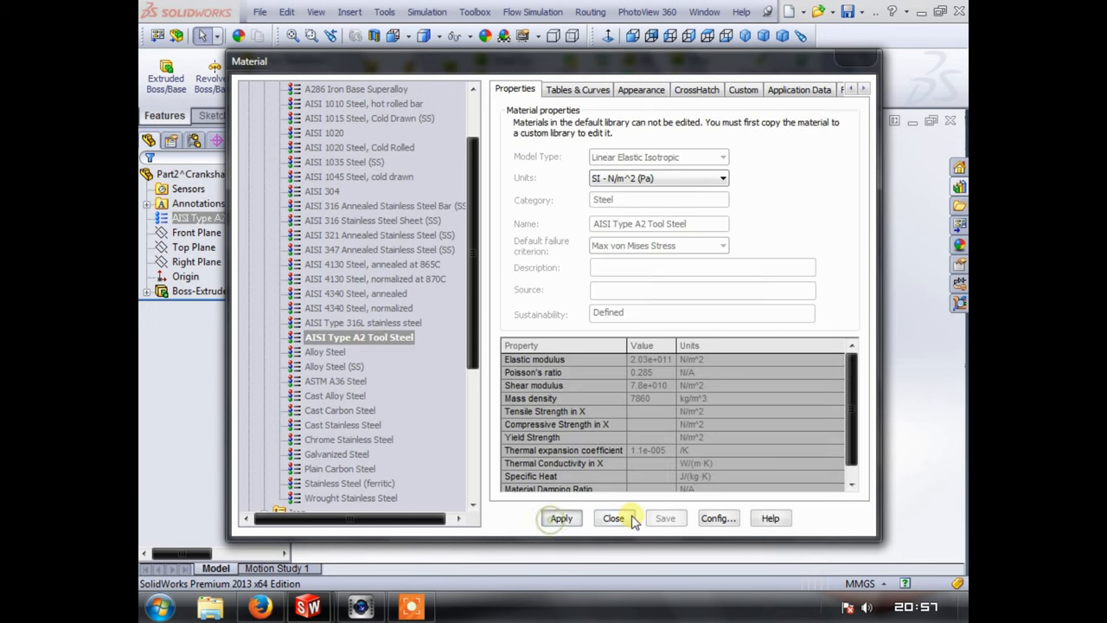
left_click(612, 519)
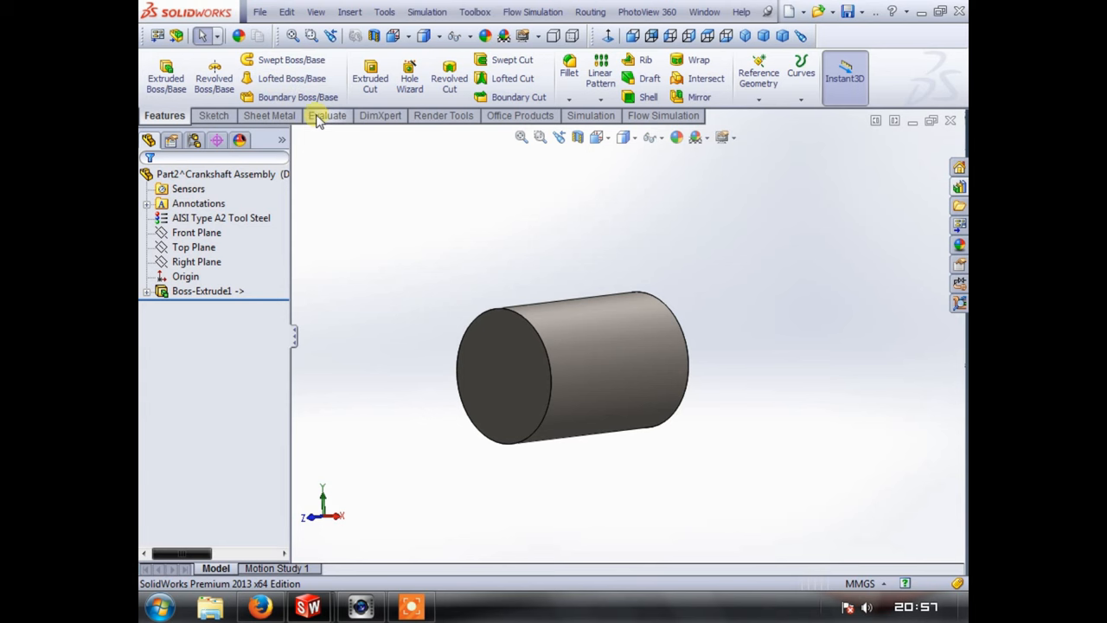
left_click(327, 115)
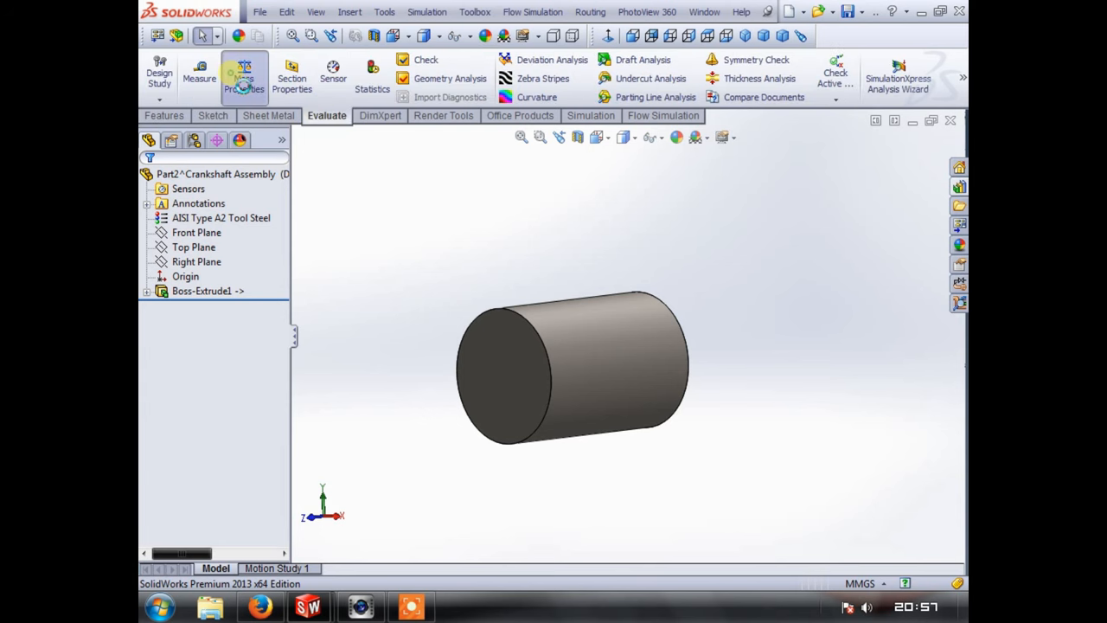
left_click(242, 72)
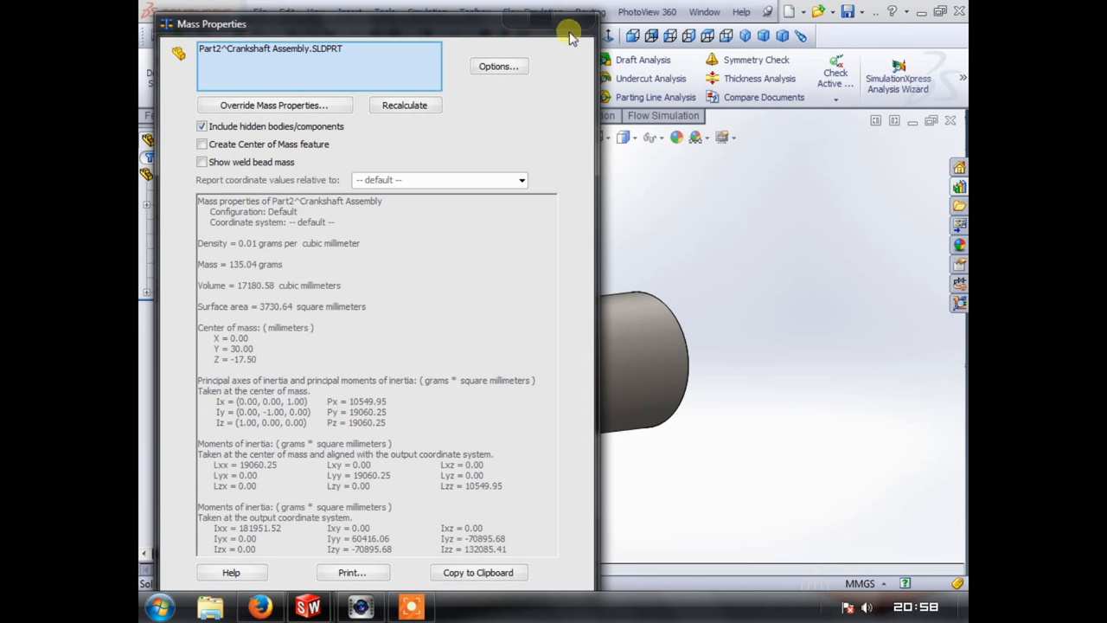
left_click(567, 27)
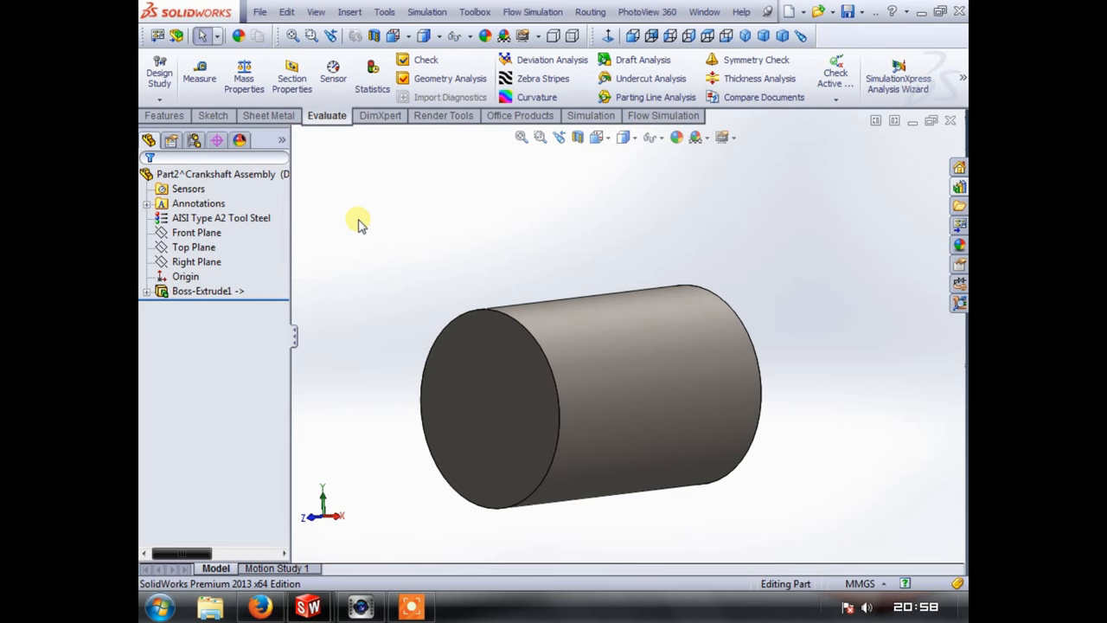
left_click(163, 115)
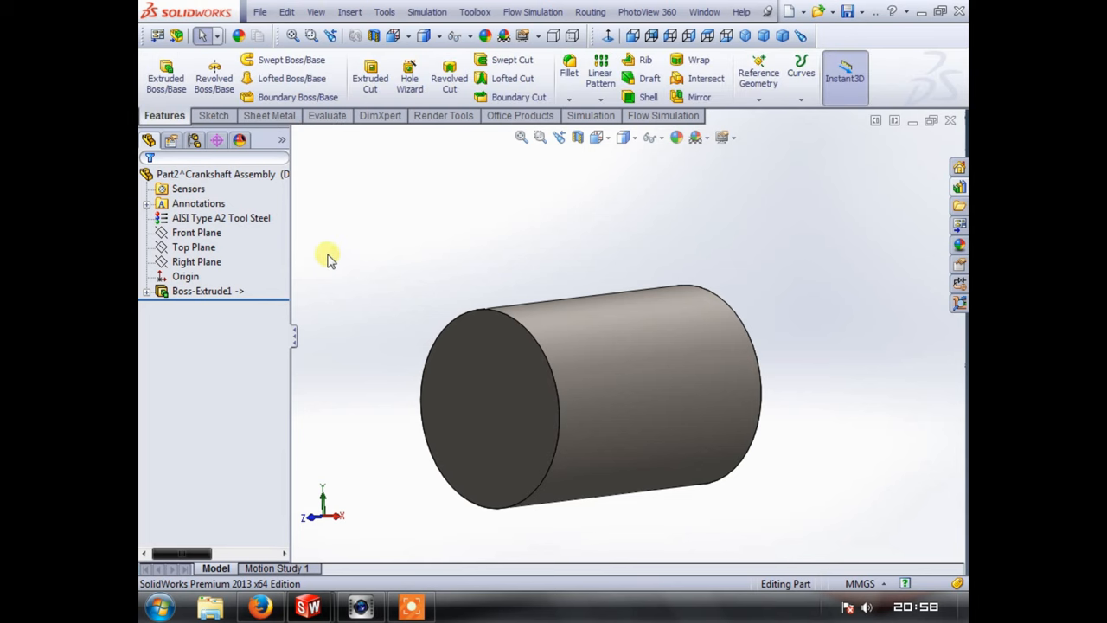
mouse_move(159, 69)
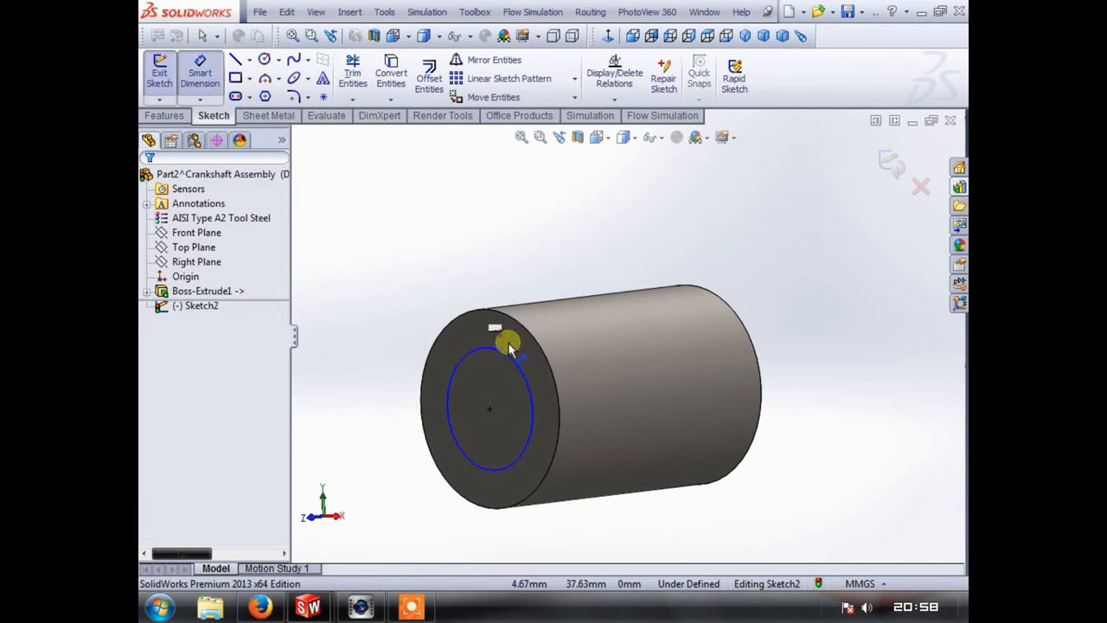
- Dimension the hole circle's diameter on the pin's end face with Smart Dimension
left_click(505, 343)
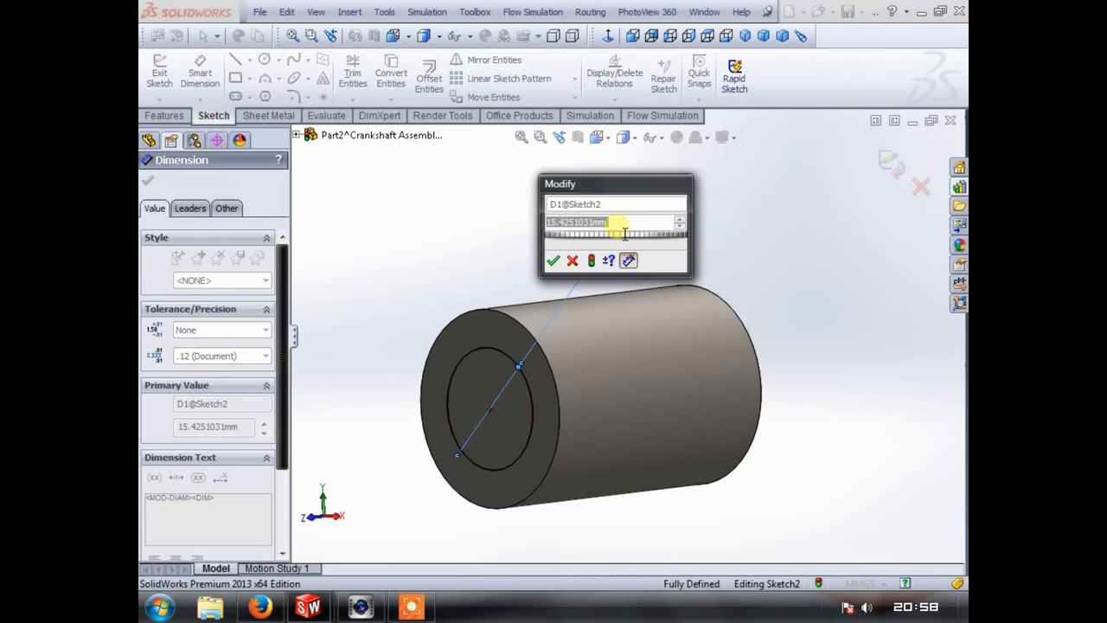
left_click(554, 259)
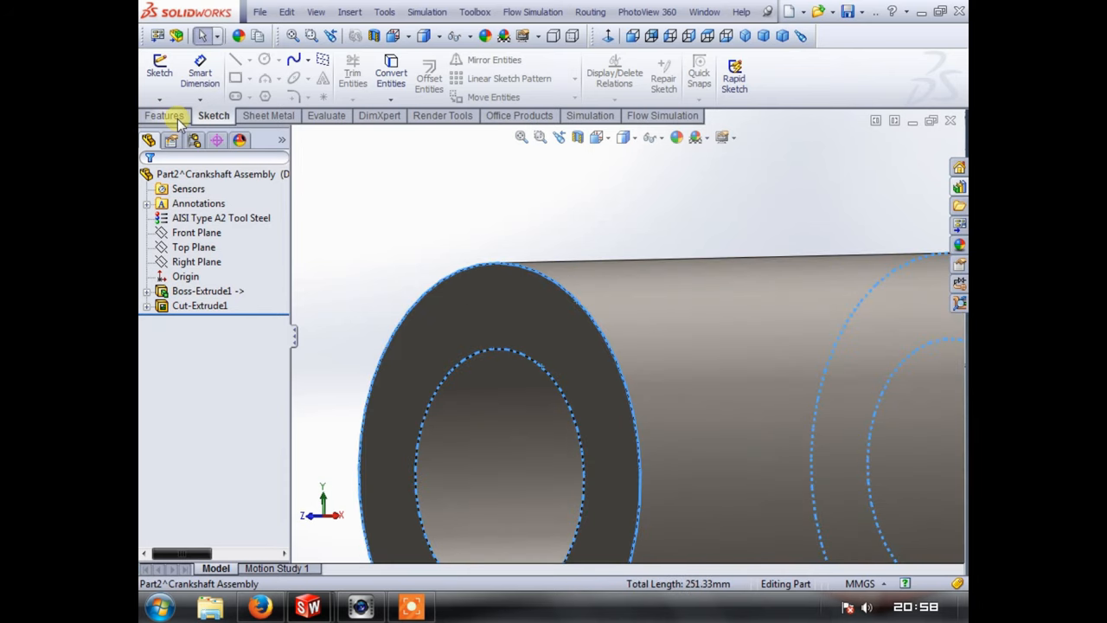
- Chamfer the four bore and outer end edges of the pin by 0.80 mm at 45°
left_click(163, 115)
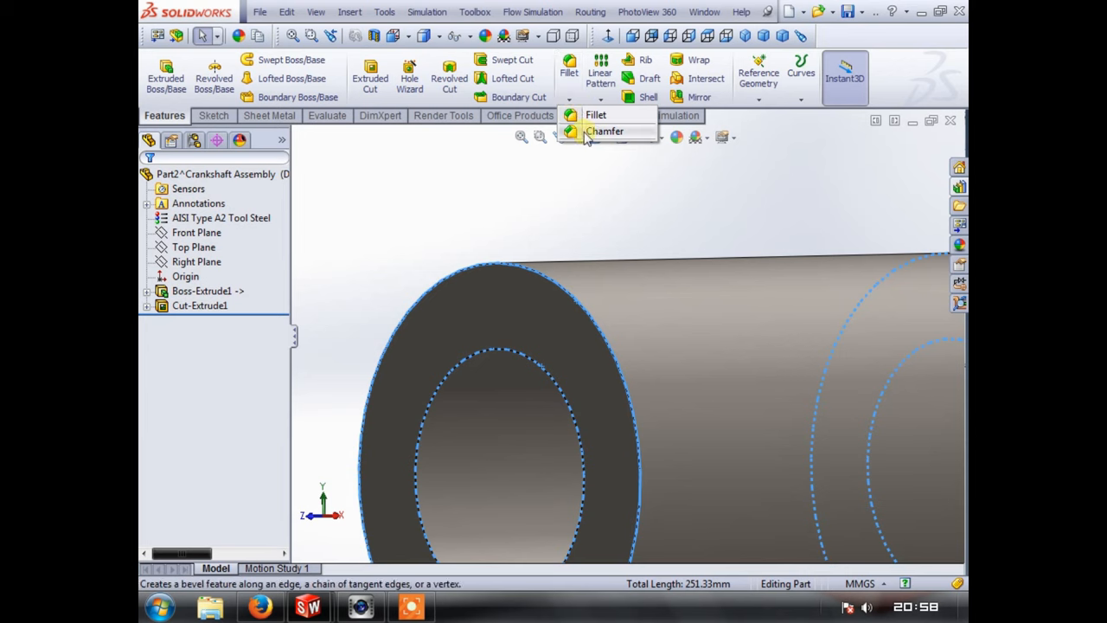
left_click(605, 131)
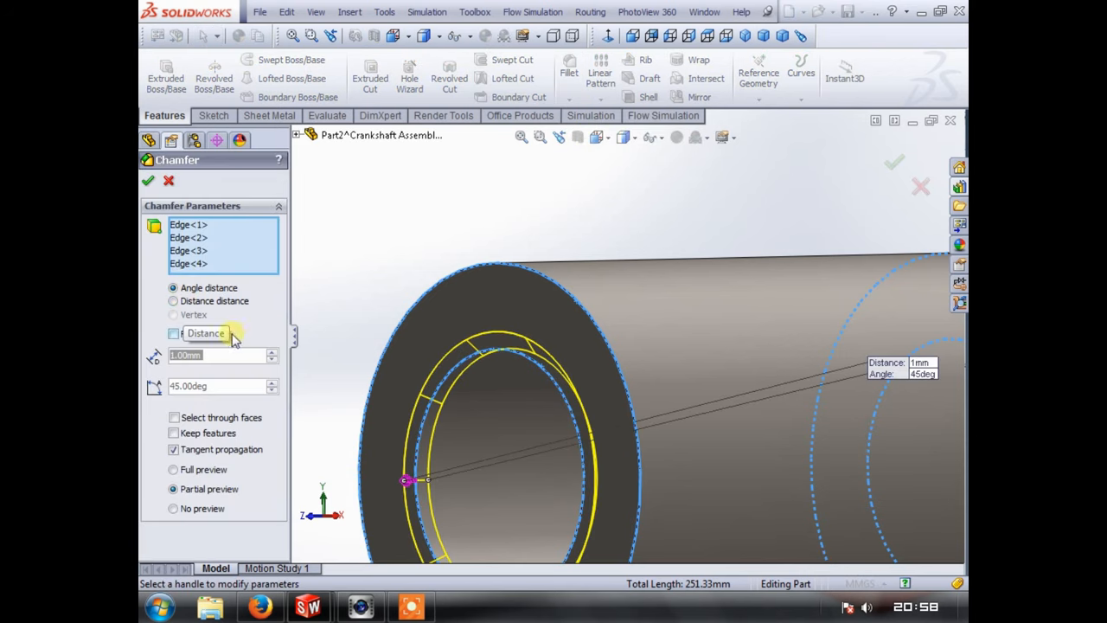
type("0.80mm")
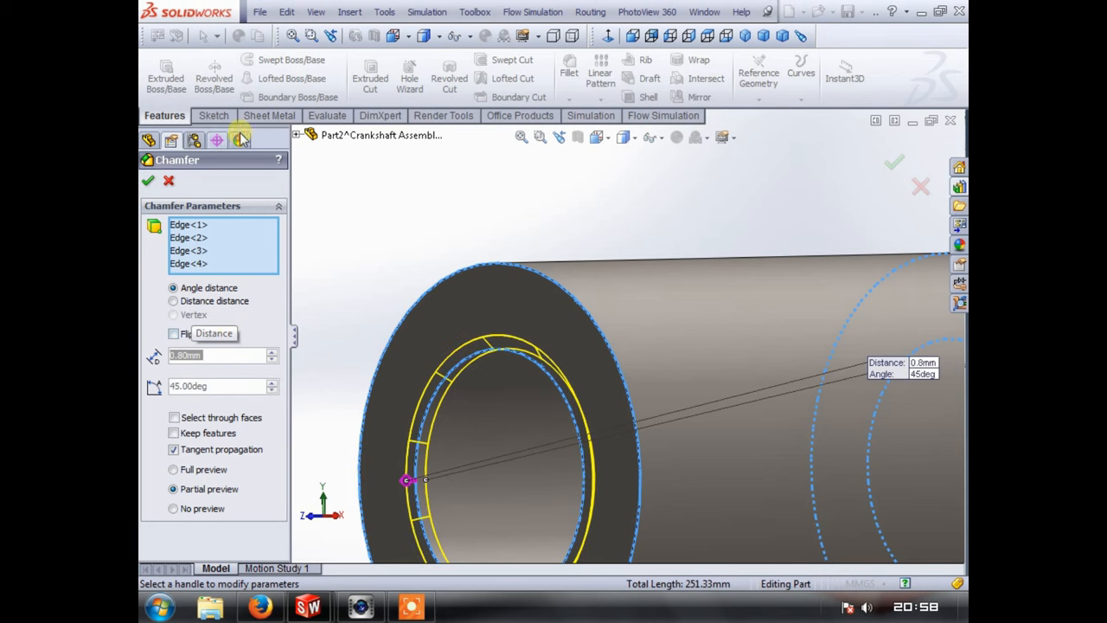
left_click(147, 180)
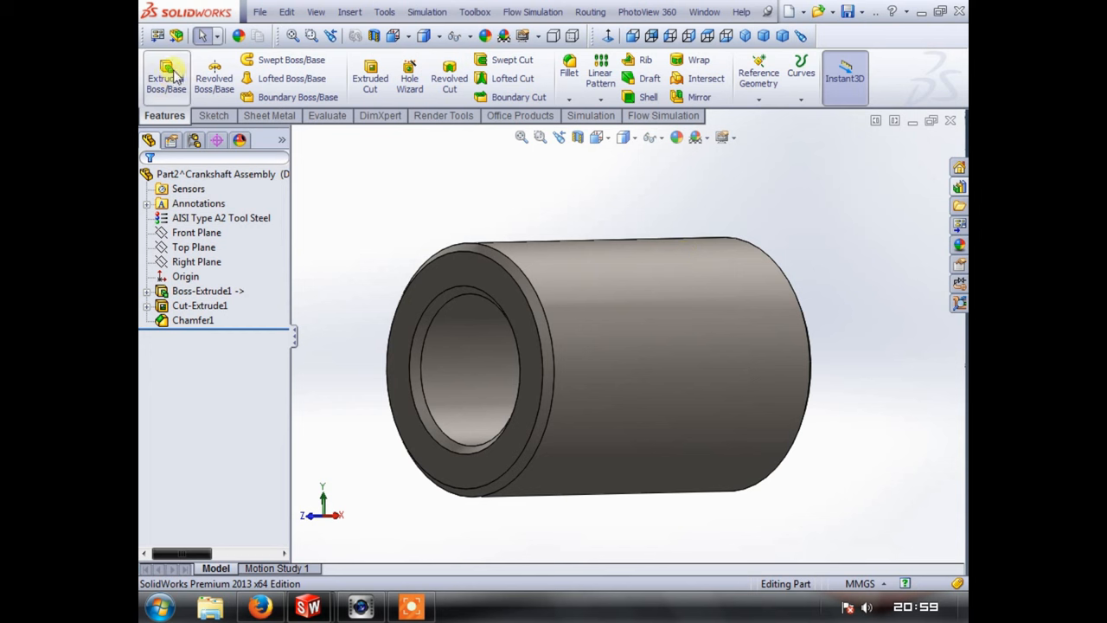
left_click(325, 115)
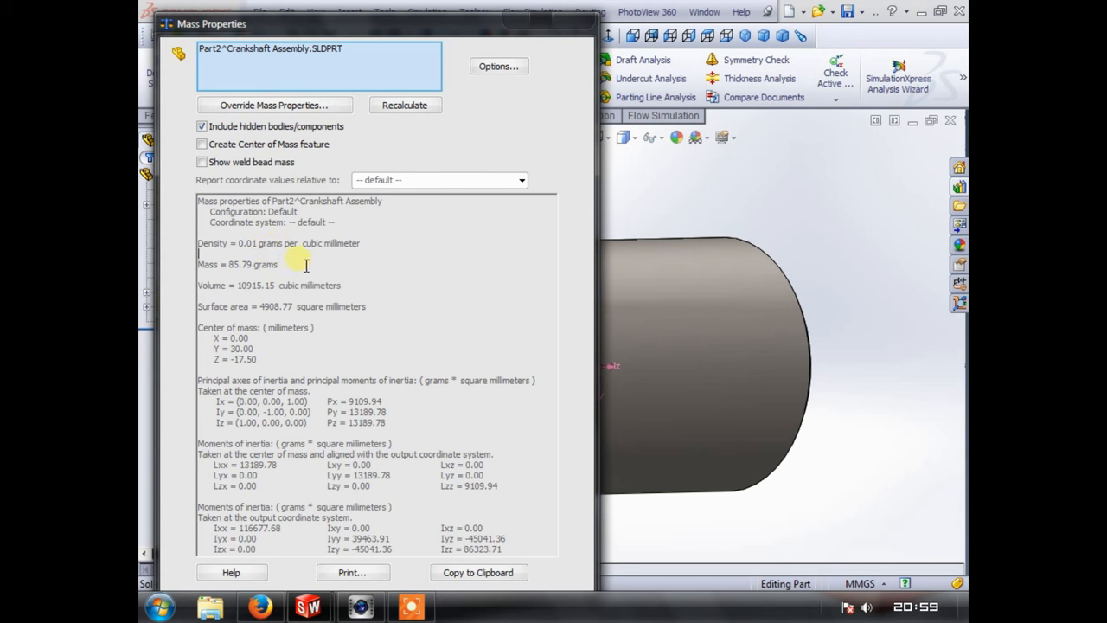
mouse_move(355, 245)
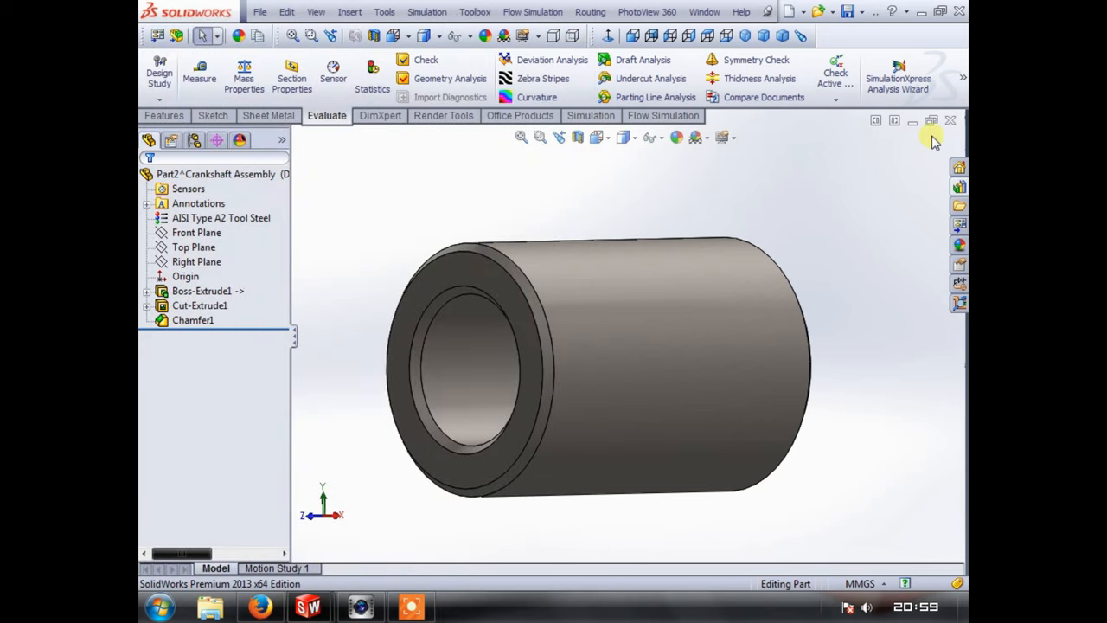
- Save the pin as a new part file named Wrist pin and close its window
left_click(260, 11)
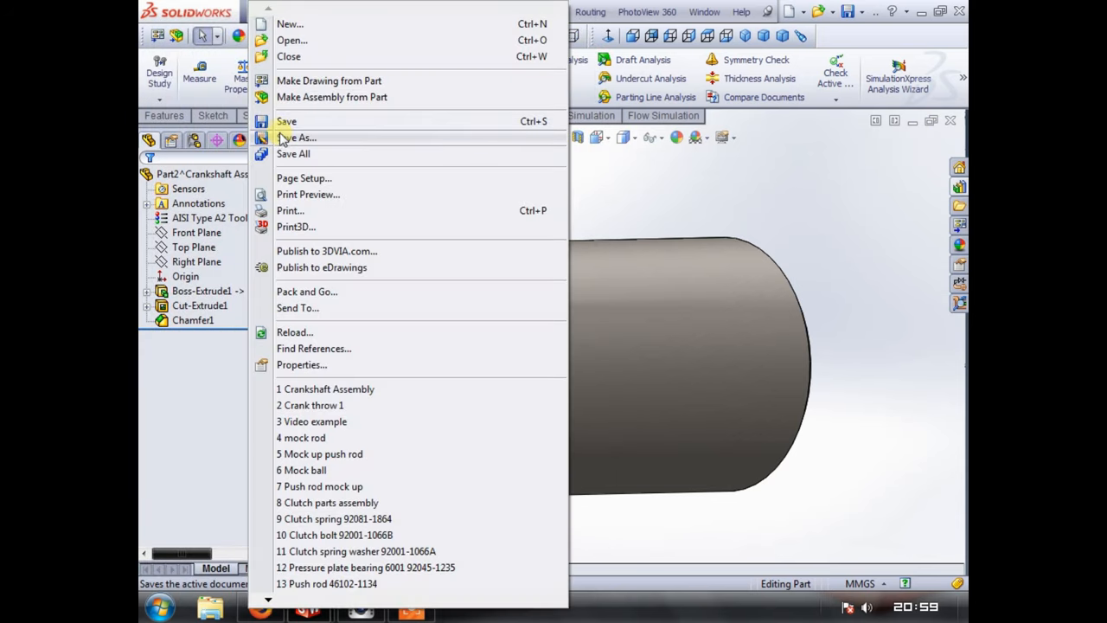
left_click(298, 139)
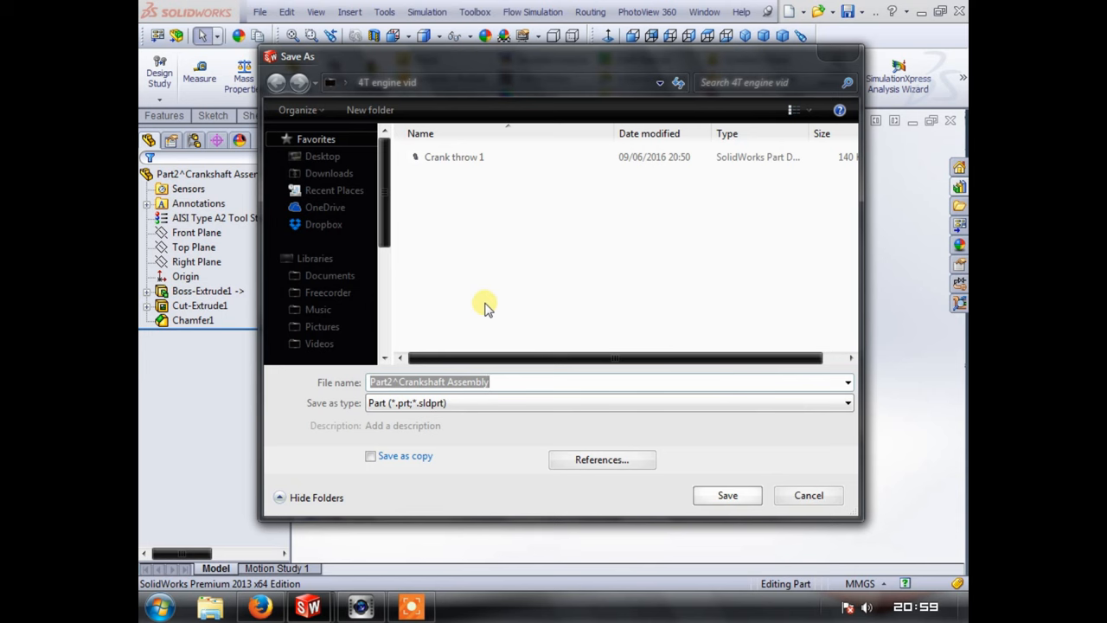
type("Wrist pin")
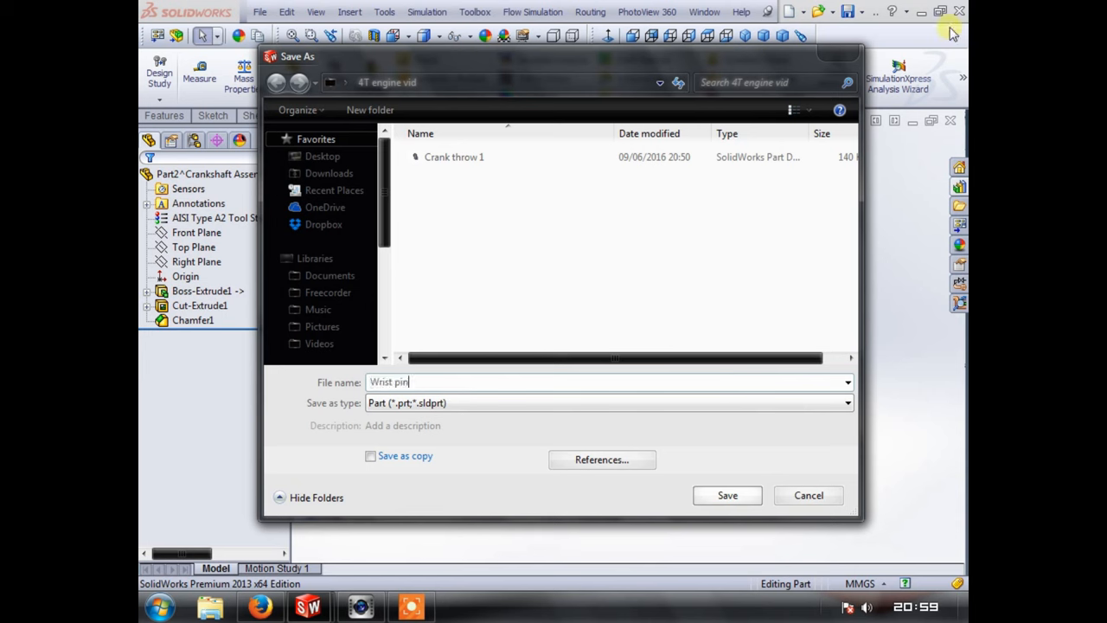
left_click(727, 495)
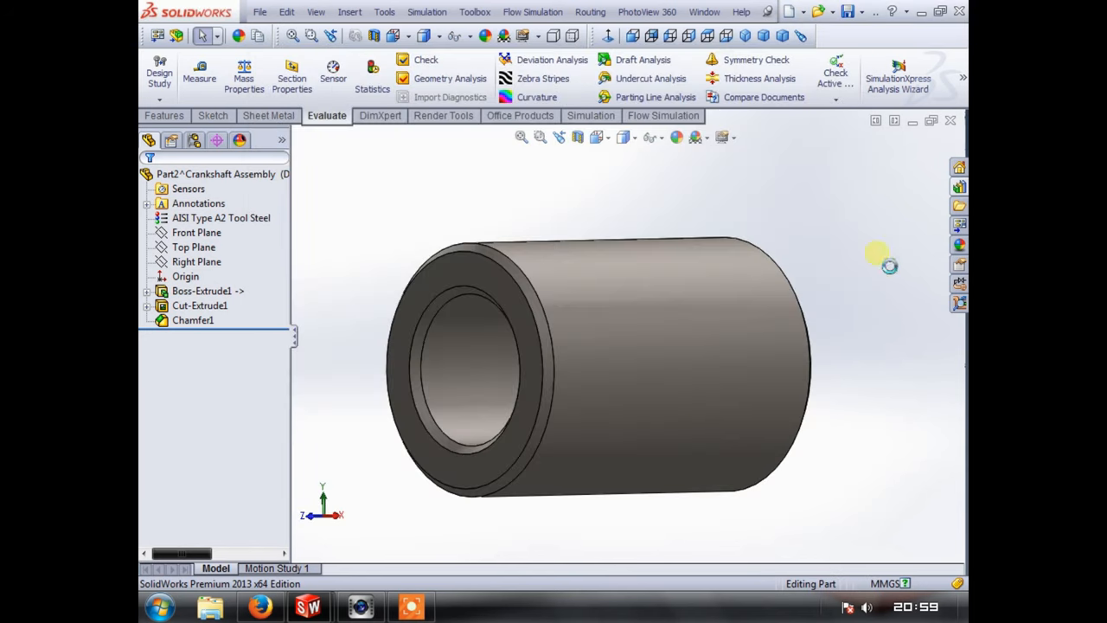
left_click(952, 121)
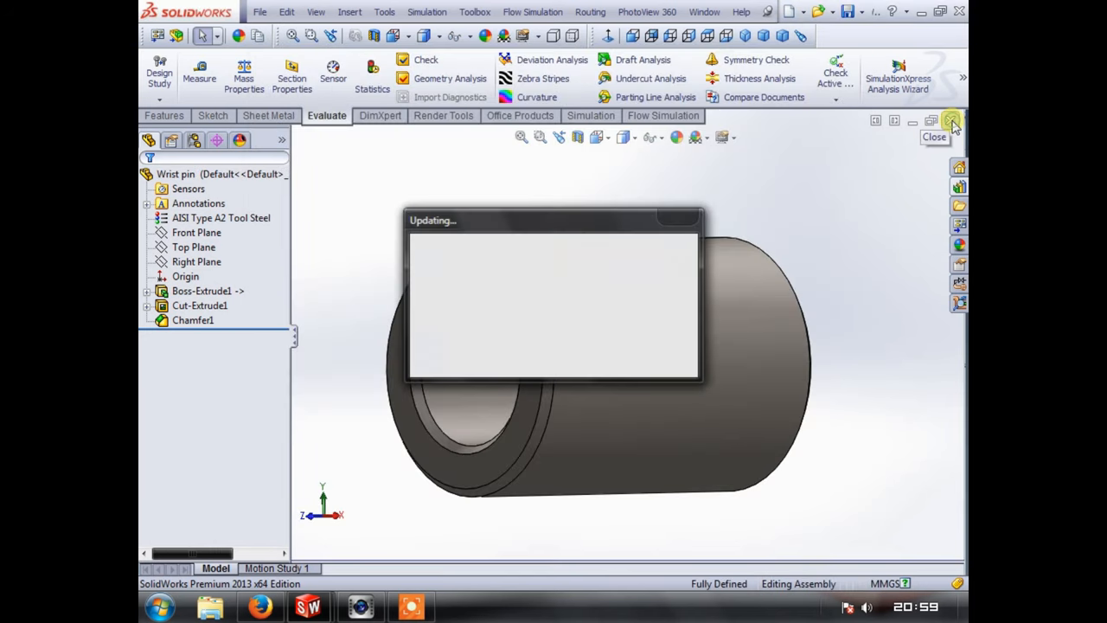
- Rotate the Crankshaft Assembly to inspect the hollow wrist pin between the crank throws
left_click(951, 121)
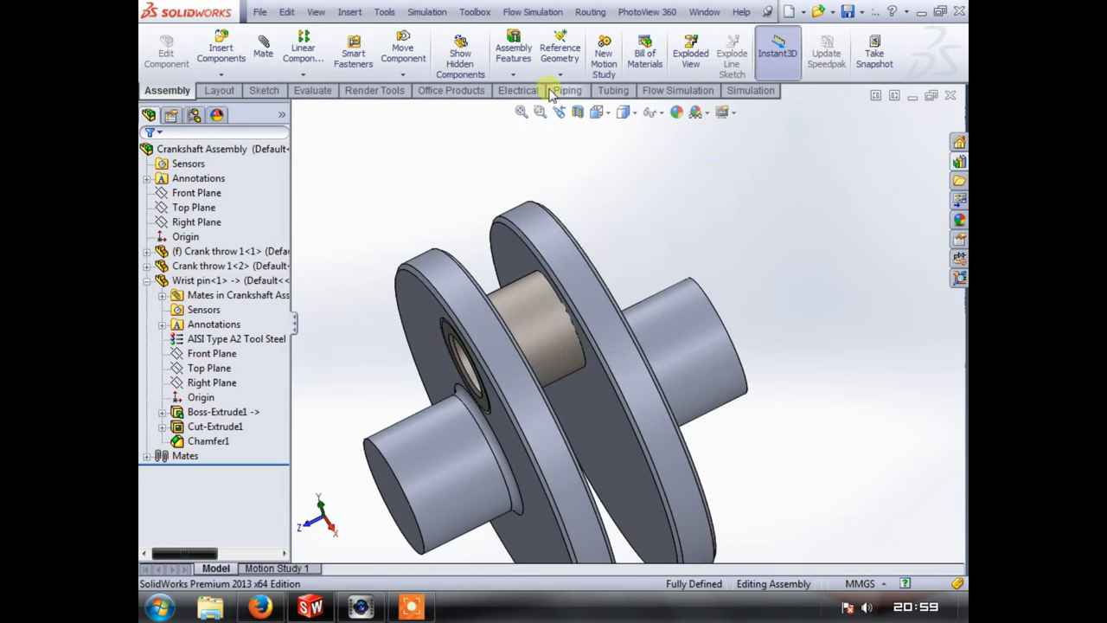
left_click(523, 302)
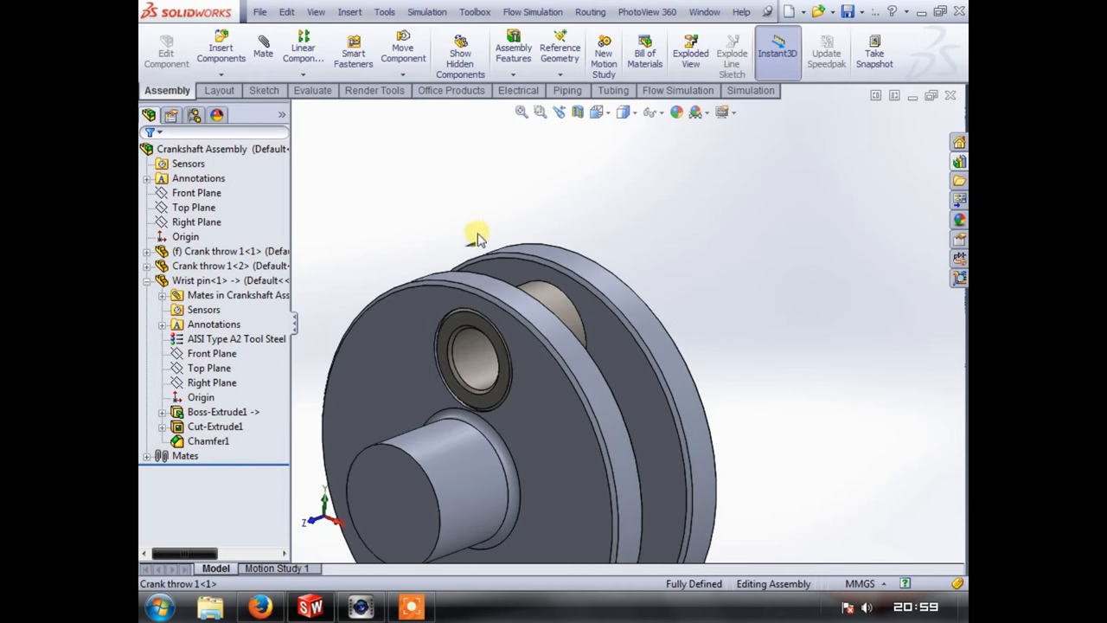
mouse_move(590, 249)
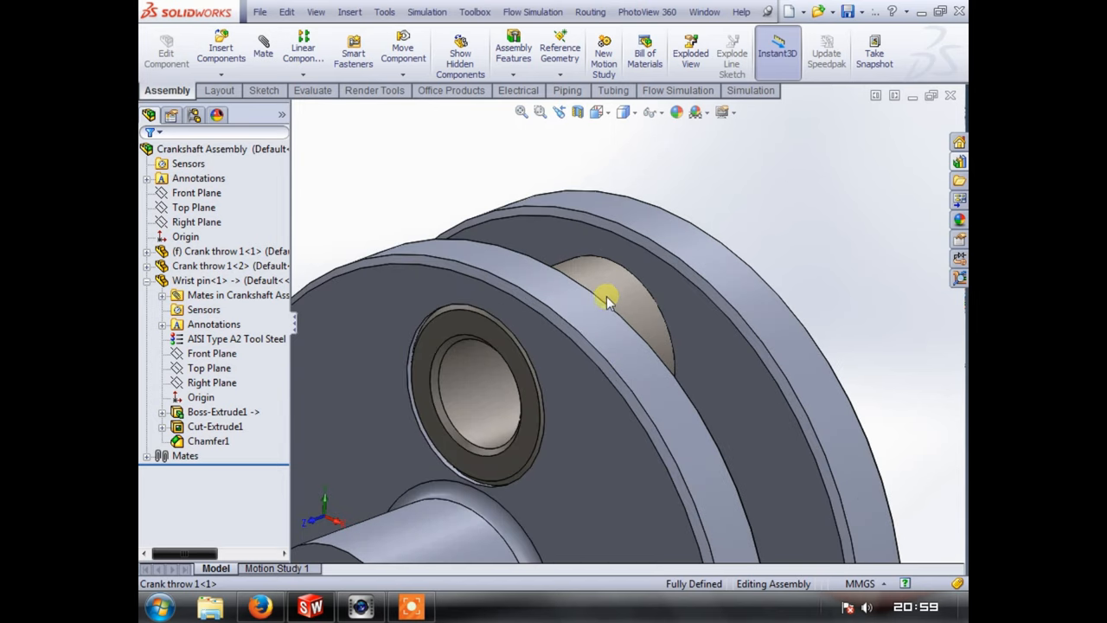
left_click(623, 309)
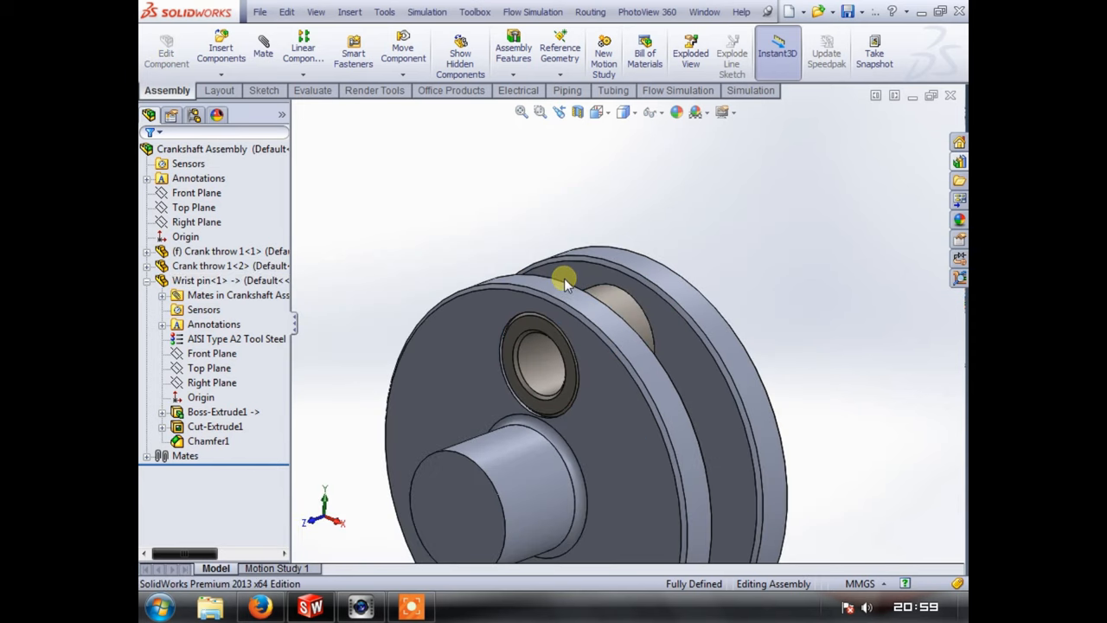
left_click_drag(562, 285, 619, 358)
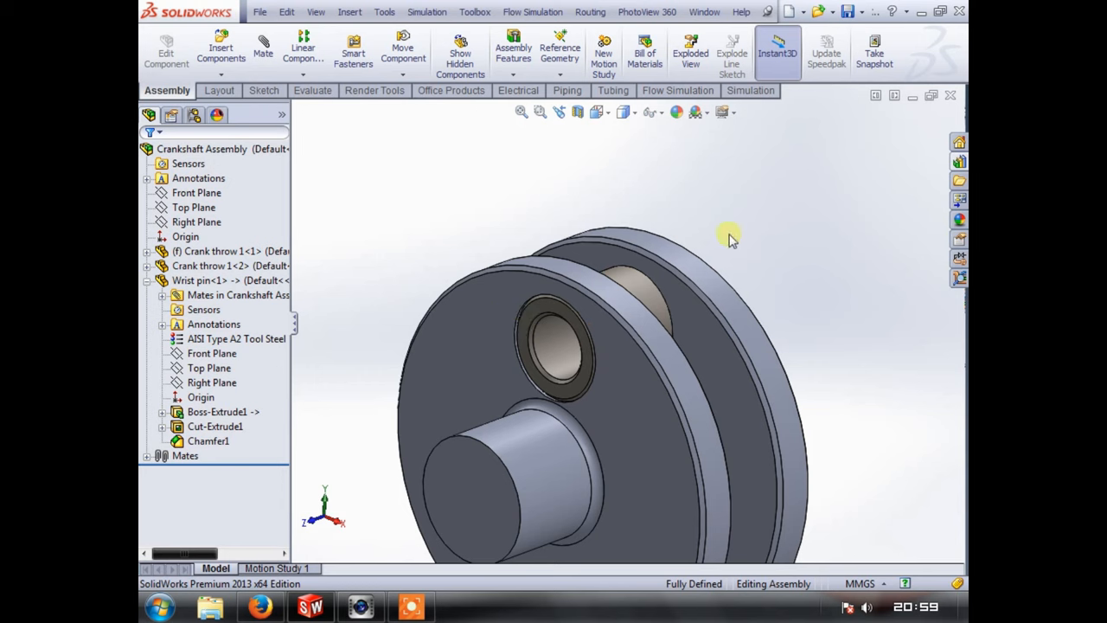
mouse_move(683, 263)
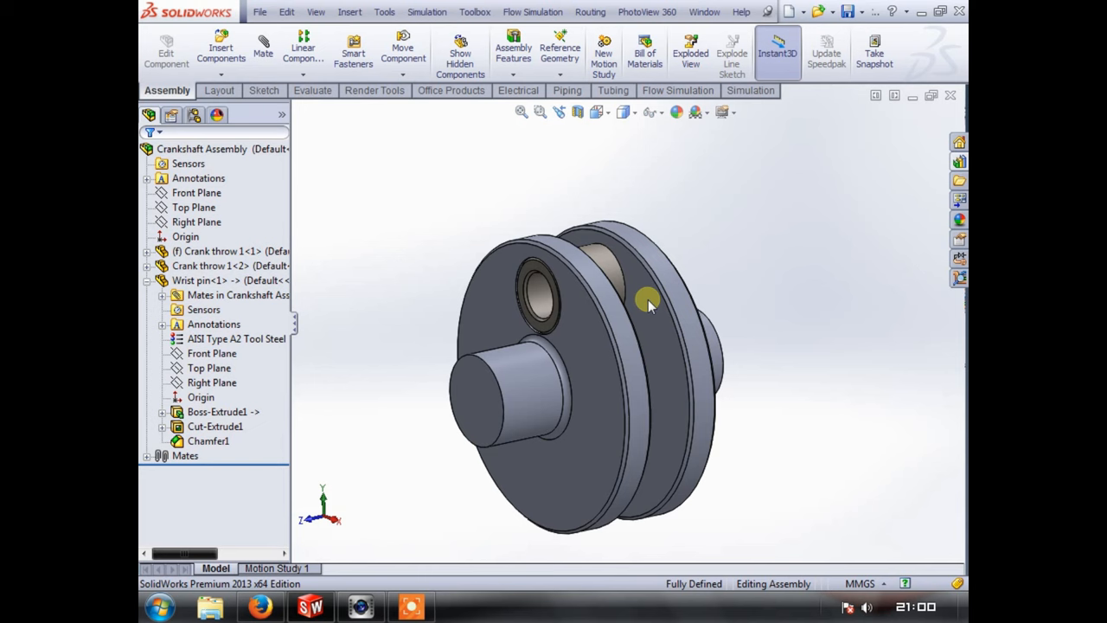
mouse_move(637, 318)
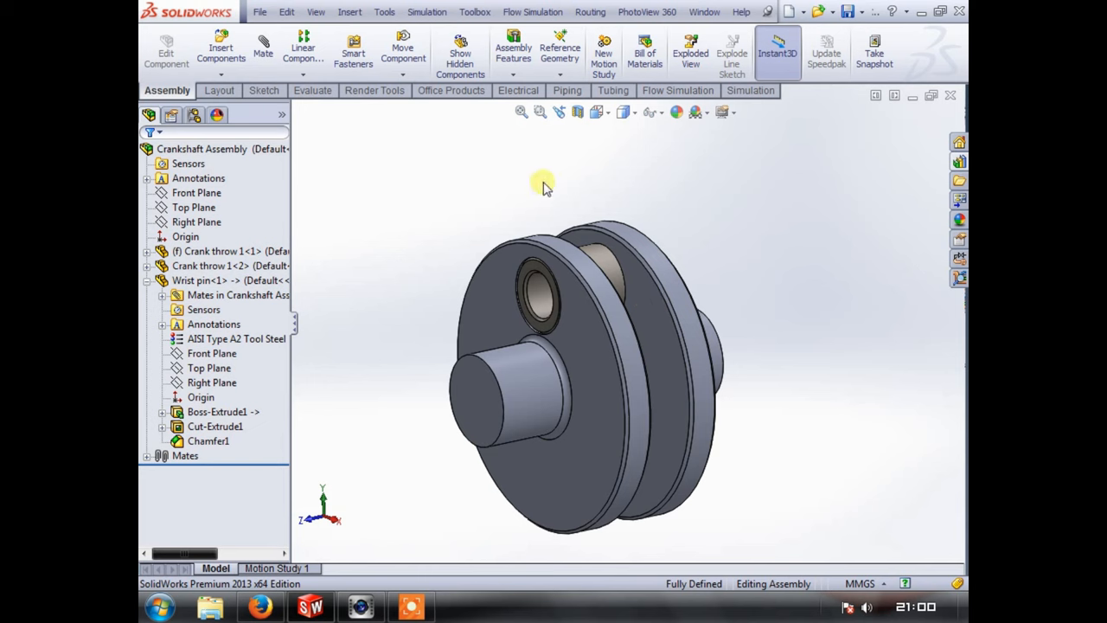
mouse_move(577, 199)
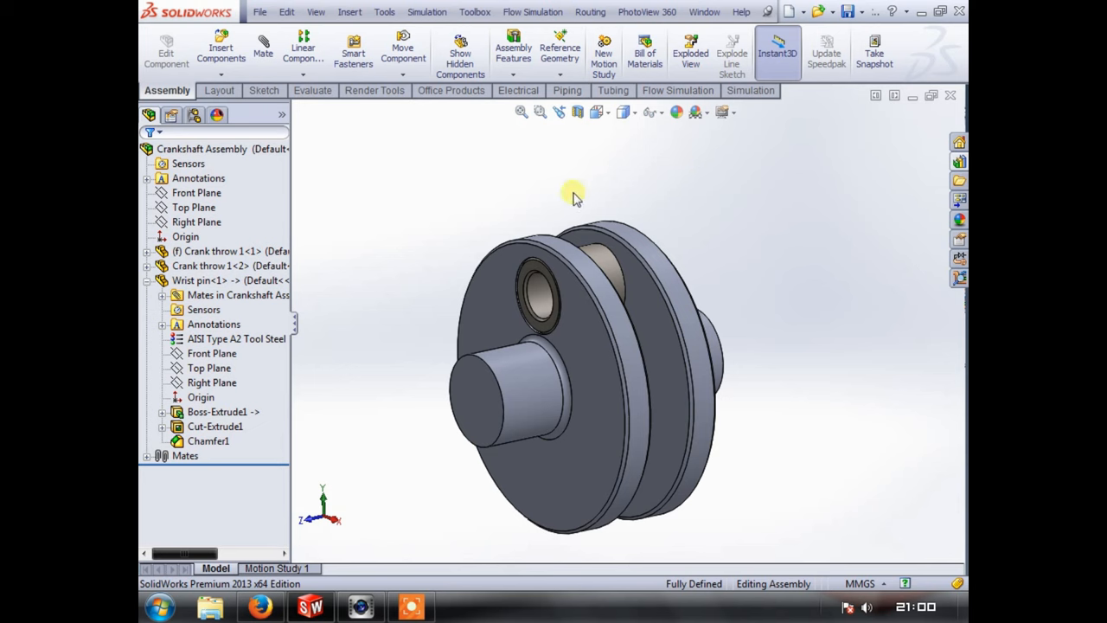
mouse_move(630, 246)
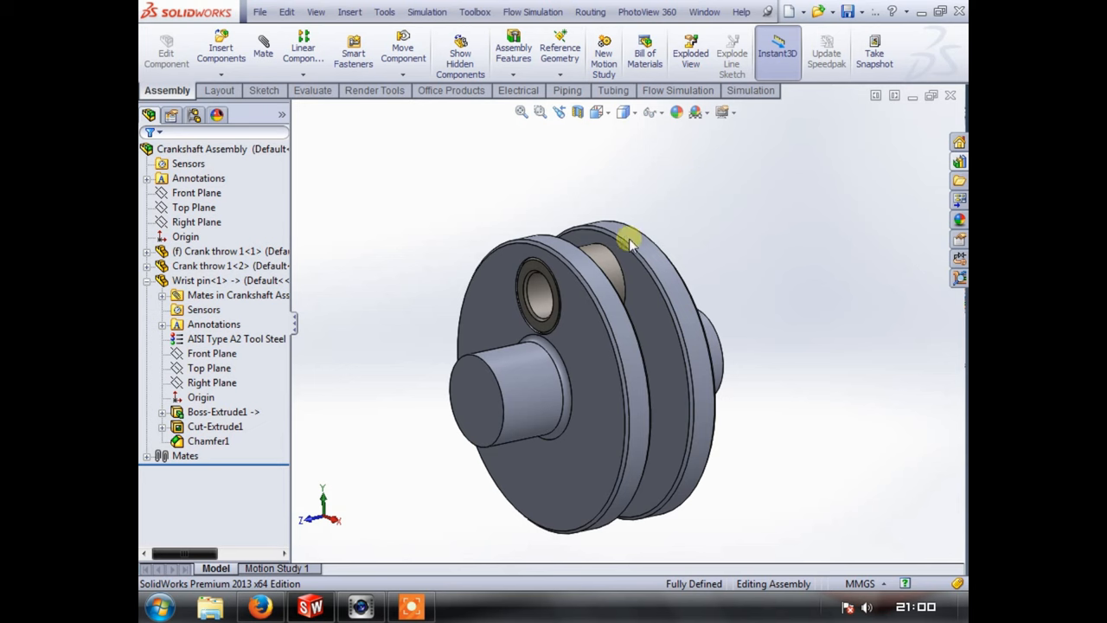